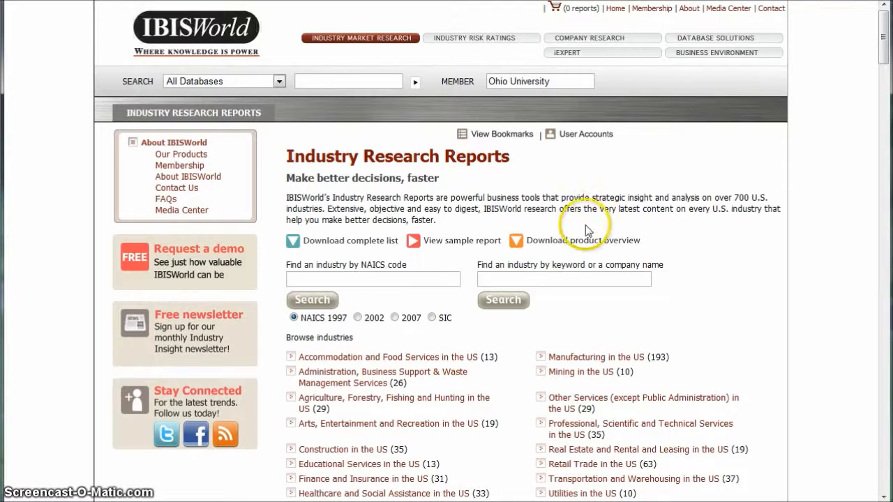
{"action": "mouse_move", "coordinate": [589, 229]}
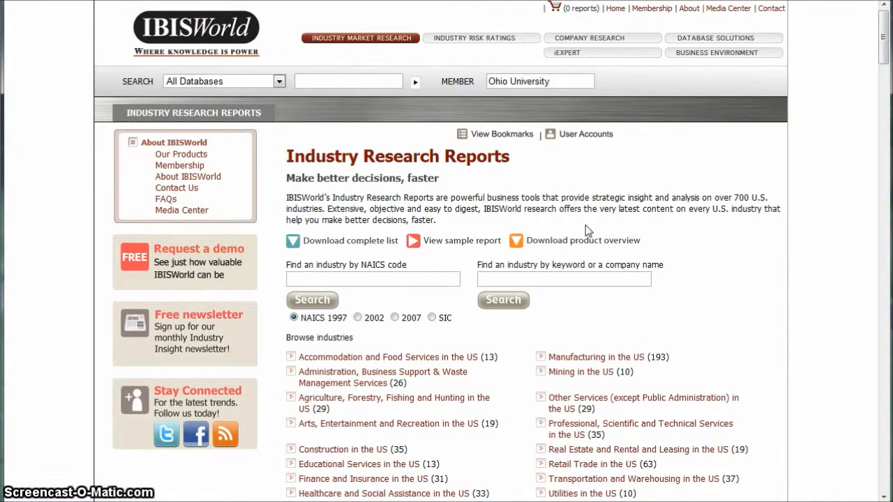
{"action": "mouse_move", "coordinate": [567, 262]}
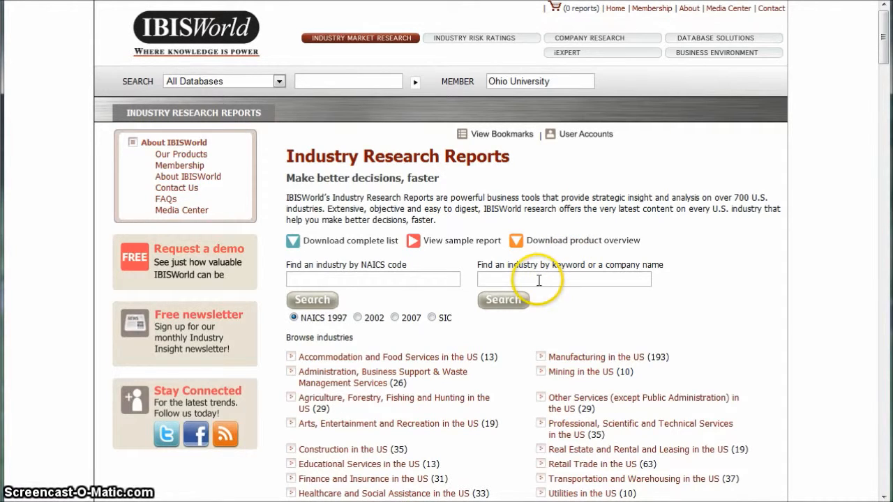
Search IBISWorld industry reports for karaoke, returning only Music Publishing in the US
{"action": "type", "text": "kar"}
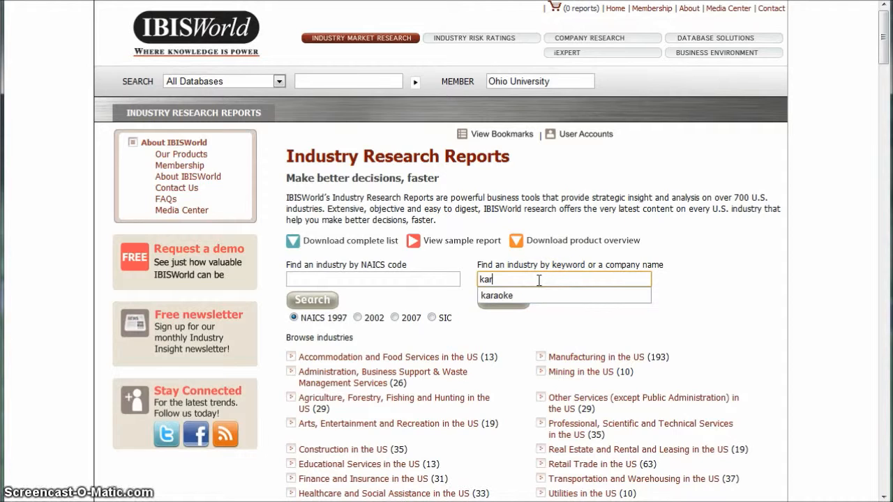
{"action": "left_click", "coordinate": [497, 296]}
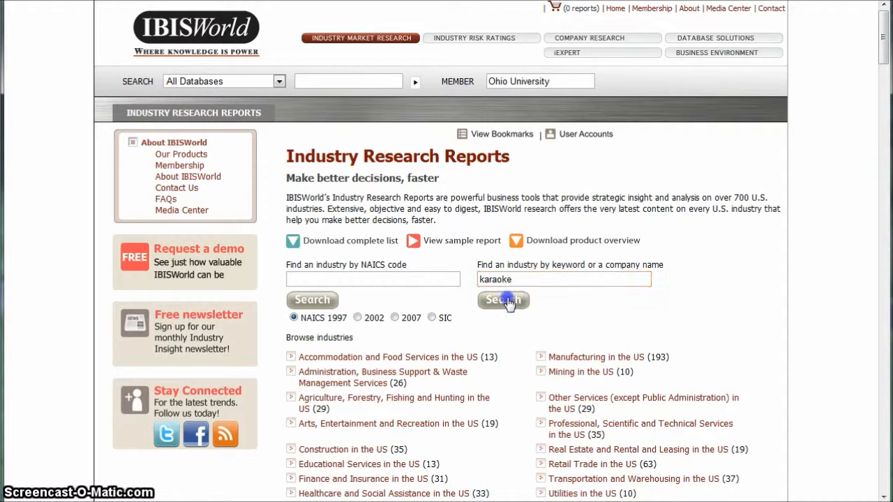
{"action": "left_click", "coordinate": [502, 298]}
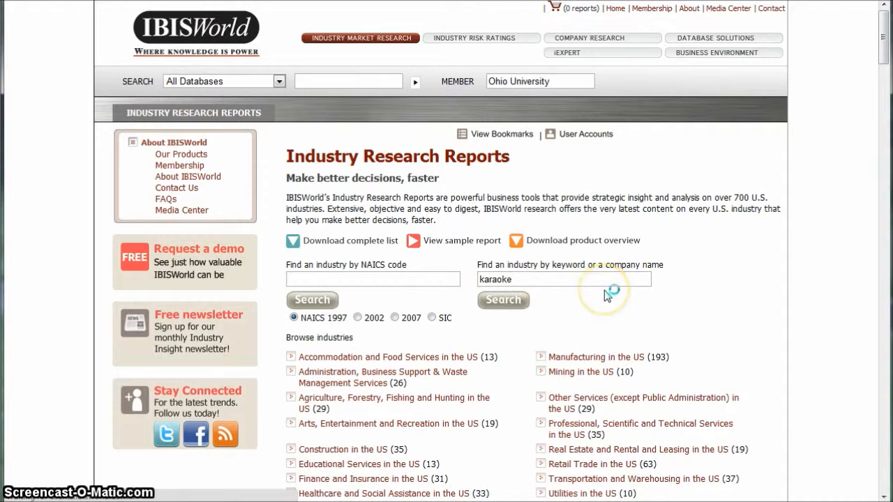
{"action": "left_click", "coordinate": [503, 300]}
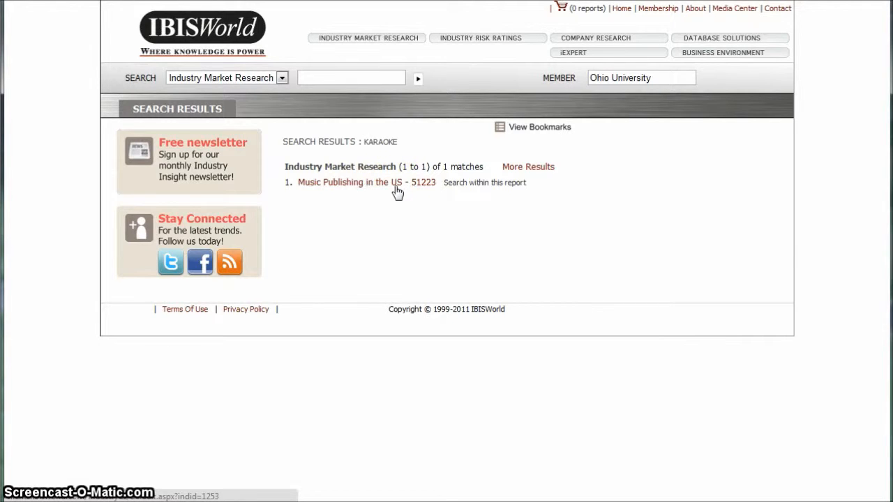
Search IBISWorld for bars and view the Bars & Nightclubs in the US - 72241 report
{"action": "left_click", "coordinate": [365, 38]}
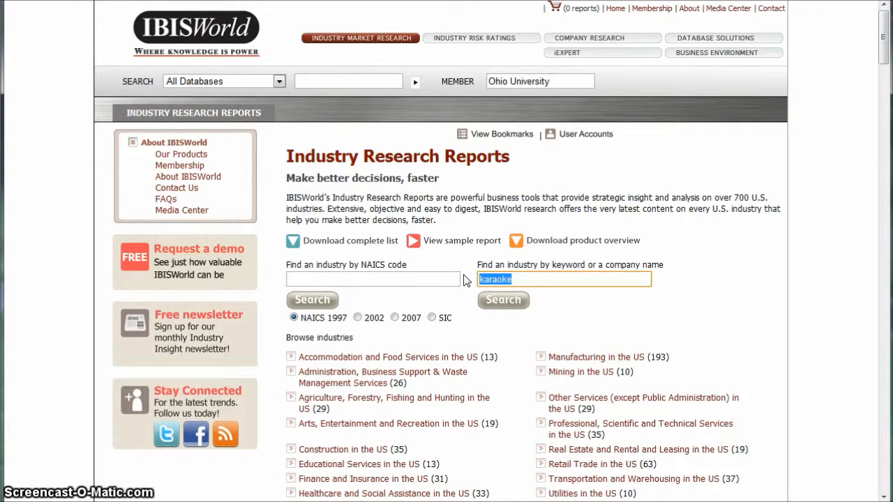
{"action": "type", "text": "bars"}
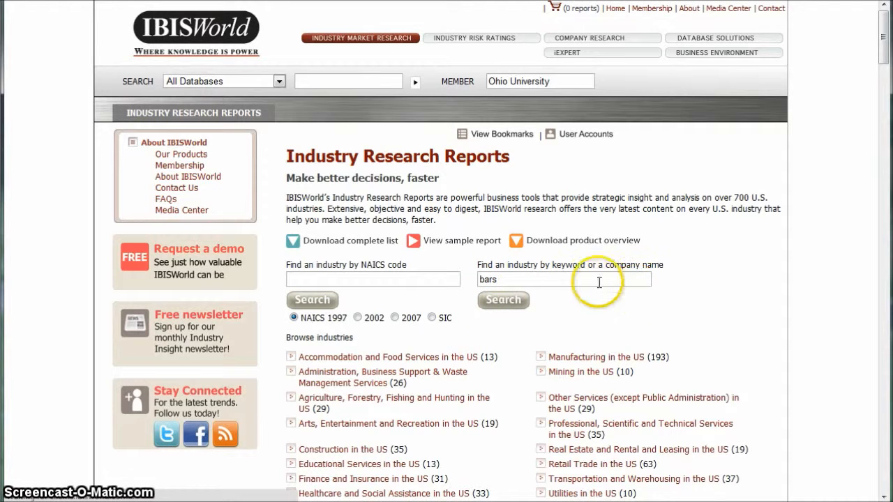
{"action": "left_click", "coordinate": [503, 298]}
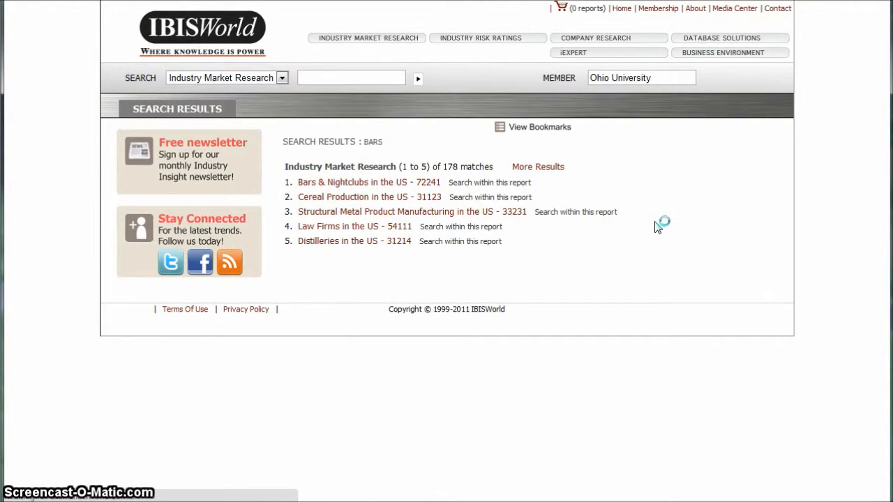
{"action": "left_click", "coordinate": [357, 181]}
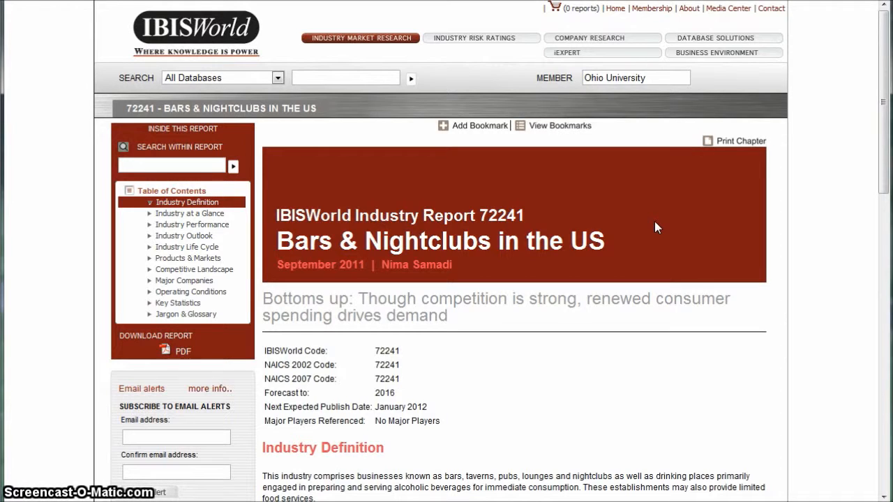
{"action": "scroll", "scroll_direction": "down", "scroll_amount": 3}
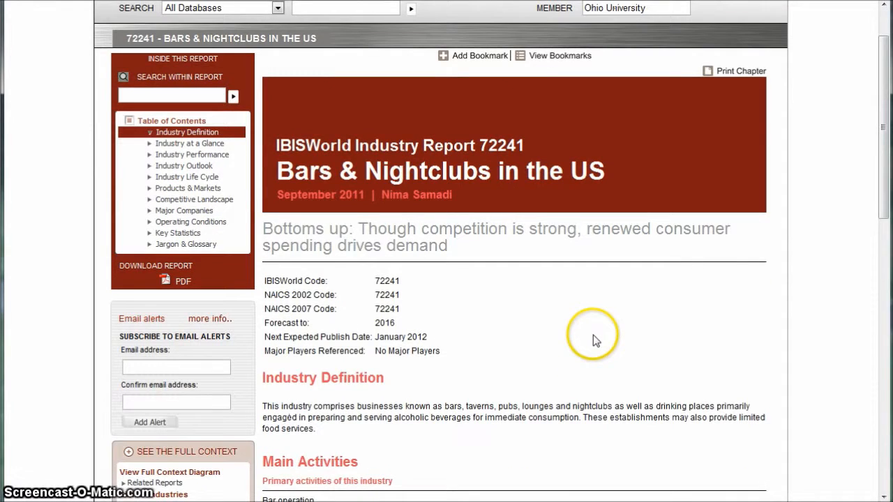
{"action": "mouse_move", "coordinate": [598, 340]}
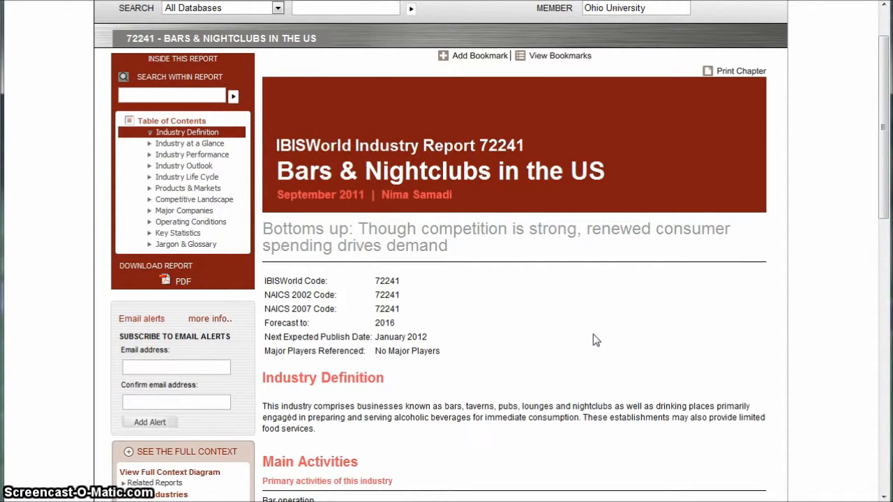
{"action": "scroll", "scroll_direction": "up", "scroll_amount": 3}
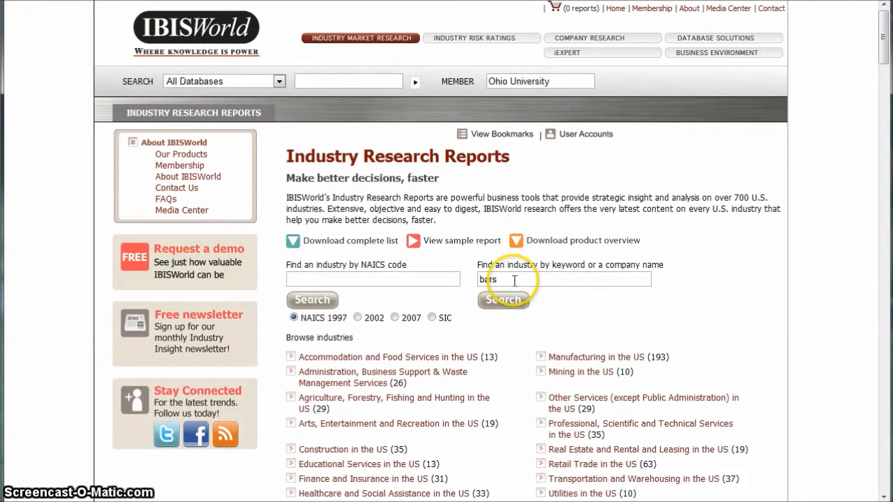
Search IBISWorld for convenience stores, listing five matching industry reports, then reach the Mintel conditions page
{"action": "type", "text": "conv"}
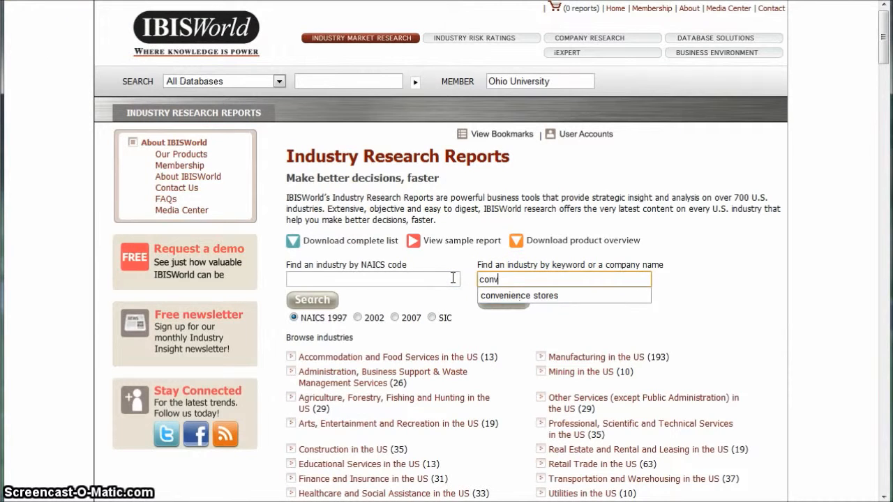
{"action": "left_click", "coordinate": [519, 296]}
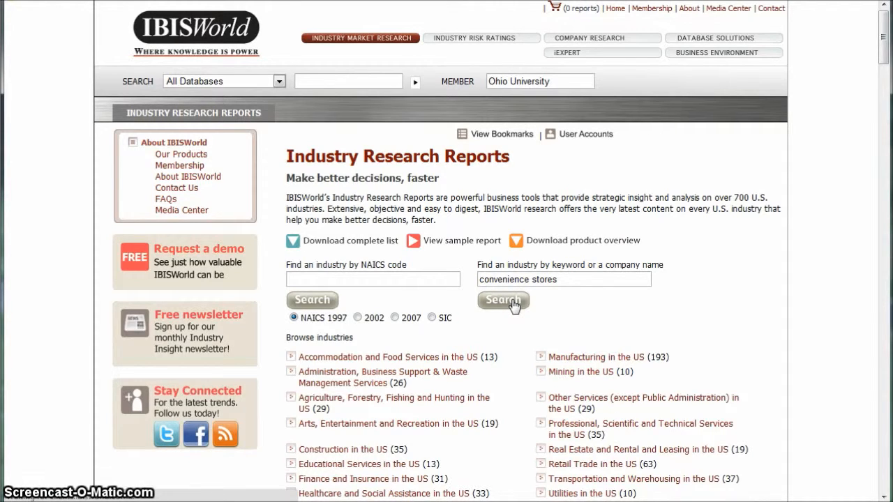
{"action": "left_click", "coordinate": [502, 301]}
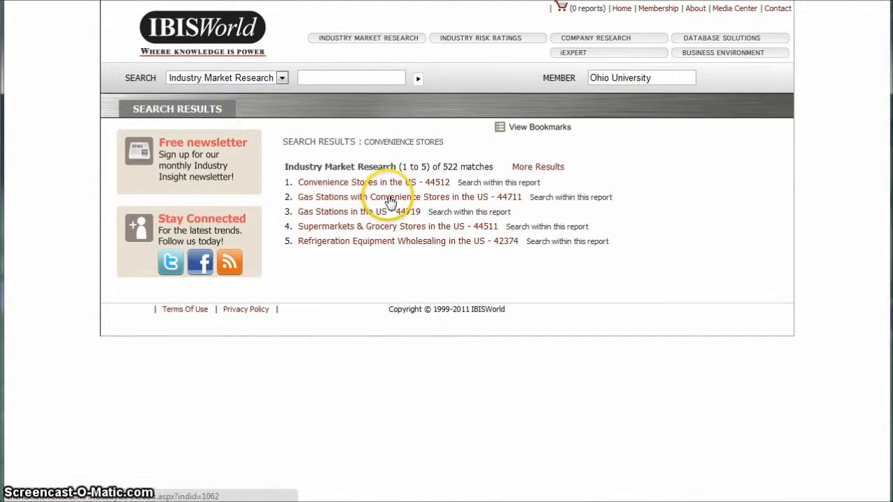
{"action": "mouse_move", "coordinate": [392, 187]}
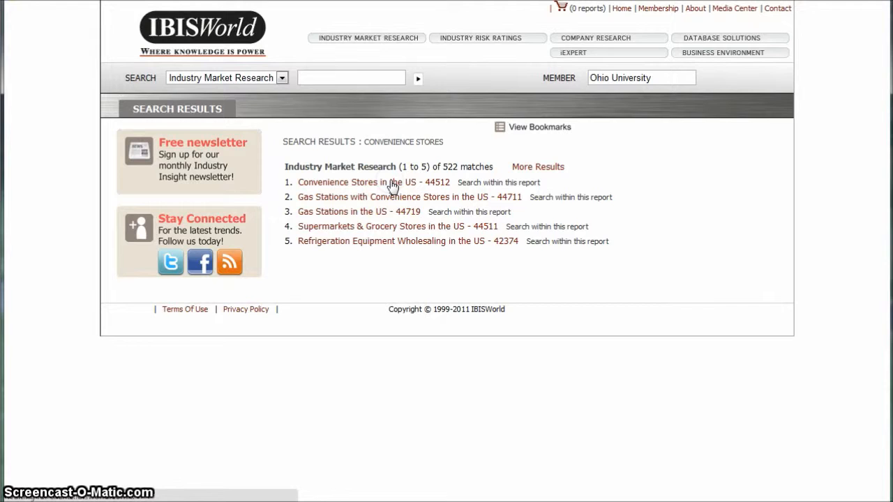
{"action": "left_click", "coordinate": [352, 182]}
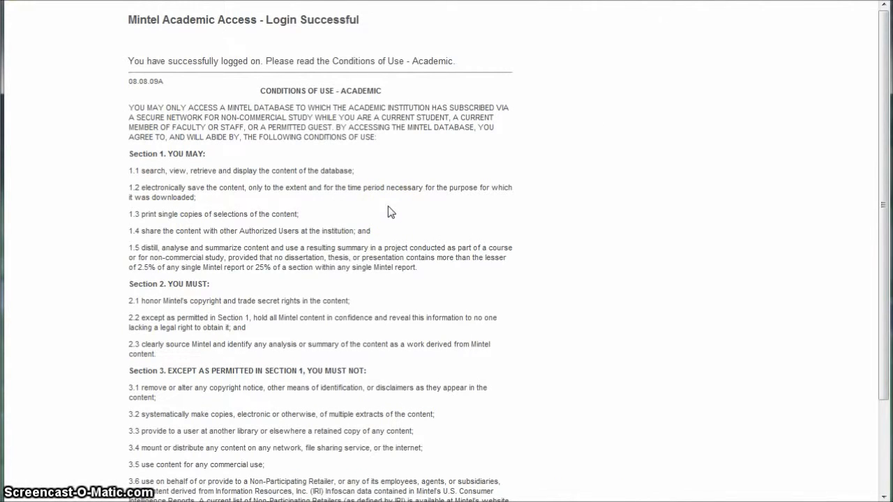
Sign in to a personal Mintel Oxygen profile via My Info to reach the My Reports page
{"action": "scroll", "scroll_direction": "down", "scroll_amount": 3}
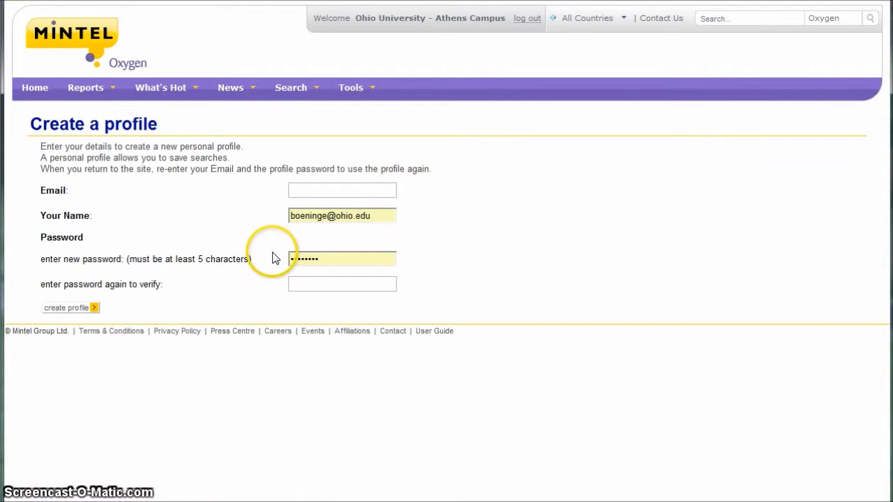
{"action": "left_click", "coordinate": [342, 190]}
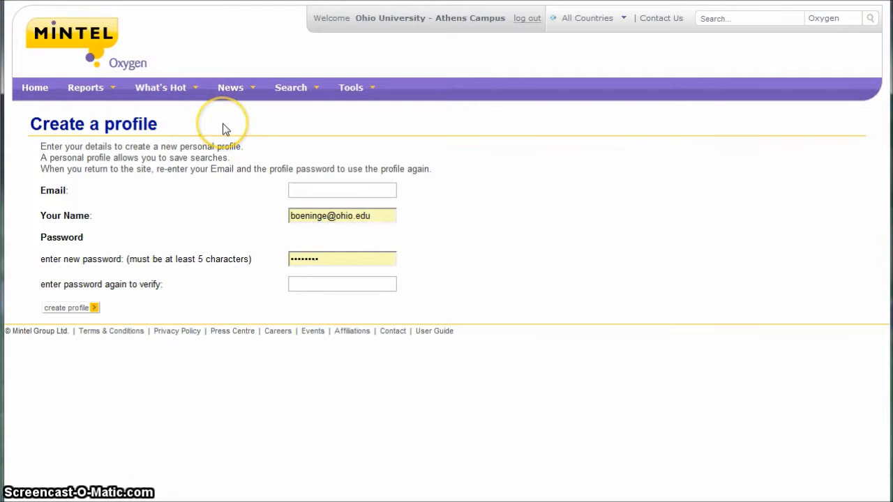
{"action": "mouse_move", "coordinate": [226, 129]}
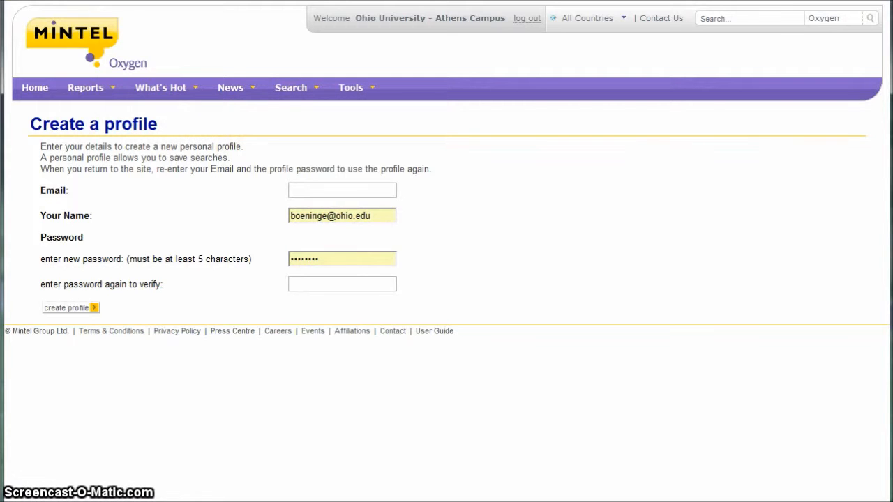
{"action": "left_click", "coordinate": [67, 308]}
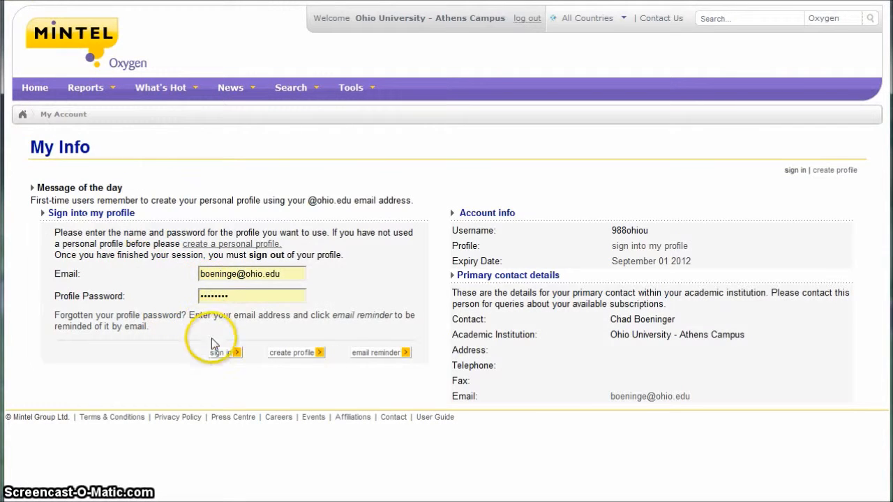
{"action": "mouse_move", "coordinate": [397, 335]}
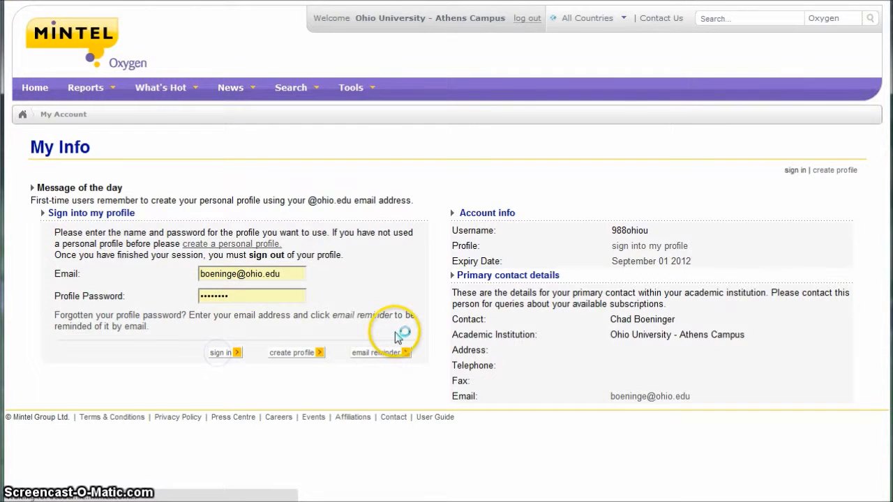
{"action": "left_click", "coordinate": [220, 352]}
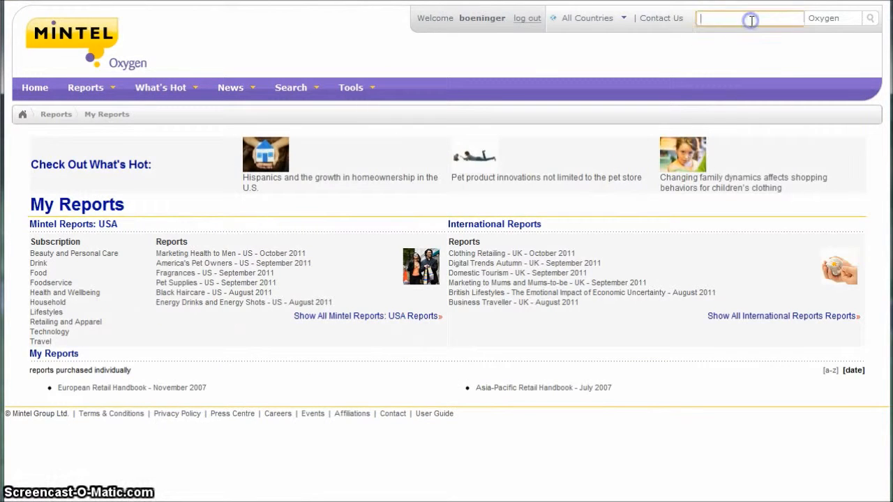
{"action": "mouse_move", "coordinate": [751, 19]}
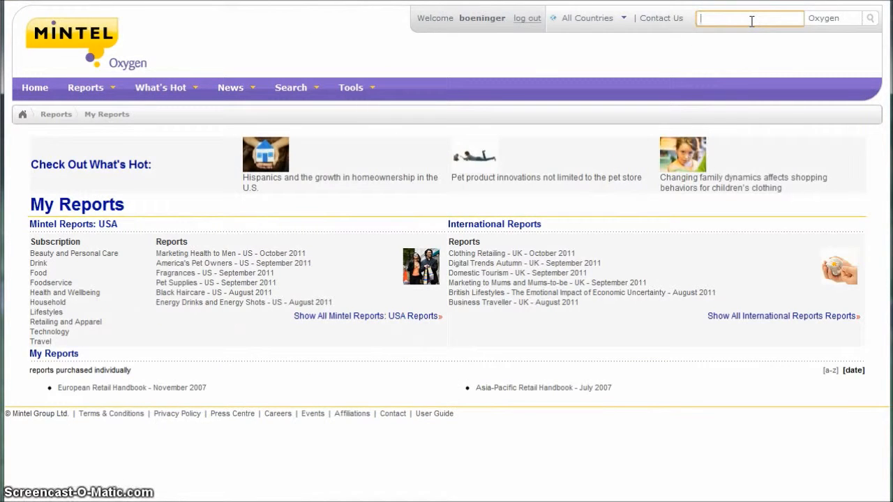
Search Mintel for asian to see Ethnic Foods - US, then search convenience for convenience store reports
{"action": "type", "text": "asian"}
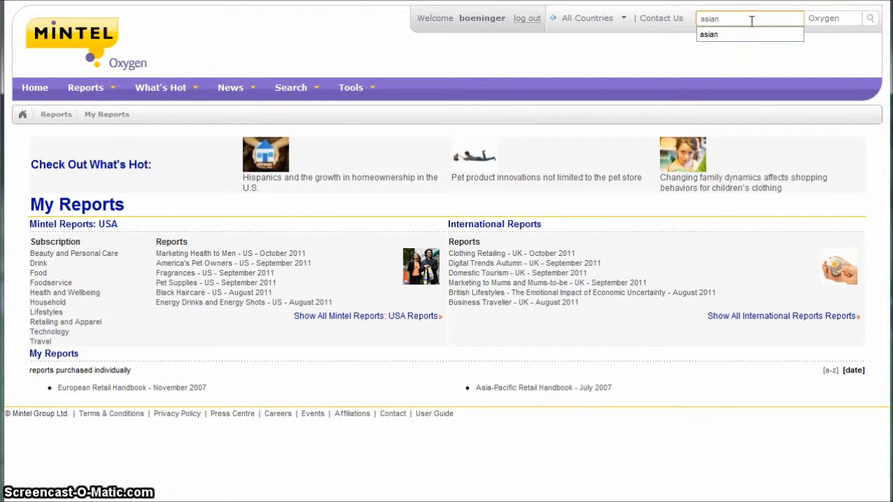
{"action": "left_click", "coordinate": [870, 18]}
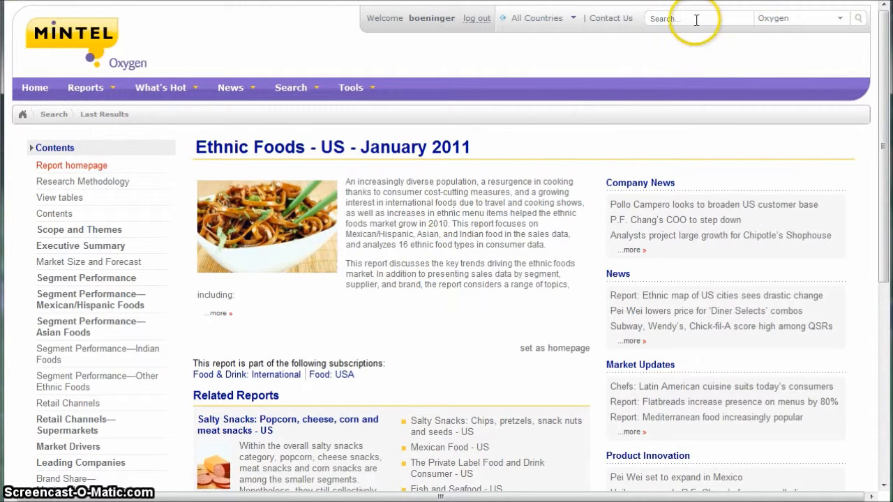
{"action": "left_click", "coordinate": [697, 19]}
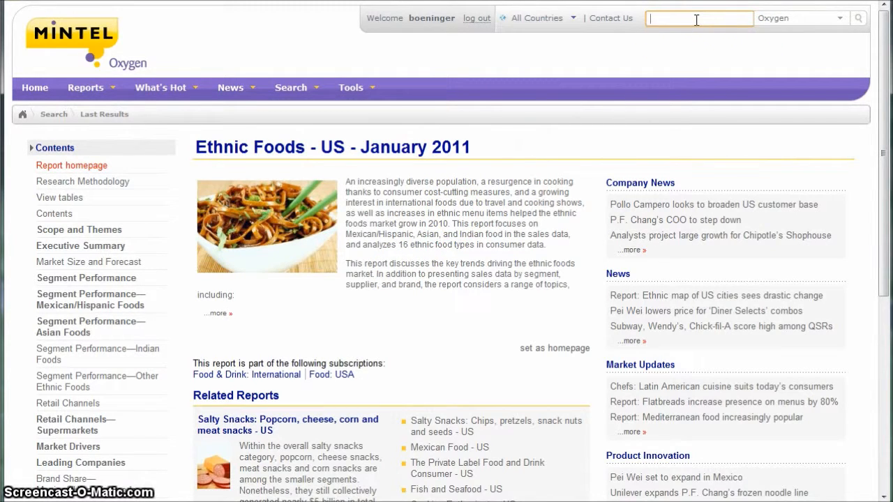
{"action": "type", "text": "con"}
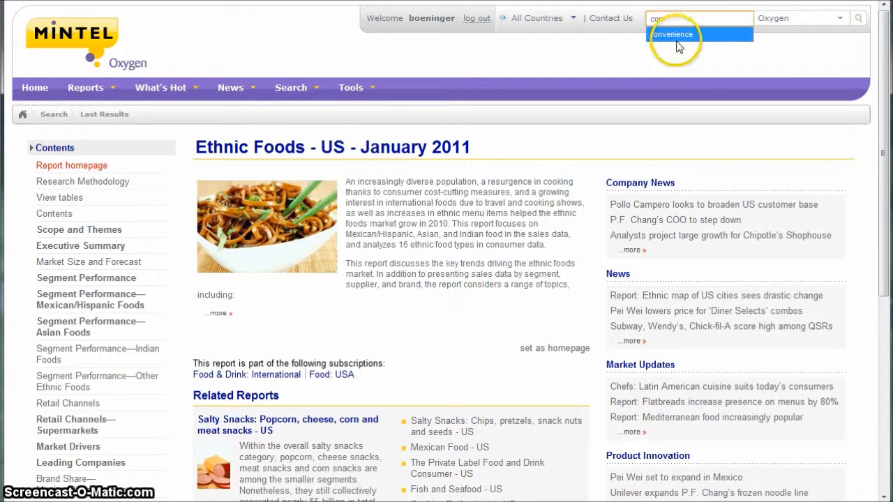
{"action": "left_click", "coordinate": [673, 33]}
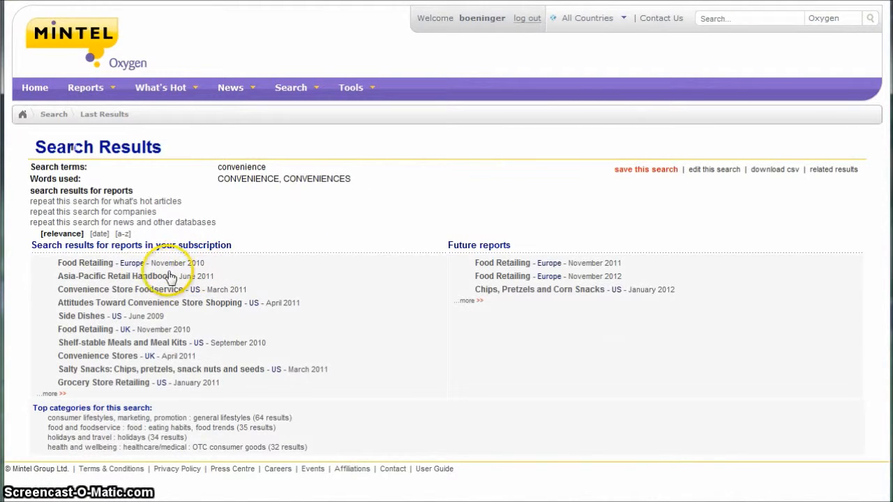
{"action": "mouse_move", "coordinate": [202, 289]}
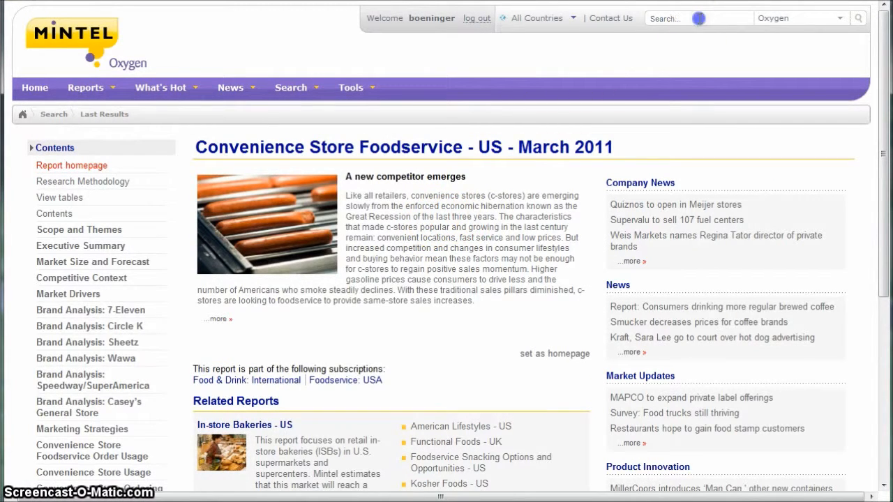
Search Mintel reports for nightclub, listing Nightclubs - US and On-premise Alcohol Consumption Trends
{"action": "type", "text": "night"}
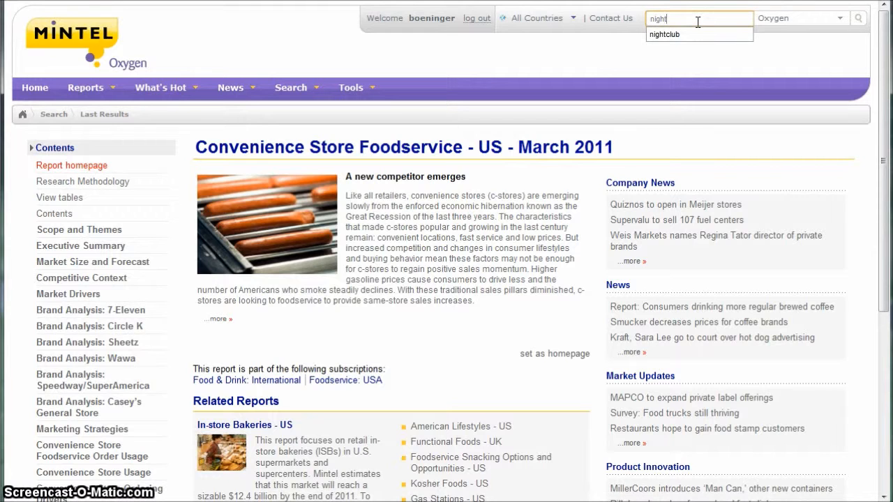
{"action": "left_click", "coordinate": [665, 34]}
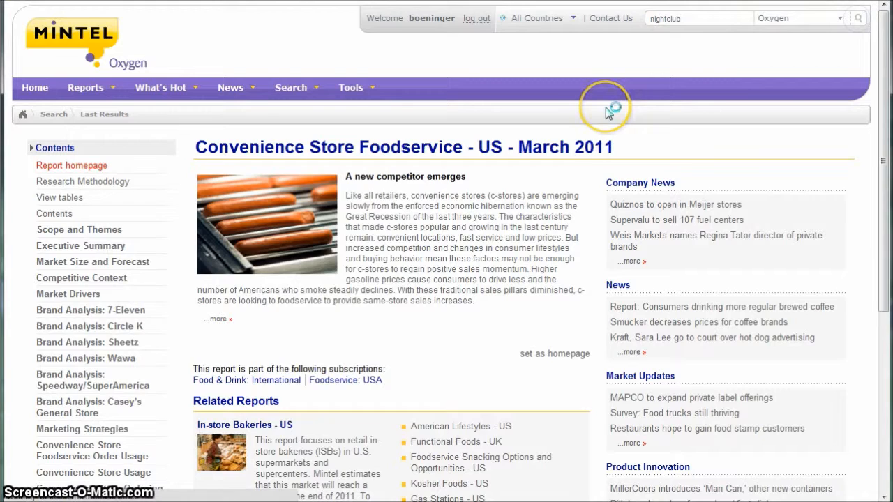
{"action": "left_click", "coordinate": [857, 16]}
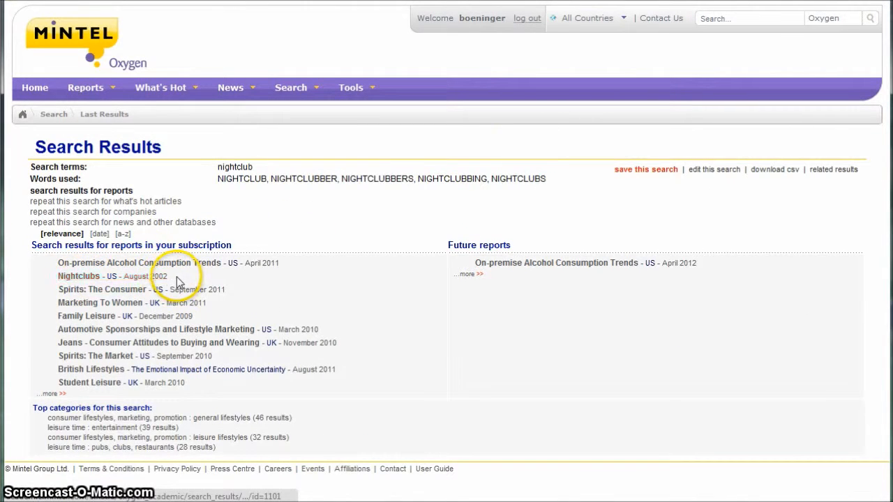
{"action": "mouse_move", "coordinate": [129, 262]}
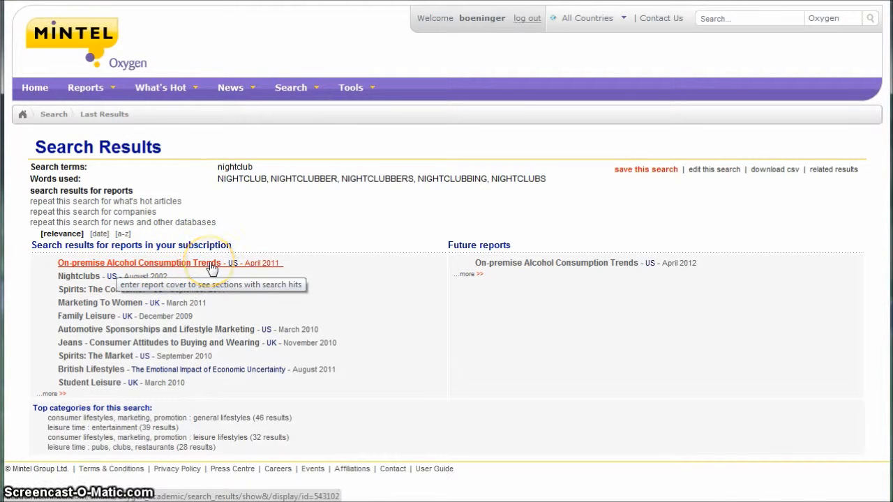
{"action": "mouse_move", "coordinate": [212, 268]}
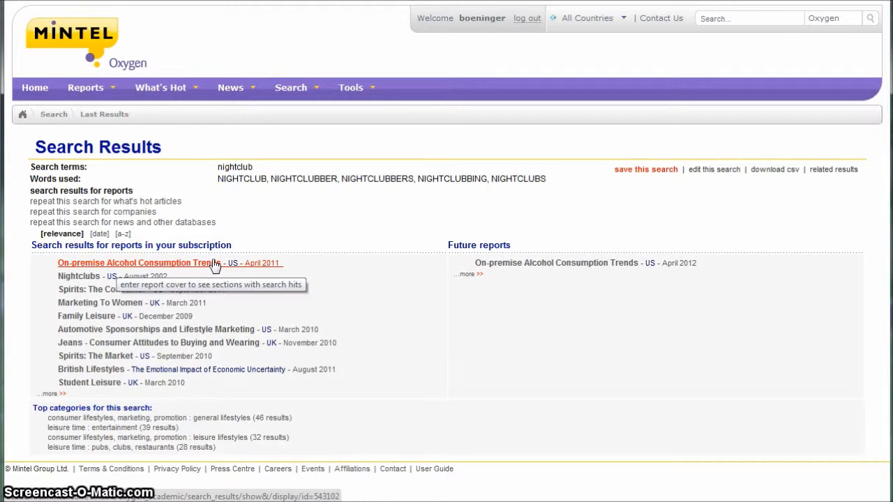
{"action": "mouse_move", "coordinate": [323, 234]}
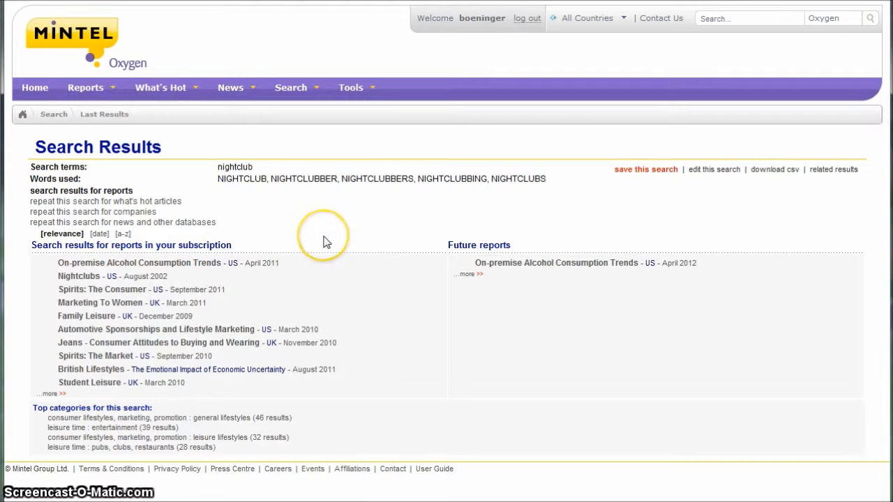
{"action": "mouse_move", "coordinate": [327, 242]}
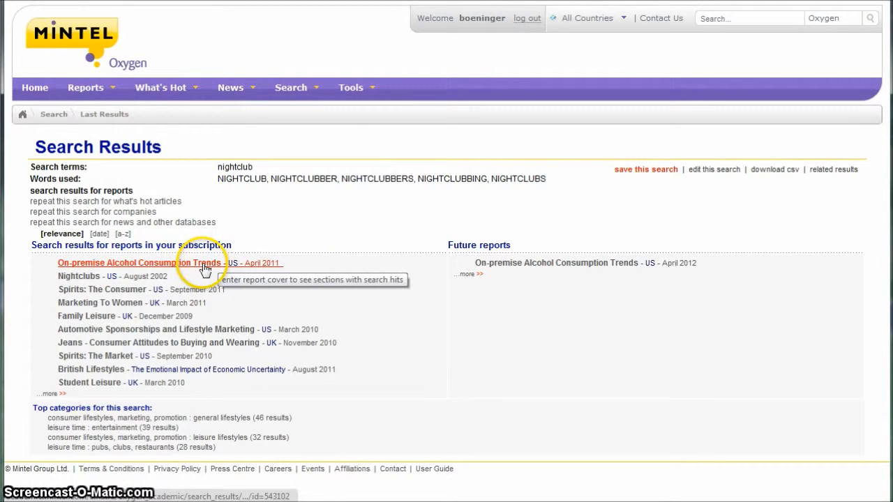
{"action": "mouse_move", "coordinate": [323, 240]}
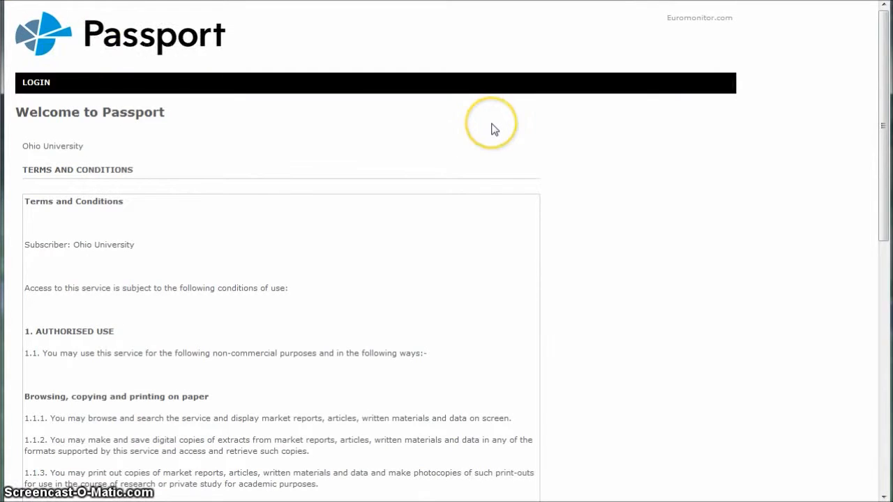
{"action": "mouse_move", "coordinate": [493, 134]}
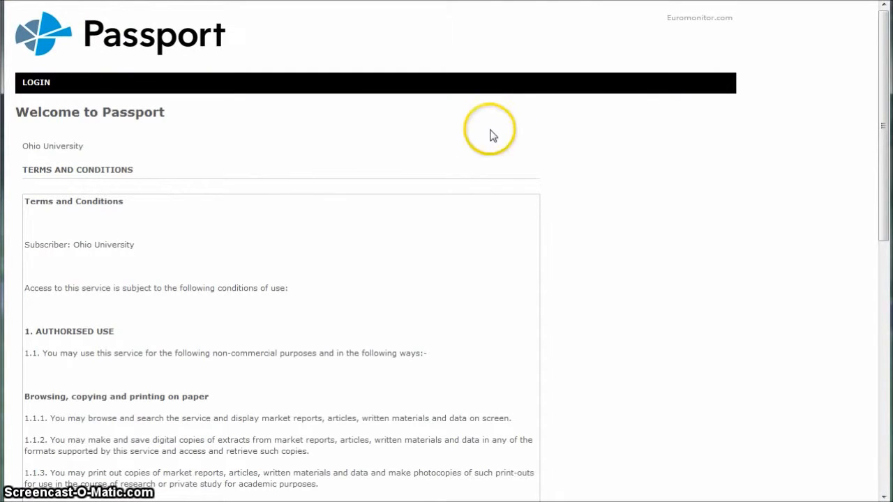
Accept the Euromonitor terms and conditions to reach the Passport GMID home page
{"action": "scroll", "scroll_direction": "down", "scroll_amount": 3}
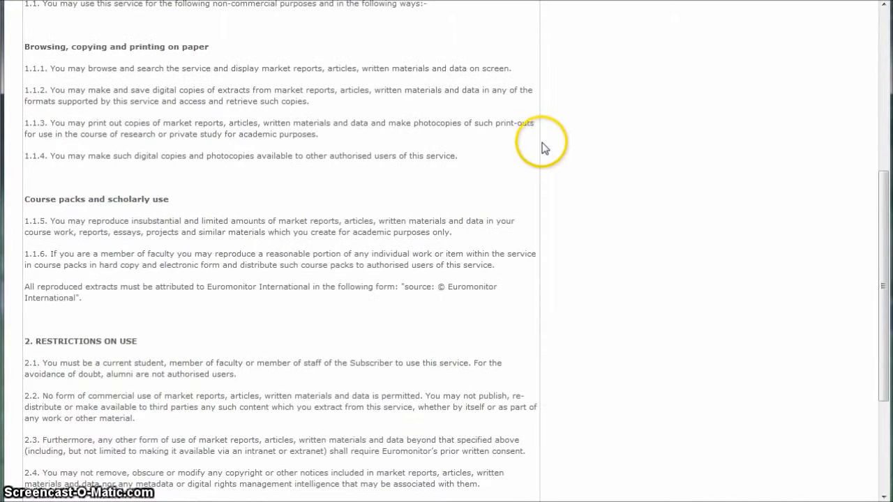
{"action": "scroll", "scroll_direction": "down", "scroll_amount": 3}
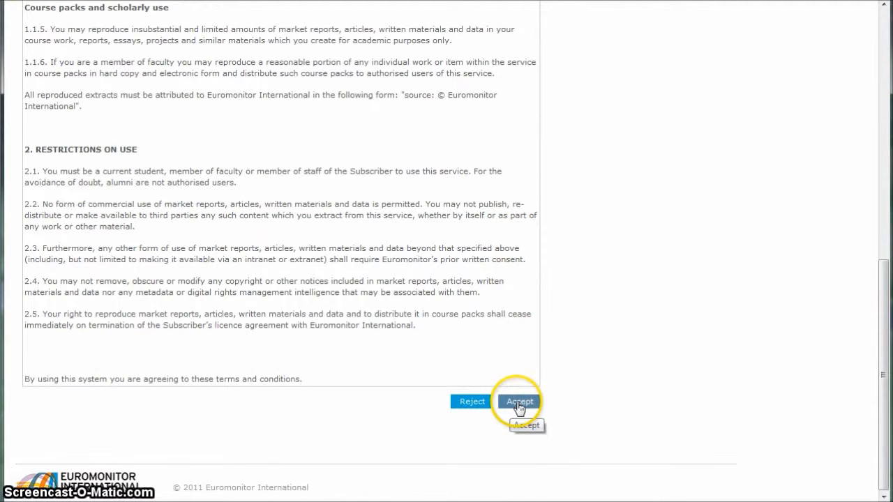
{"action": "left_click", "coordinate": [519, 402]}
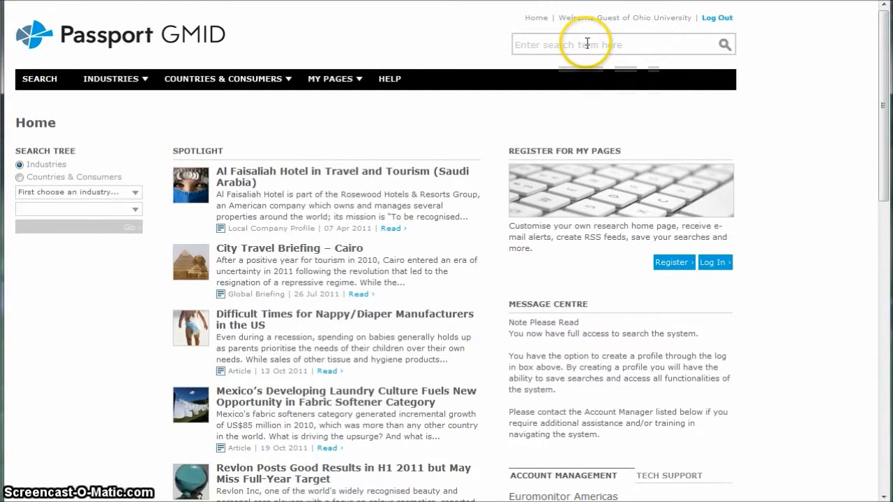
Search Passport GMID for karaoke, returning 65 results such as Alcoholic Drinks in Hong Kong, China
{"action": "type", "text": "k"}
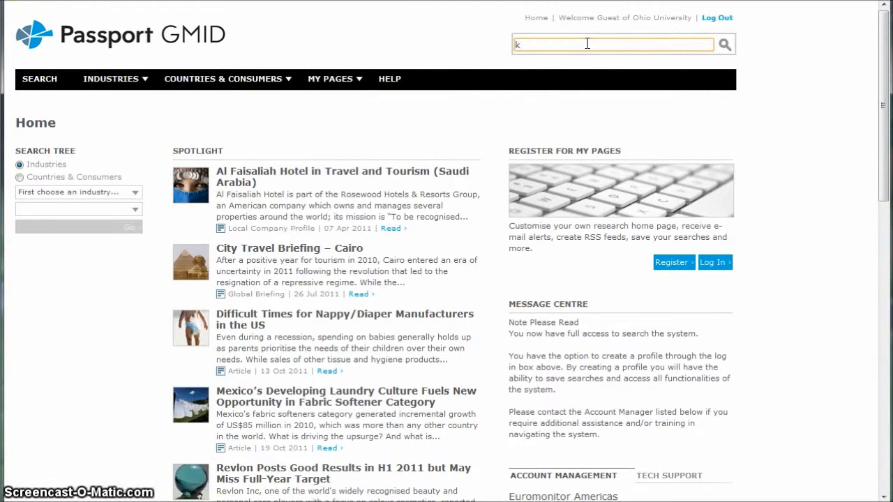
{"action": "type", "text": "araoke"}
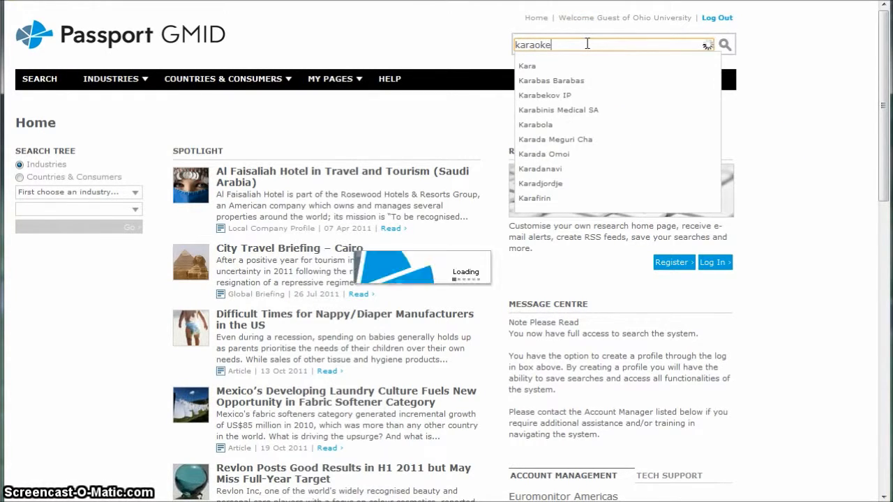
{"action": "left_click", "coordinate": [726, 43]}
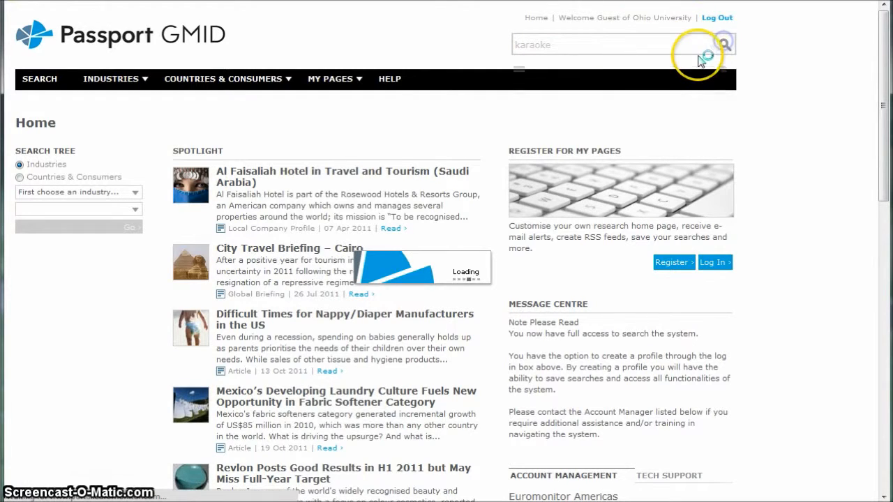
{"action": "mouse_move", "coordinate": [813, 137]}
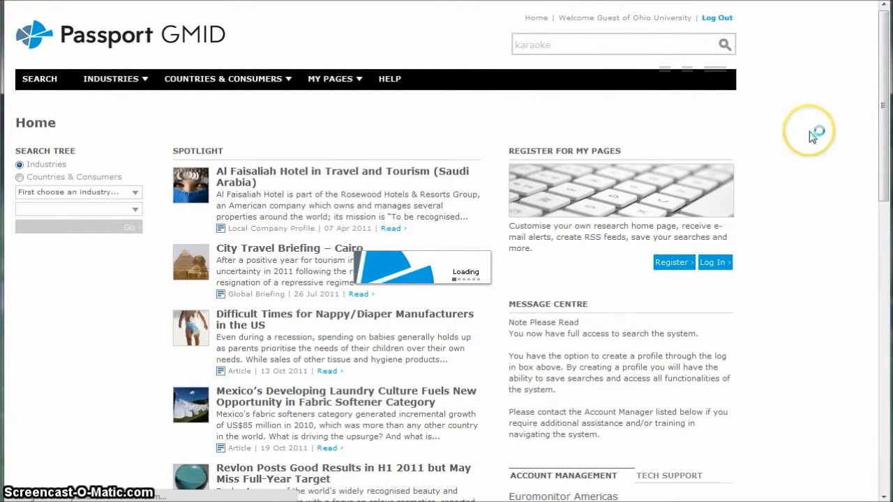
{"action": "left_click", "coordinate": [725, 43]}
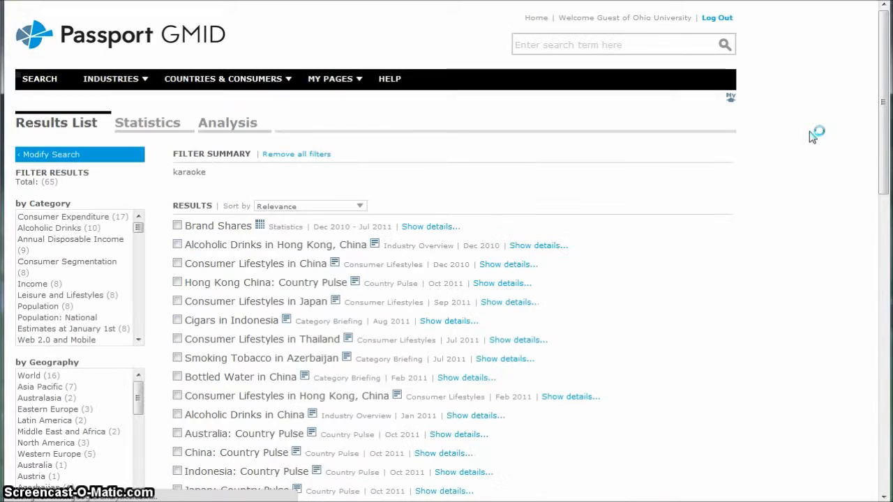
{"action": "mouse_move", "coordinate": [250, 268]}
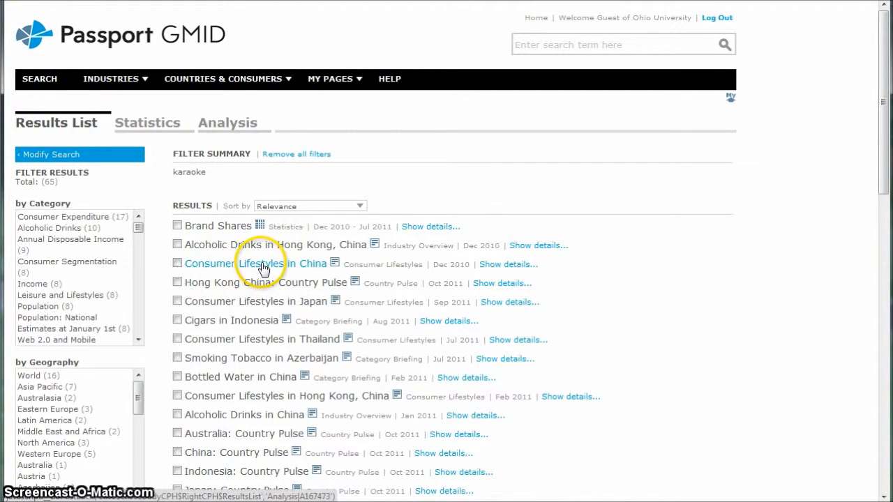
{"action": "mouse_move", "coordinate": [271, 268]}
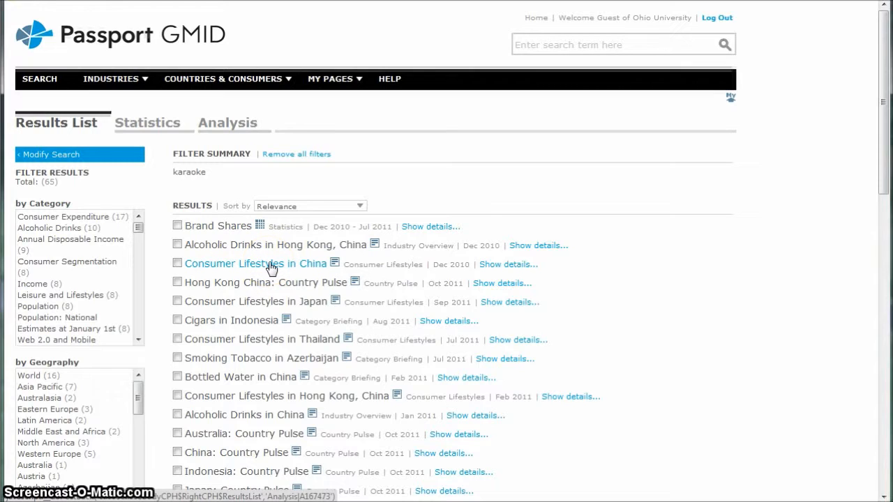
Show the whole Consumer Lifestyles in China report and scroll to the karaoke nightlife passage
{"action": "left_click", "coordinate": [256, 264]}
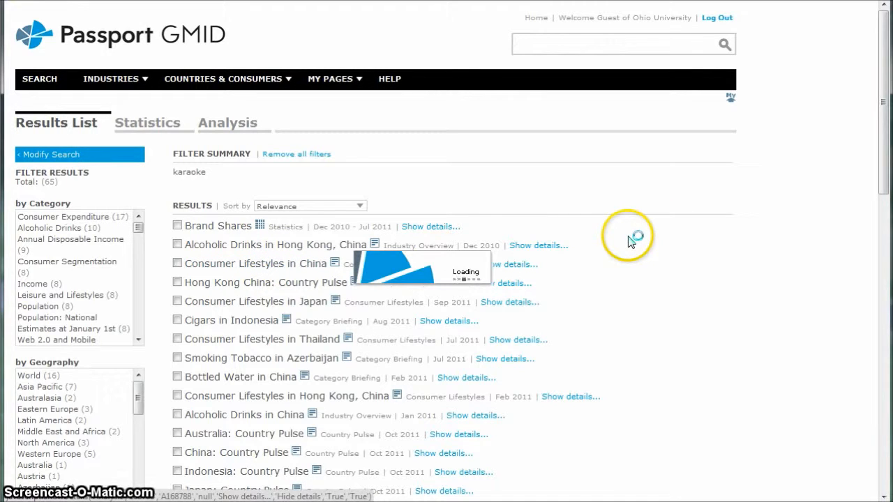
{"action": "mouse_move", "coordinate": [619, 235]}
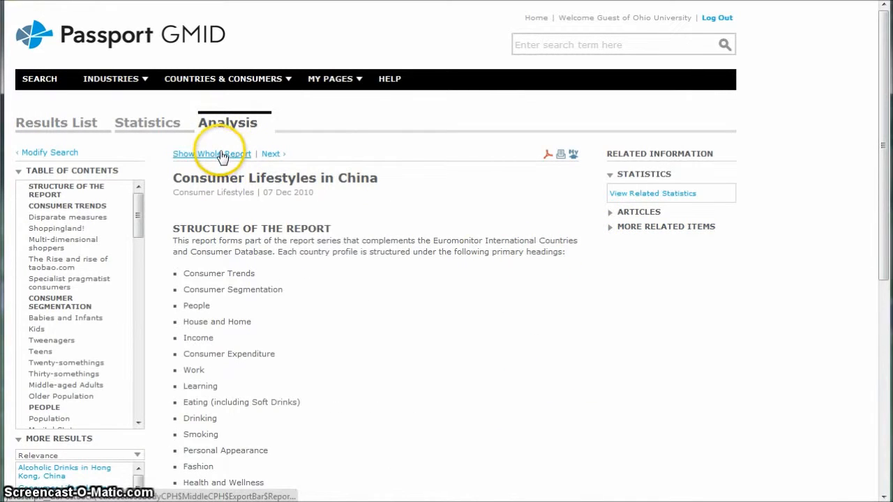
{"action": "left_click", "coordinate": [212, 153]}
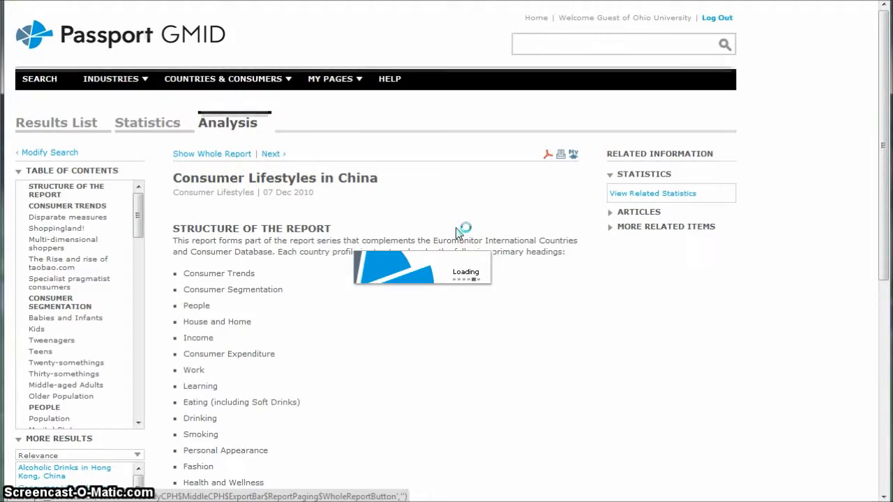
{"action": "scroll", "scroll_direction": "down", "scroll_amount": 3}
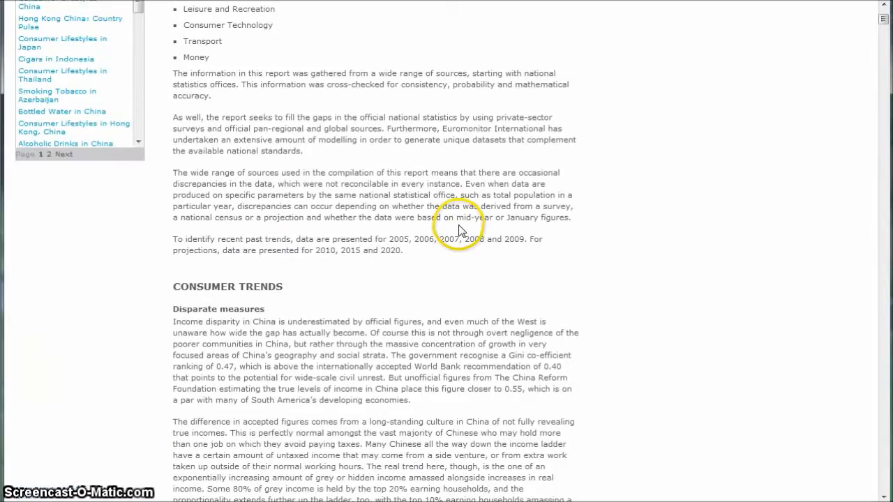
{"action": "scroll", "scroll_direction": "down", "scroll_amount": 3}
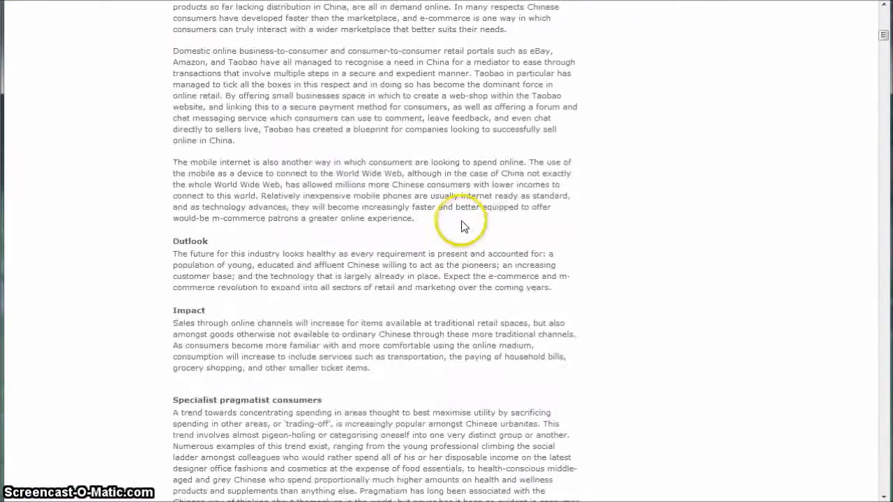
{"action": "scroll", "scroll_direction": "down", "scroll_amount": 3}
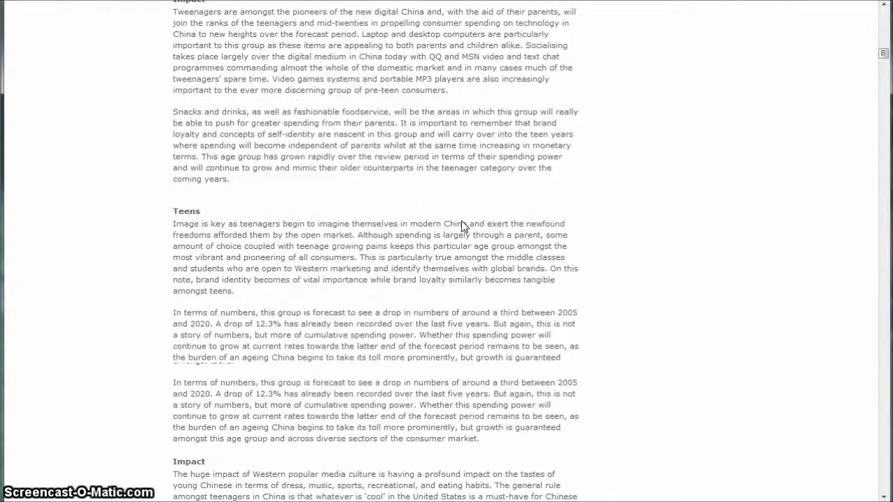
{"action": "scroll", "scroll_direction": "up", "scroll_amount": 3}
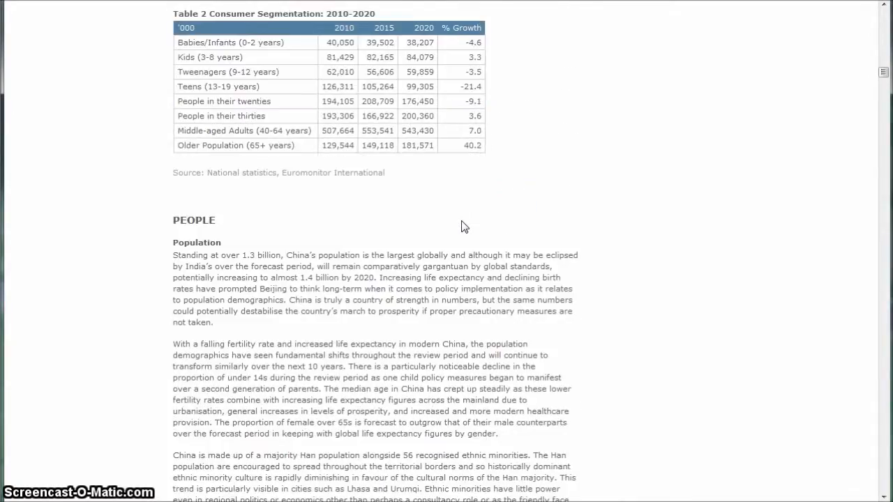
{"action": "scroll", "scroll_direction": "down", "scroll_amount": 3}
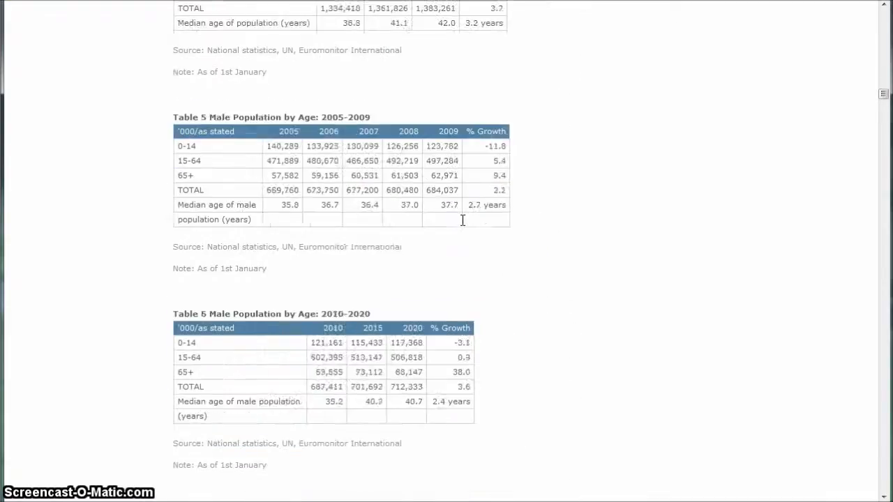
{"action": "scroll", "scroll_direction": "down", "scroll_amount": 3}
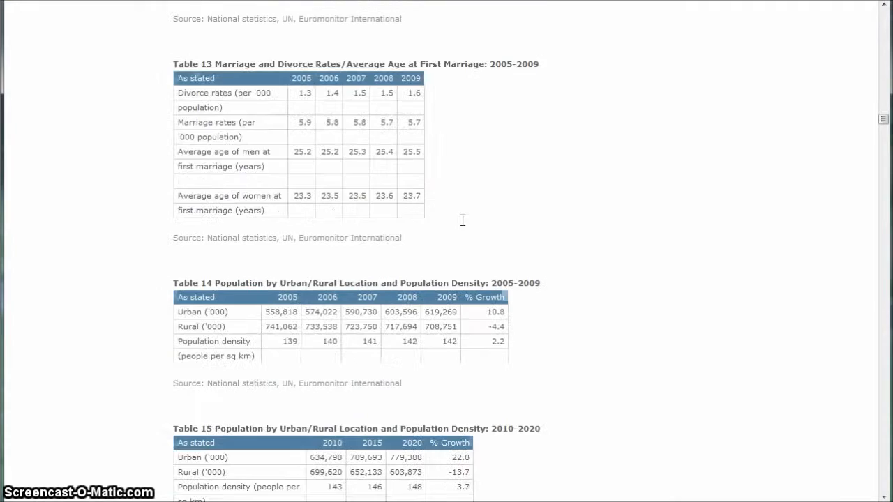
{"action": "scroll", "scroll_direction": "up", "scroll_amount": 3}
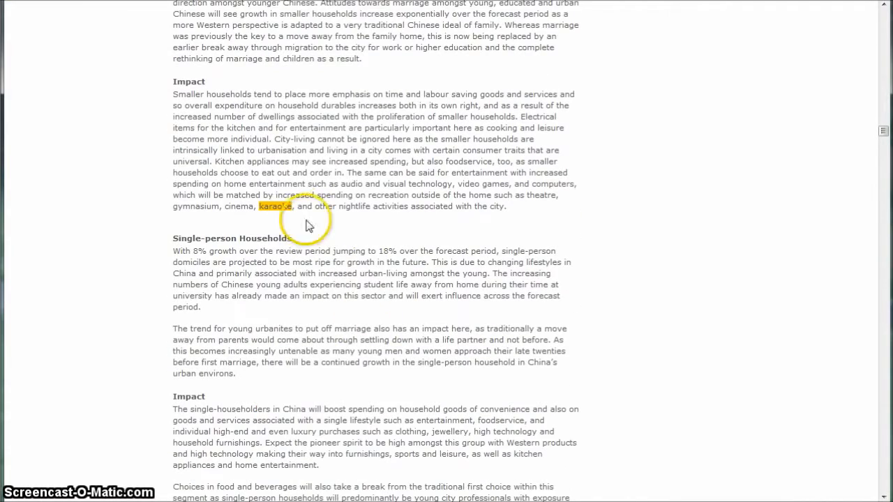
{"action": "mouse_move", "coordinate": [246, 196]}
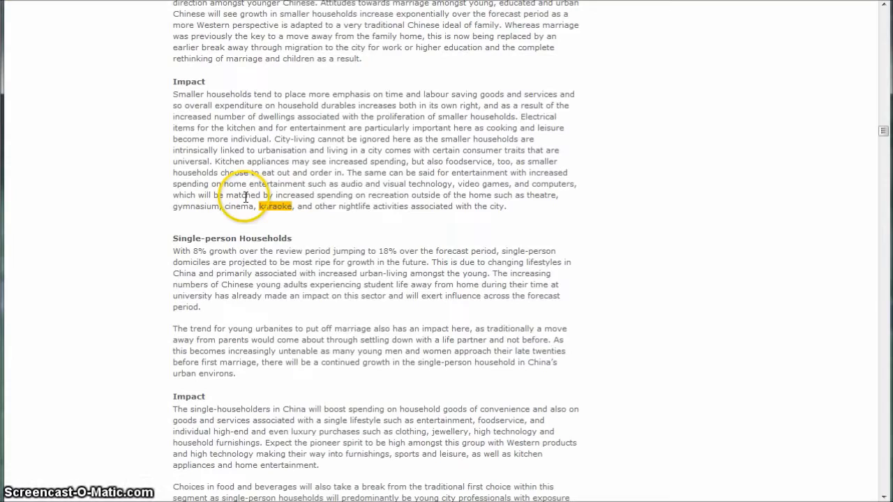
{"action": "scroll", "scroll_direction": "down", "scroll_amount": 3}
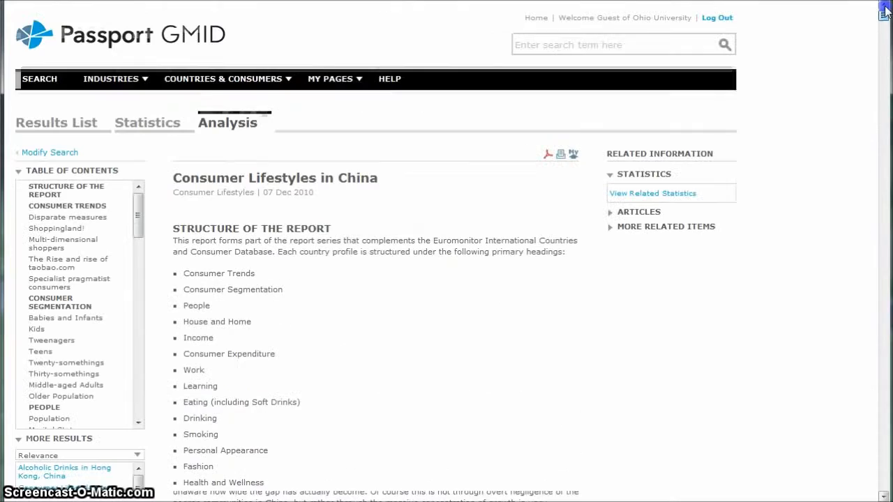
{"action": "scroll", "scroll_direction": "down", "scroll_amount": 3}
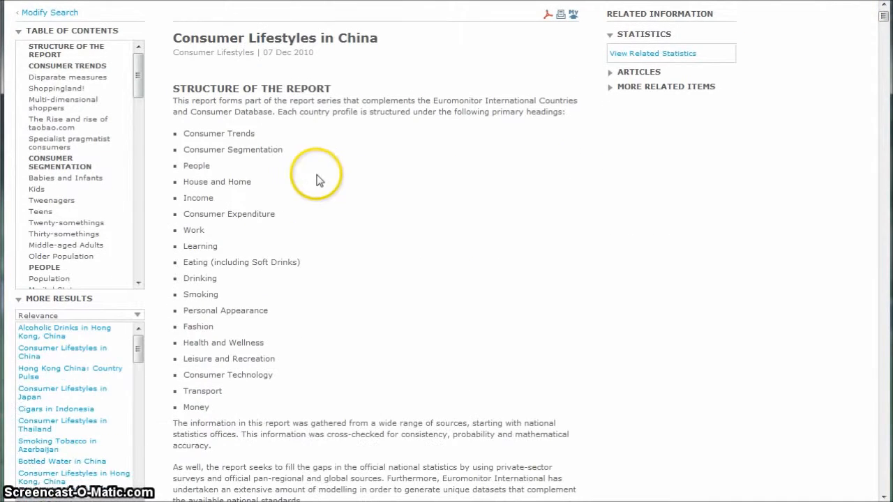
{"action": "mouse_move", "coordinate": [328, 321]}
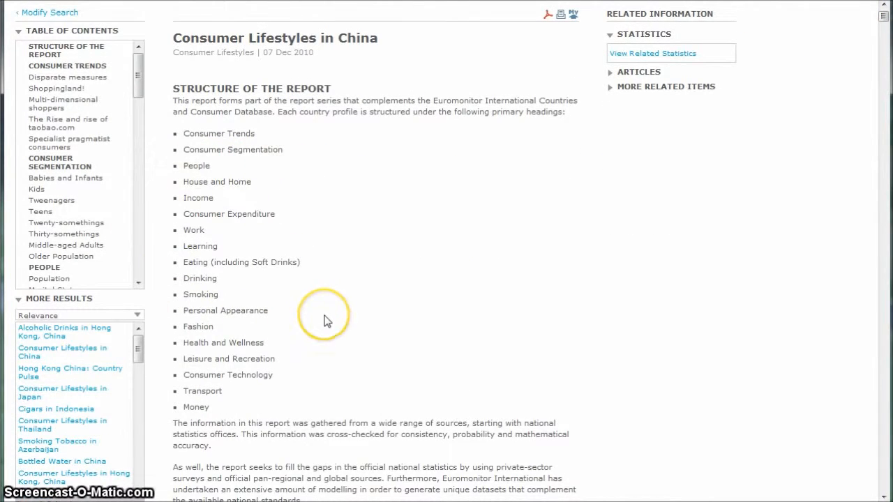
{"action": "mouse_move", "coordinate": [318, 281]}
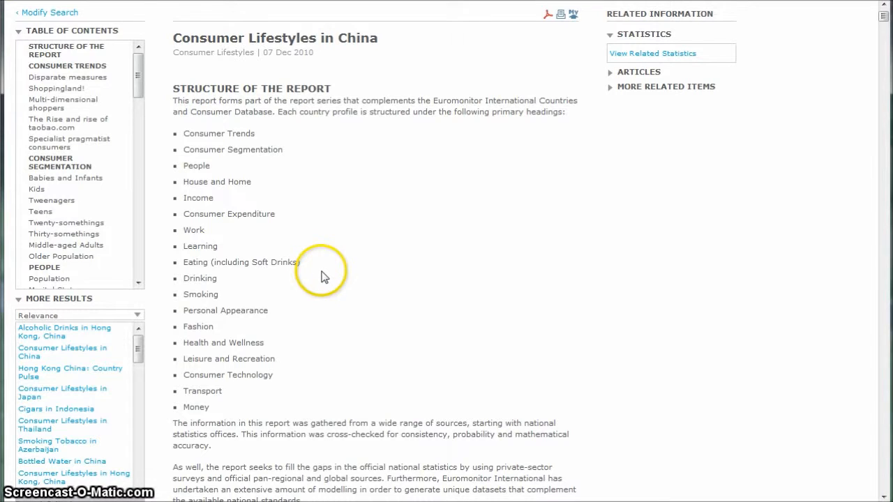
{"action": "mouse_move", "coordinate": [323, 276]}
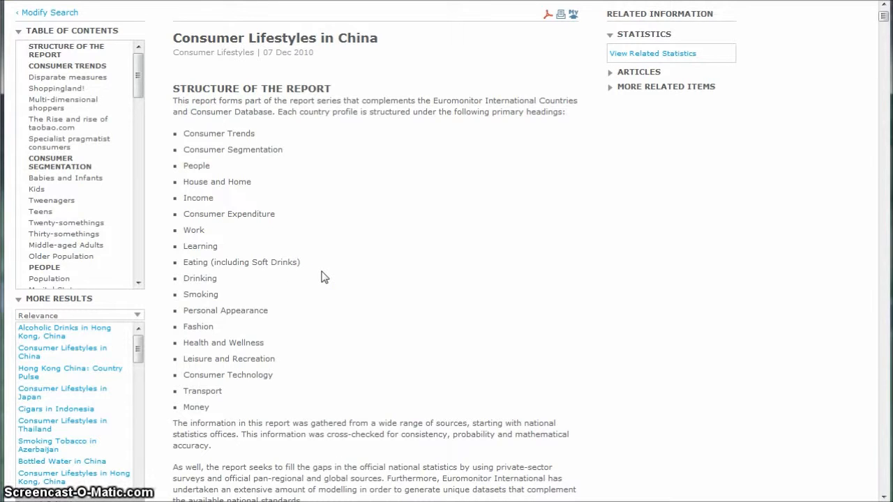
{"action": "scroll", "scroll_direction": "up", "scroll_amount": 3}
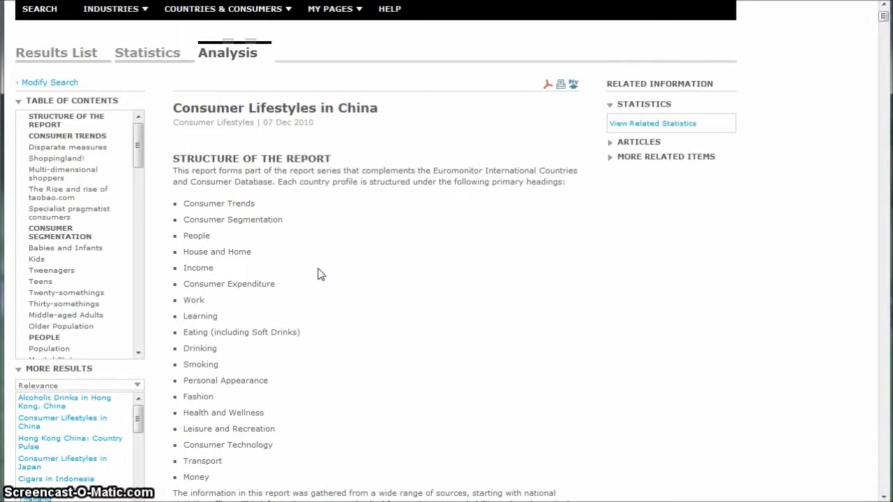
{"action": "mouse_move", "coordinate": [284, 236]}
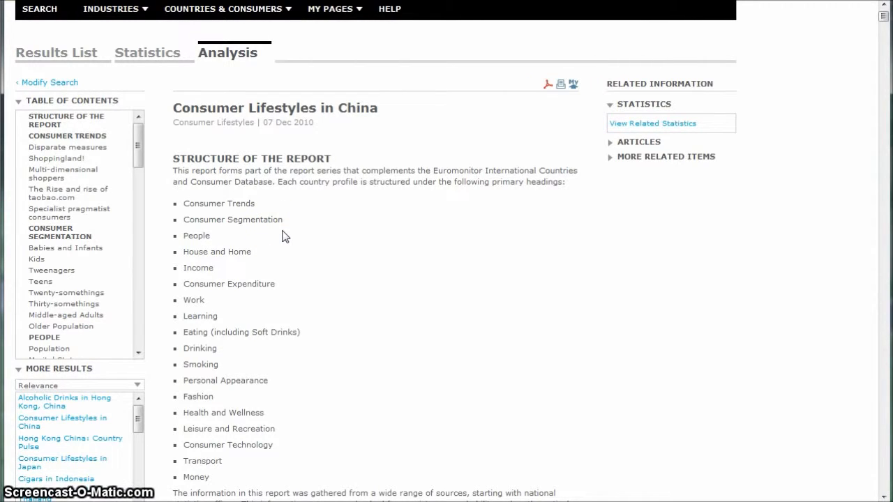
{"action": "mouse_move", "coordinate": [272, 242]}
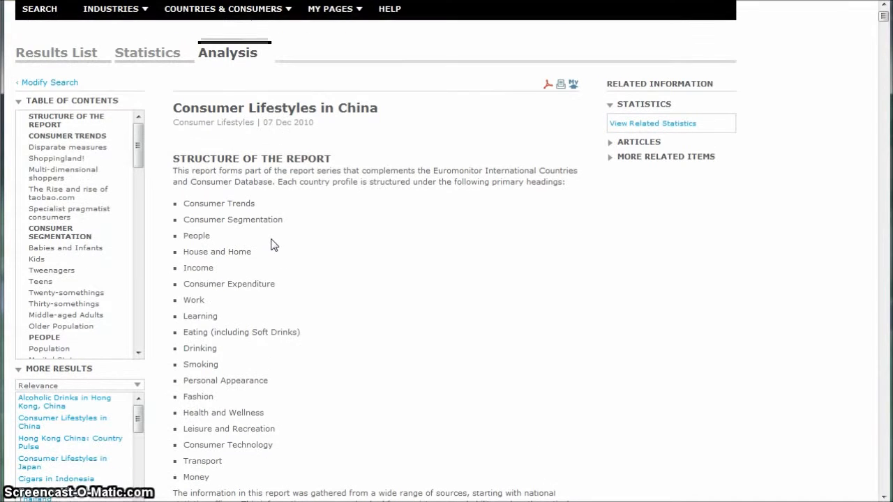
{"action": "scroll", "scroll_direction": "up", "scroll_amount": 3}
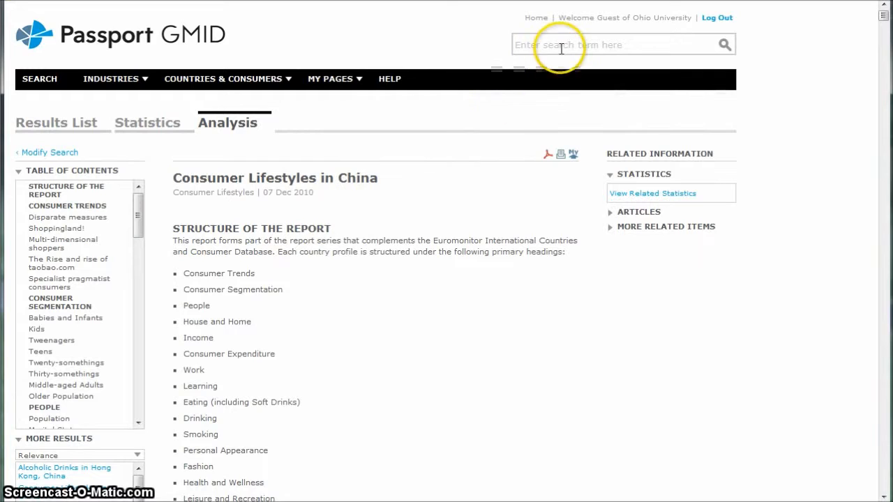
Search Passport GMID for Convenience Stores to list matching reports and articles
{"action": "type", "text": "convenience"}
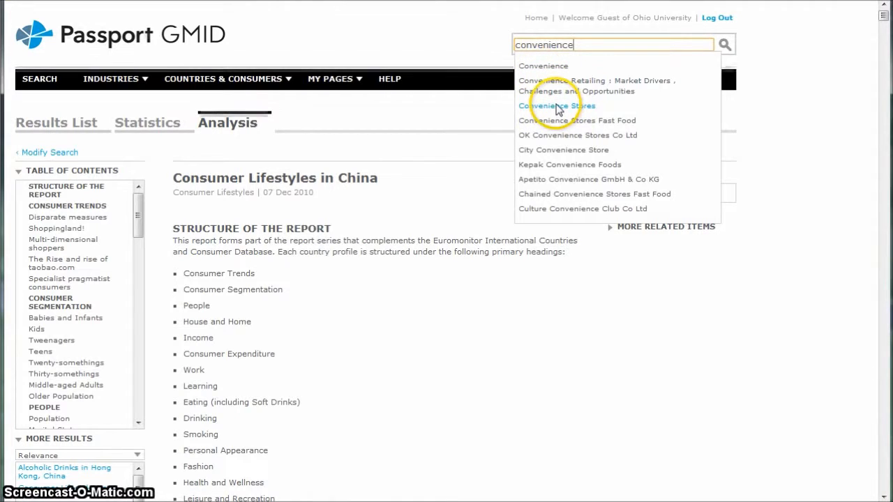
{"action": "left_click", "coordinate": [555, 106]}
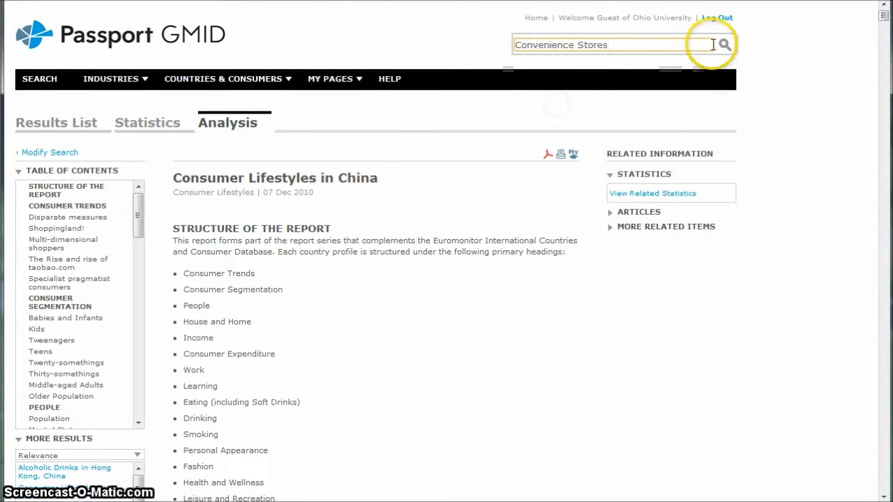
{"action": "left_click", "coordinate": [724, 43]}
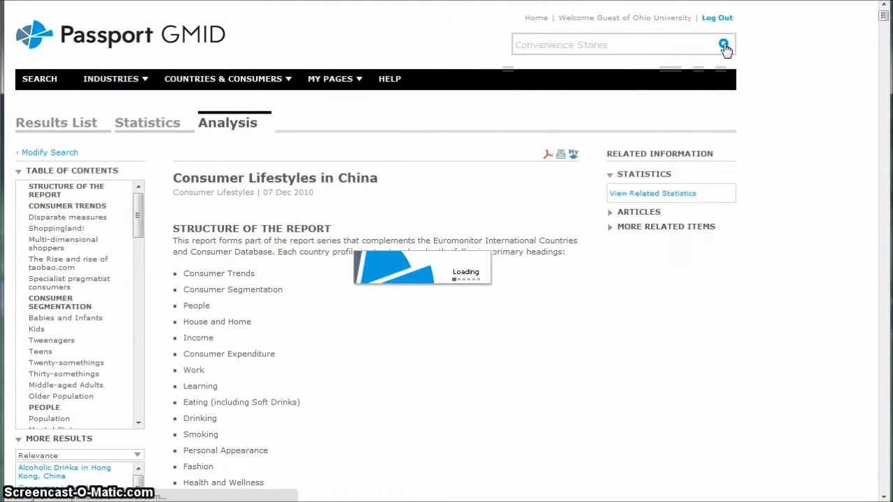
{"action": "left_click", "coordinate": [723, 43]}
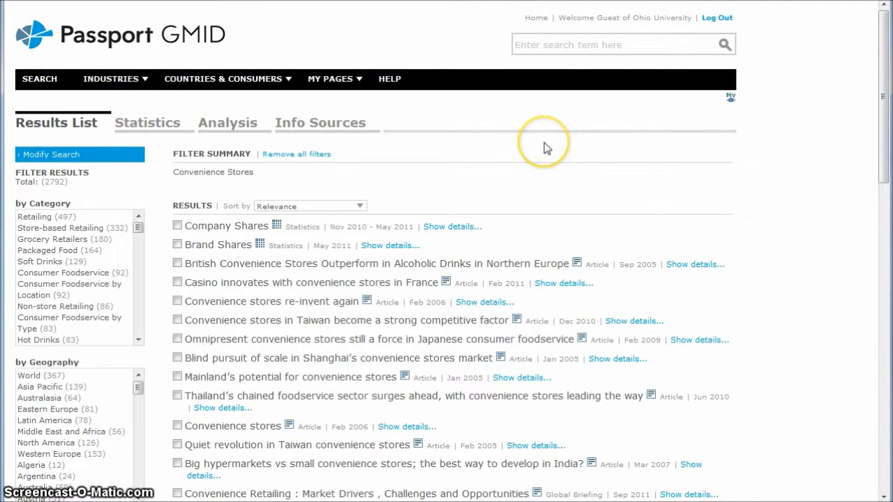
{"action": "mouse_move", "coordinate": [566, 156]}
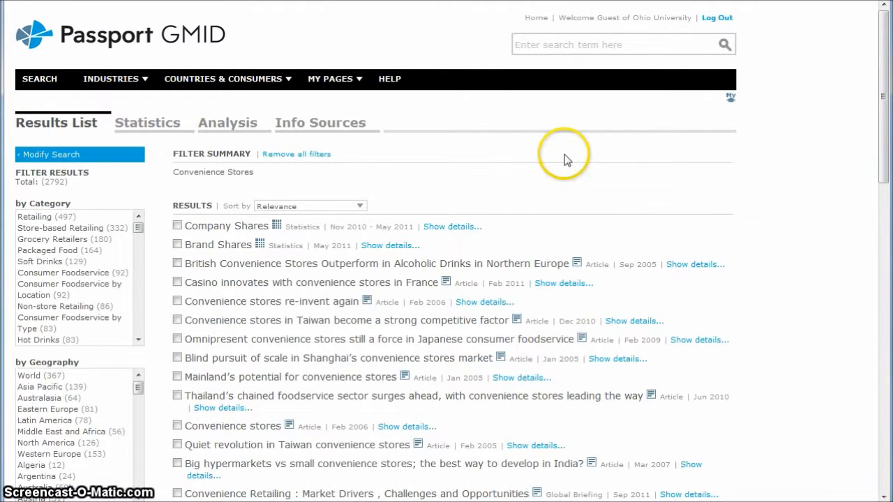
Scroll down the Convenience Stores results list past article and company-profile entries
{"action": "scroll", "scroll_direction": "down", "scroll_amount": 3}
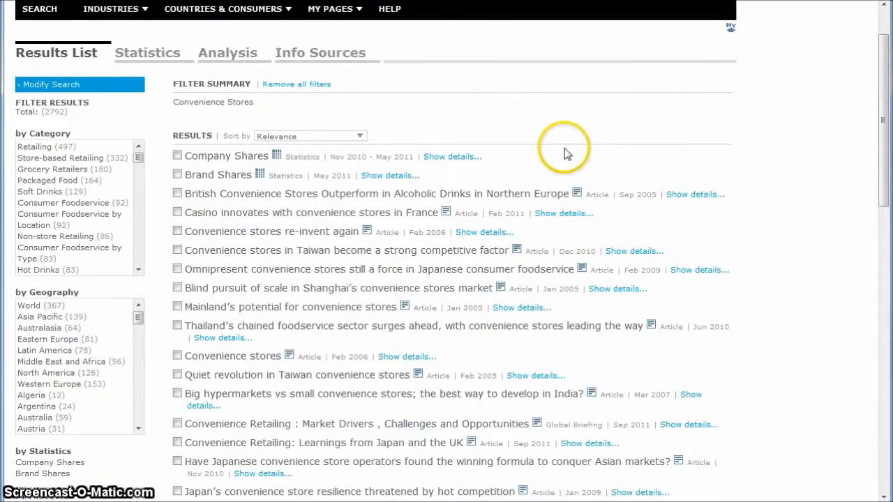
{"action": "scroll", "scroll_direction": "down", "scroll_amount": 3}
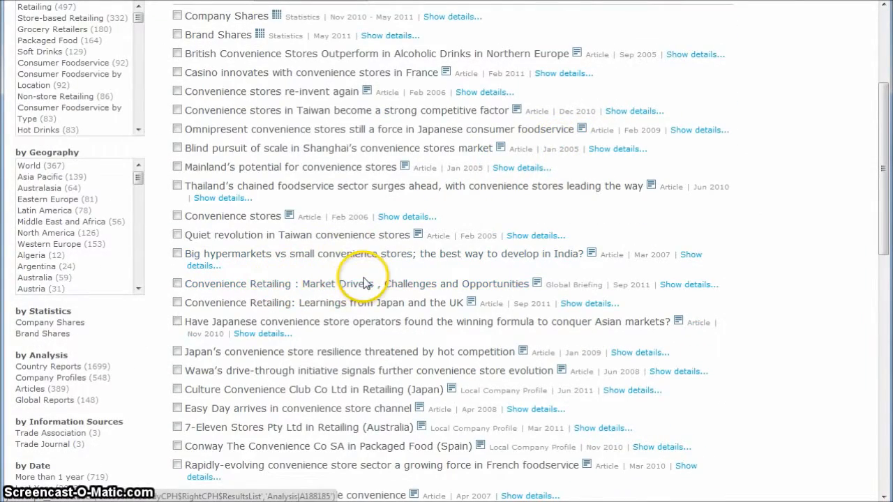
{"action": "scroll", "scroll_direction": "down", "scroll_amount": 3}
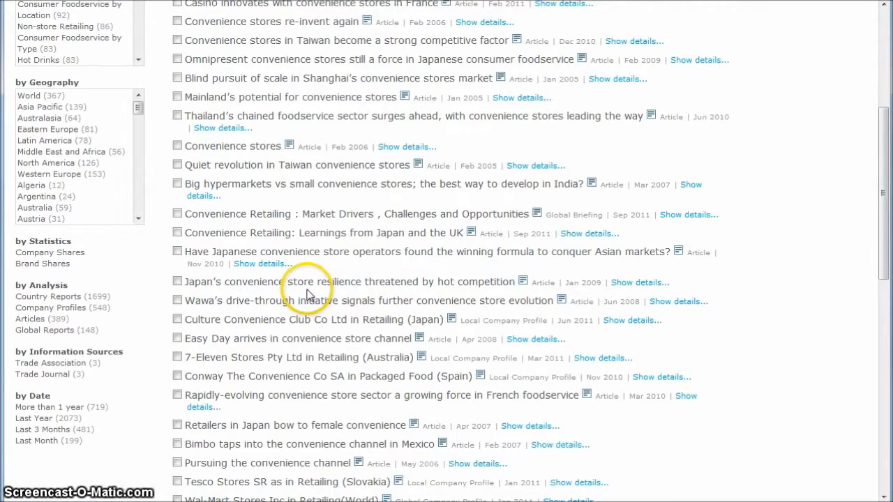
{"action": "scroll", "scroll_direction": "down", "scroll_amount": 3}
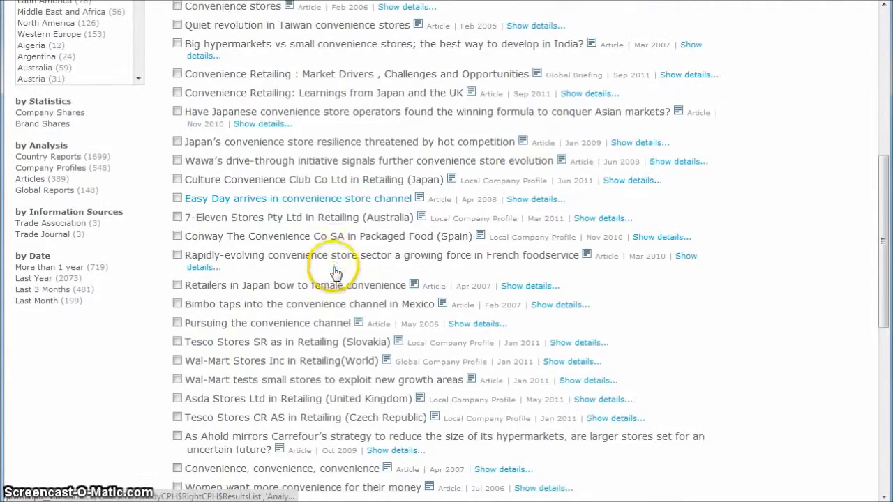
{"action": "scroll", "scroll_direction": "down", "scroll_amount": 3}
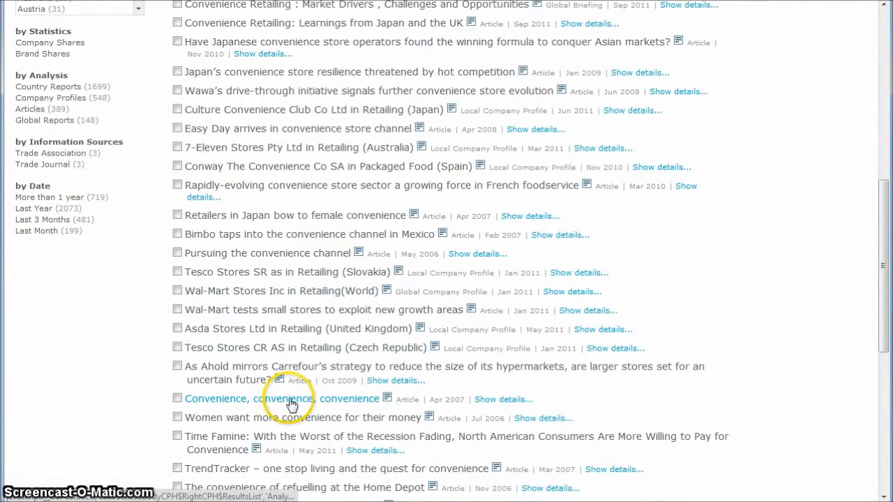
{"action": "scroll", "scroll_direction": "down", "scroll_amount": 3}
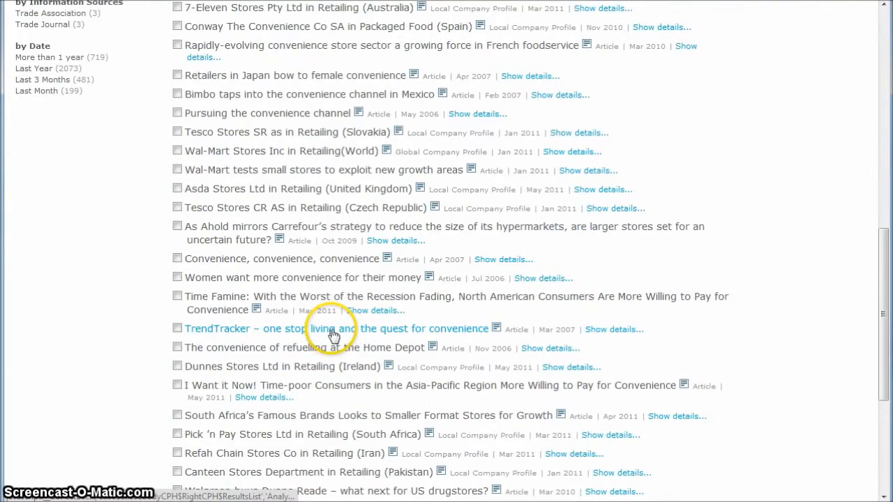
{"action": "scroll", "scroll_direction": "down", "scroll_amount": 3}
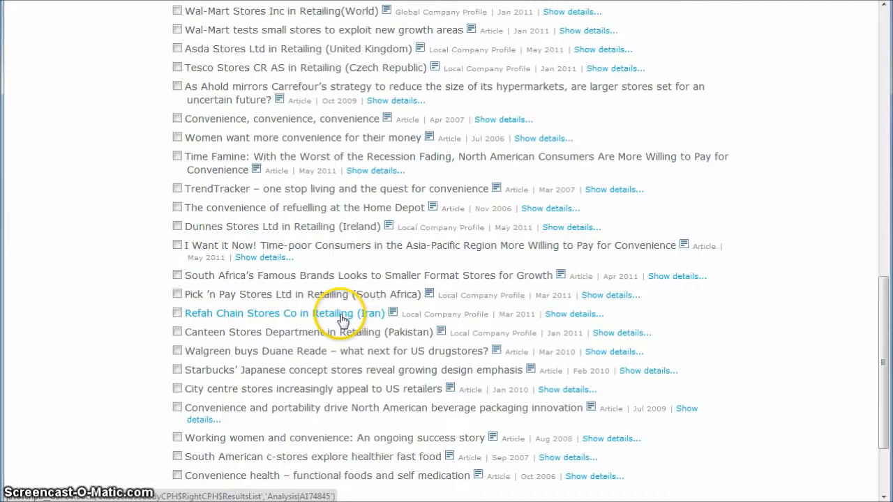
{"action": "mouse_move", "coordinate": [475, 314]}
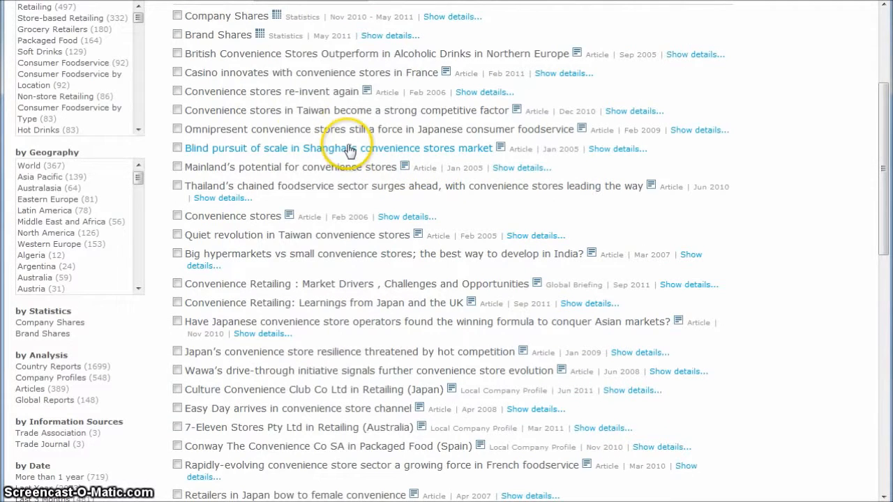
{"action": "mouse_move", "coordinate": [334, 111]}
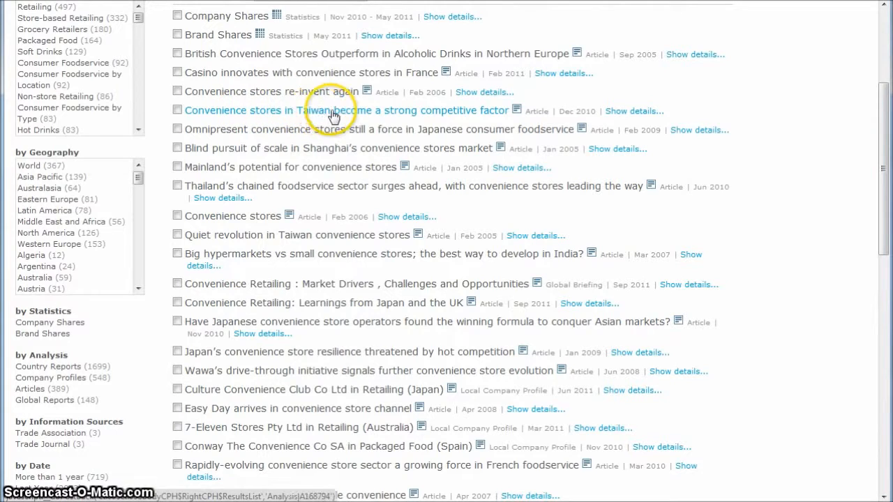
{"action": "mouse_move", "coordinate": [335, 112]}
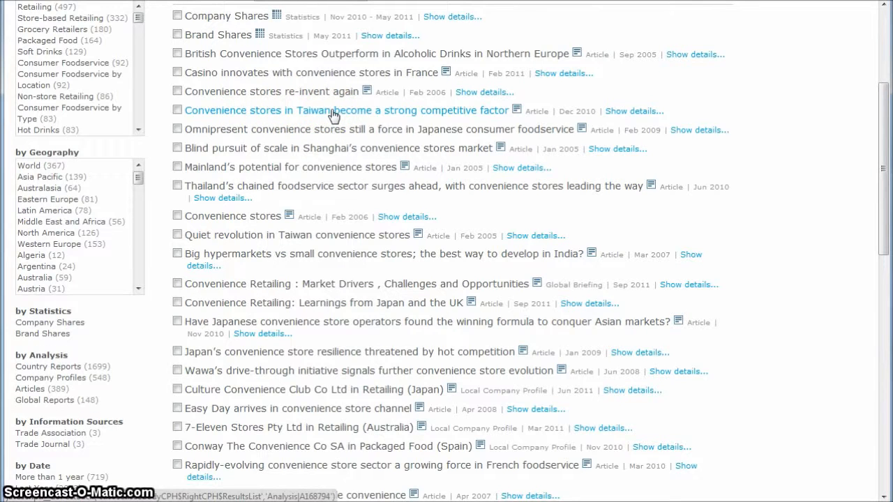
{"action": "left_click", "coordinate": [346, 110]}
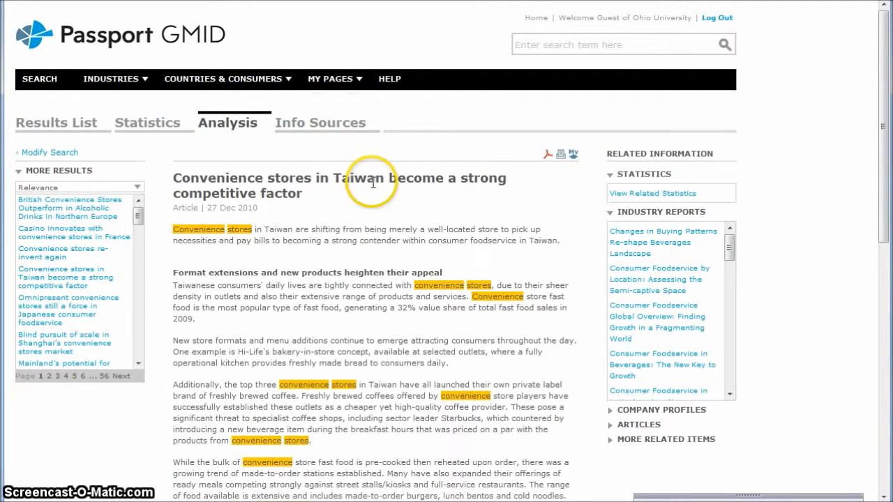
{"action": "scroll", "scroll_direction": "down", "scroll_amount": 3}
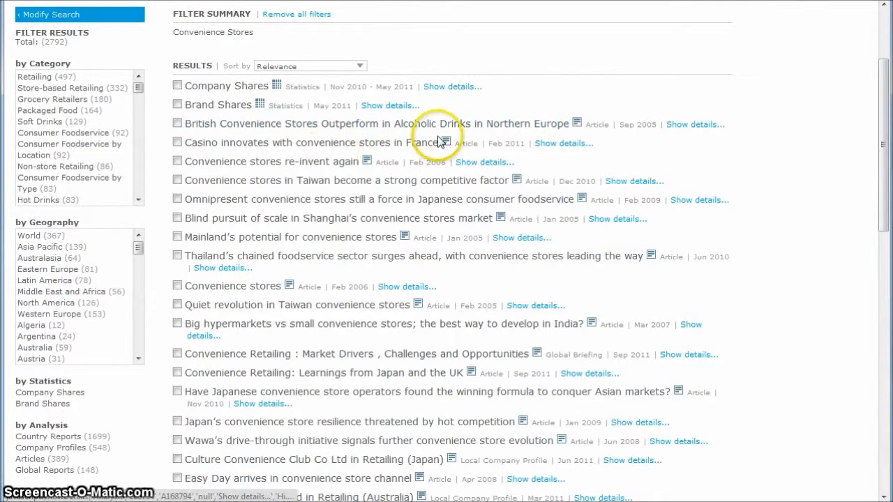
{"action": "mouse_move", "coordinate": [486, 272]}
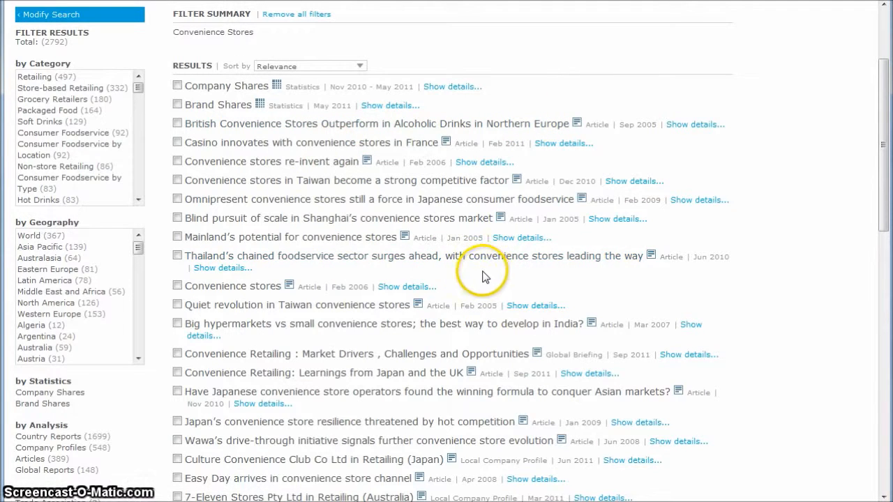
{"action": "mouse_move", "coordinate": [377, 256]}
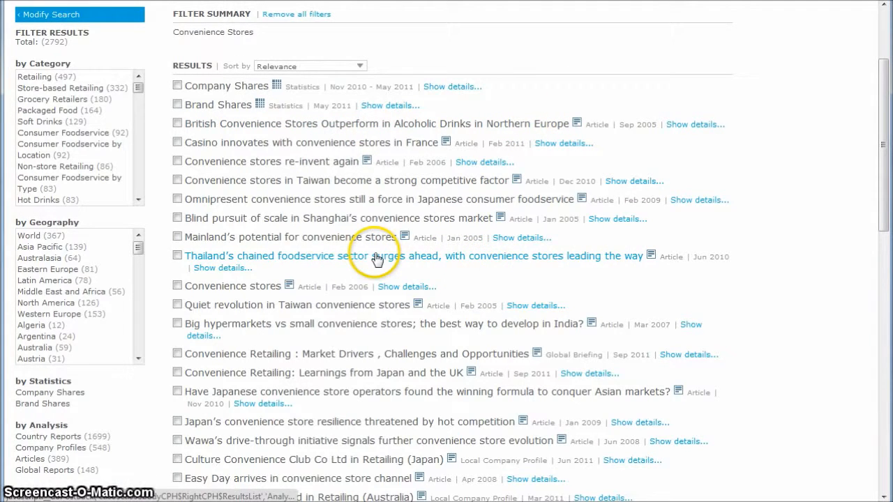
Limit the Passport convenience store results to the USA in the Geography filter
{"action": "scroll", "scroll_direction": "up", "scroll_amount": 3}
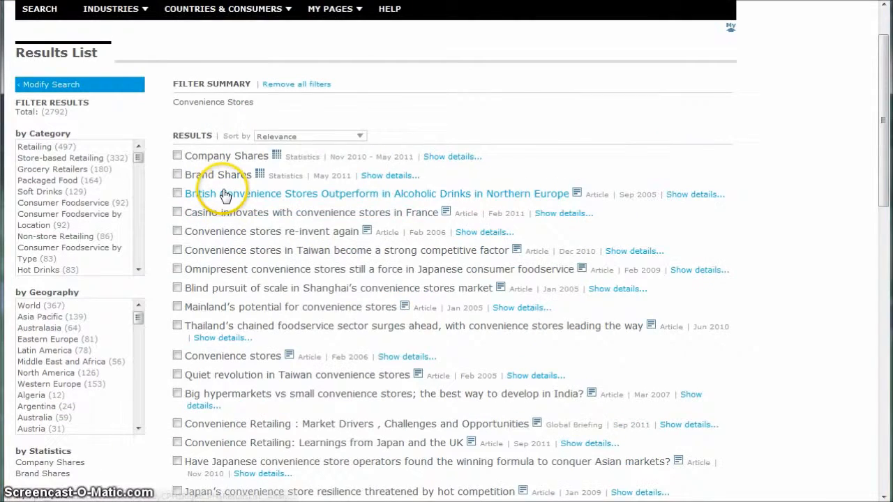
{"action": "scroll", "scroll_direction": "down", "scroll_amount": 3}
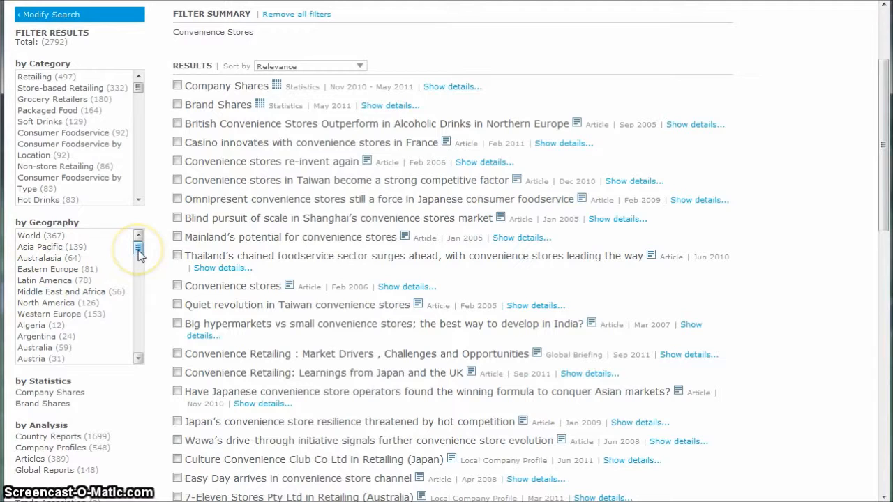
{"action": "left_click", "coordinate": [138, 248]}
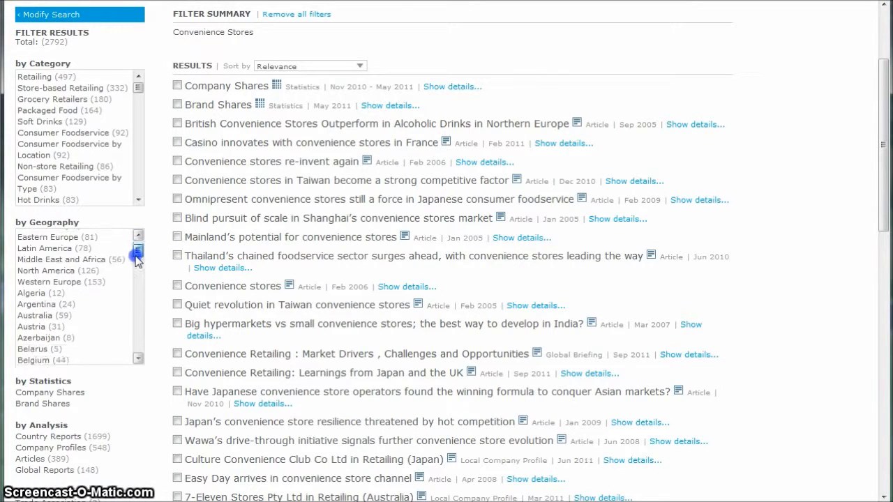
{"action": "scroll", "scroll_direction": "down", "scroll_amount": 3}
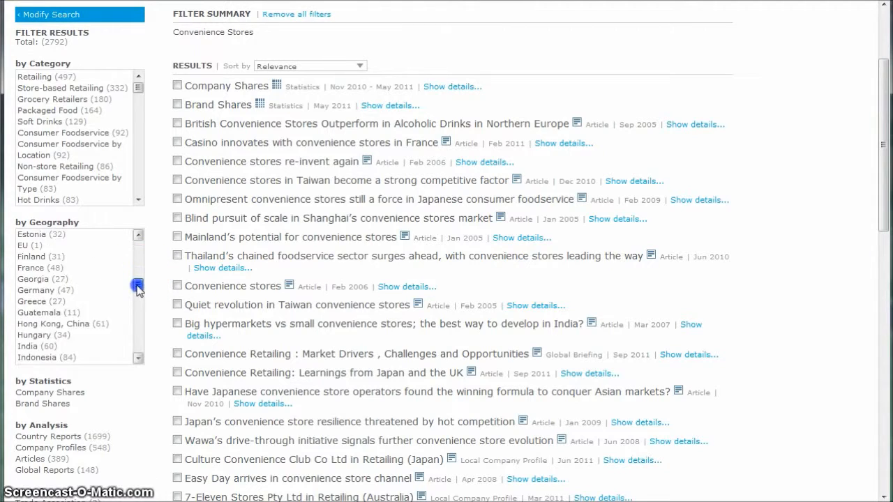
{"action": "scroll", "scroll_direction": "down", "scroll_amount": 3}
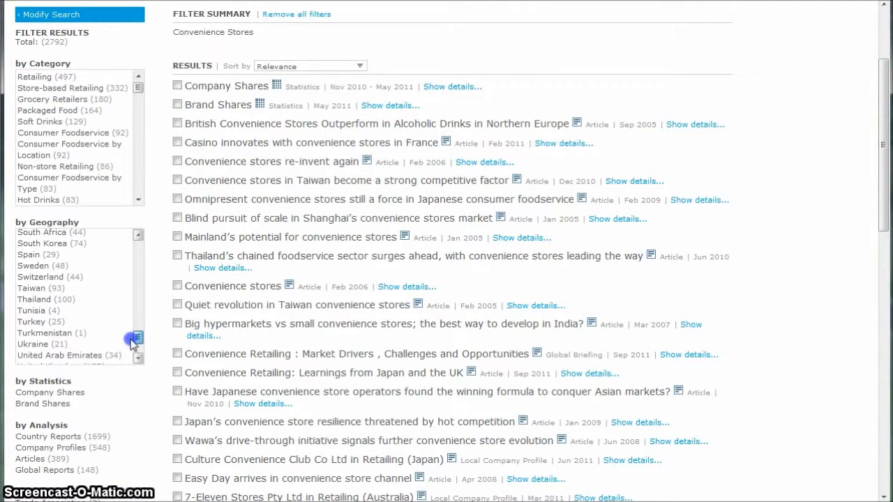
{"action": "scroll", "scroll_direction": "down", "scroll_amount": 3}
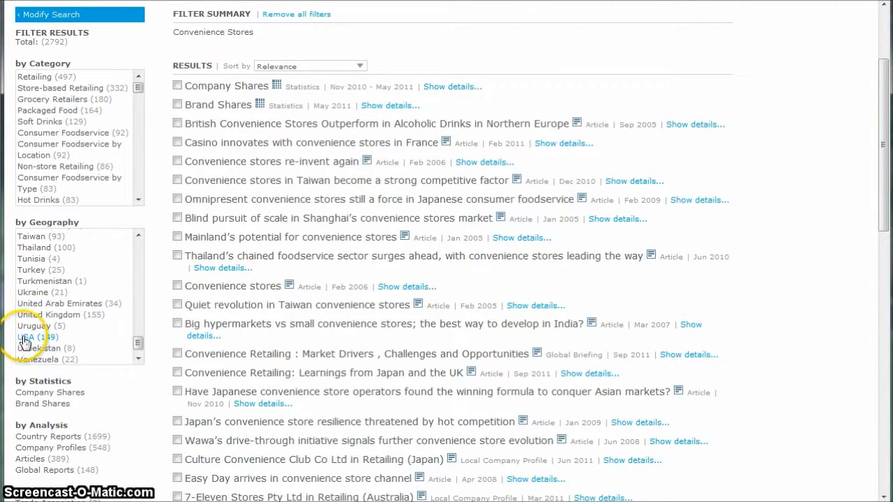
{"action": "left_click", "coordinate": [28, 336]}
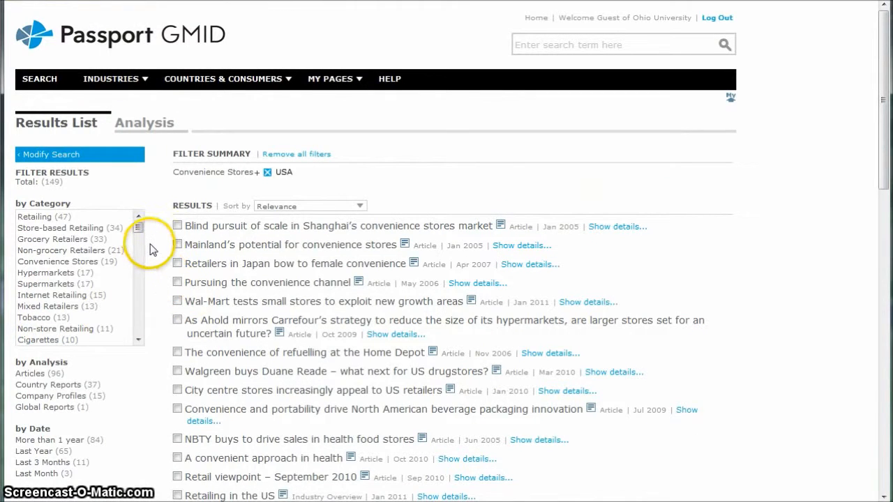
Keep only Country Reports under Analysis, leaving 37 USA hits
{"action": "scroll", "scroll_direction": "down", "scroll_amount": 3}
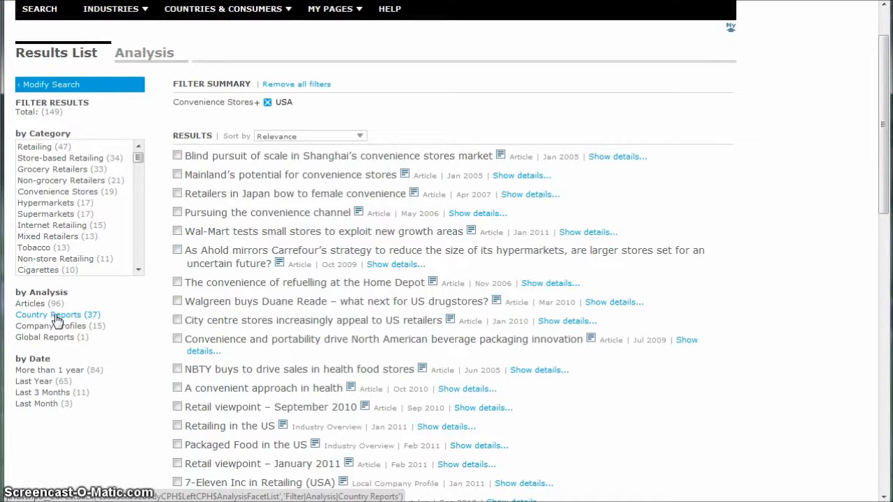
{"action": "left_click", "coordinate": [49, 315]}
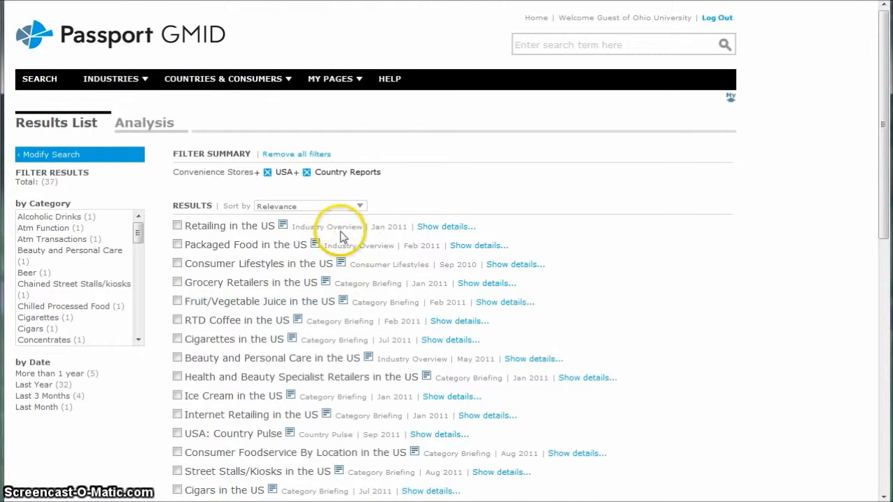
{"action": "scroll", "scroll_direction": "down", "scroll_amount": 3}
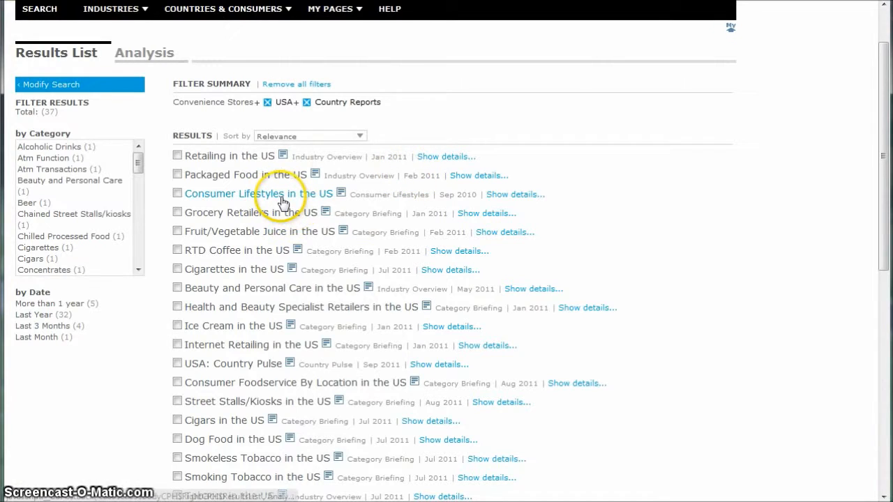
{"action": "mouse_move", "coordinate": [310, 248]}
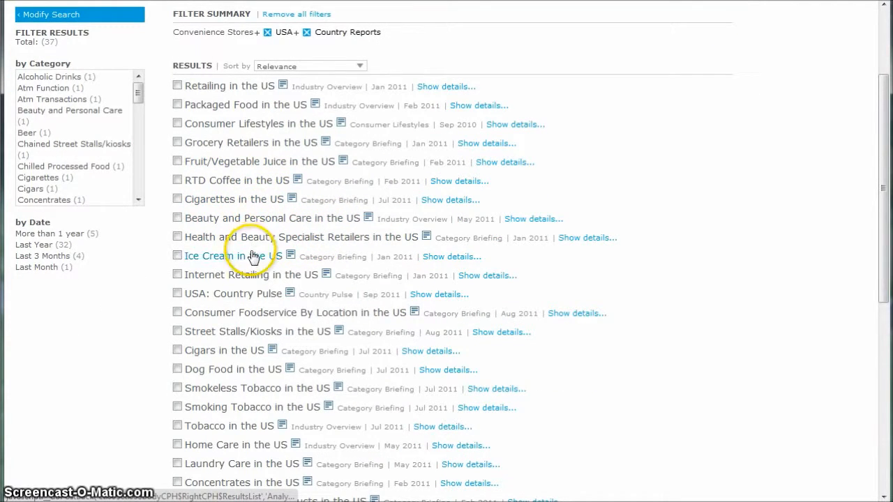
{"action": "mouse_move", "coordinate": [212, 292]}
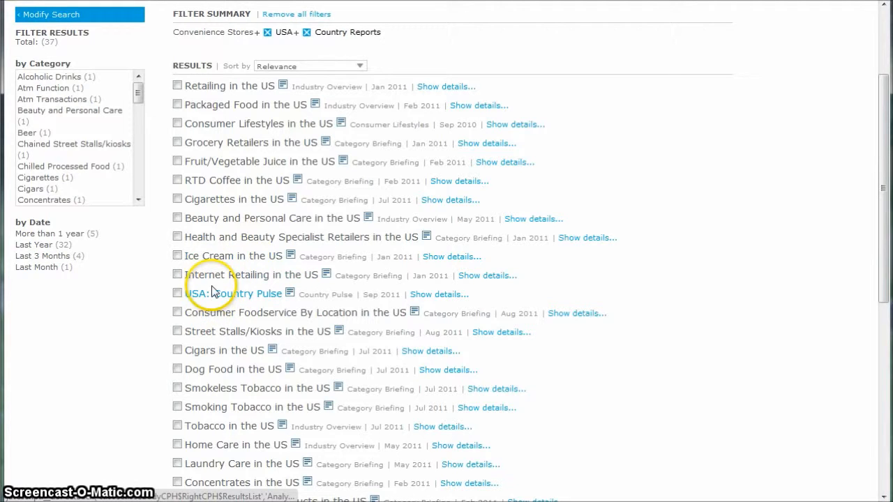
{"action": "mouse_move", "coordinate": [53, 11]}
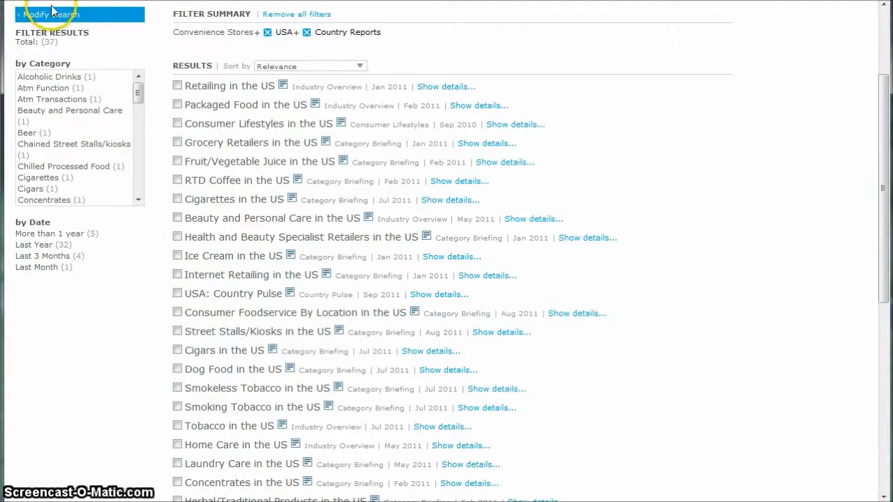
Remove the USA restriction and filter the convenience store country reports to China
{"action": "left_click", "coordinate": [246, 174]}
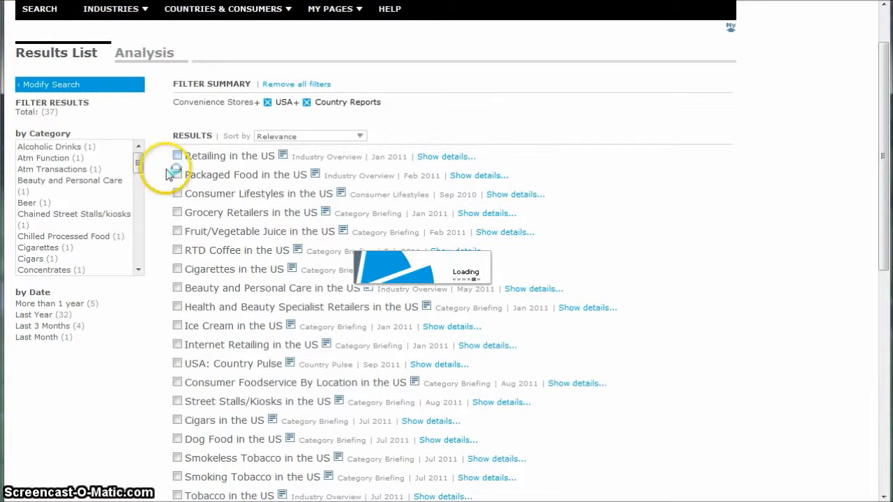
{"action": "left_click", "coordinate": [273, 101]}
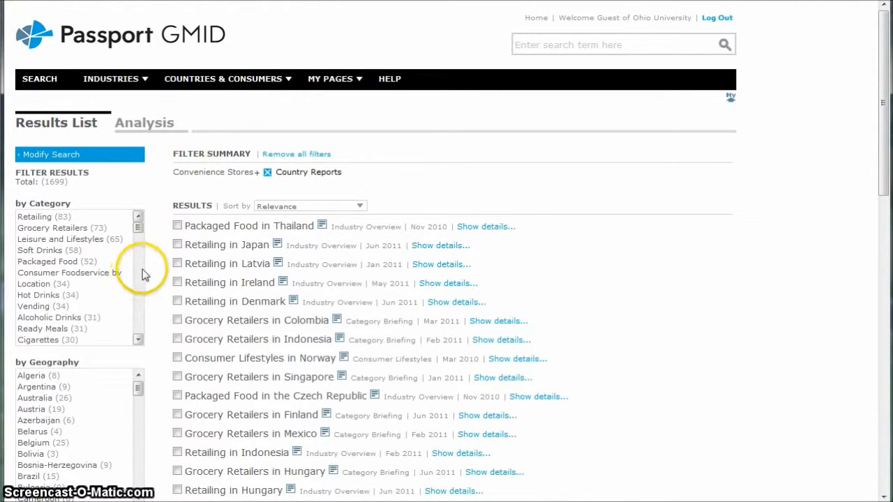
{"action": "scroll", "scroll_direction": "down", "scroll_amount": 3}
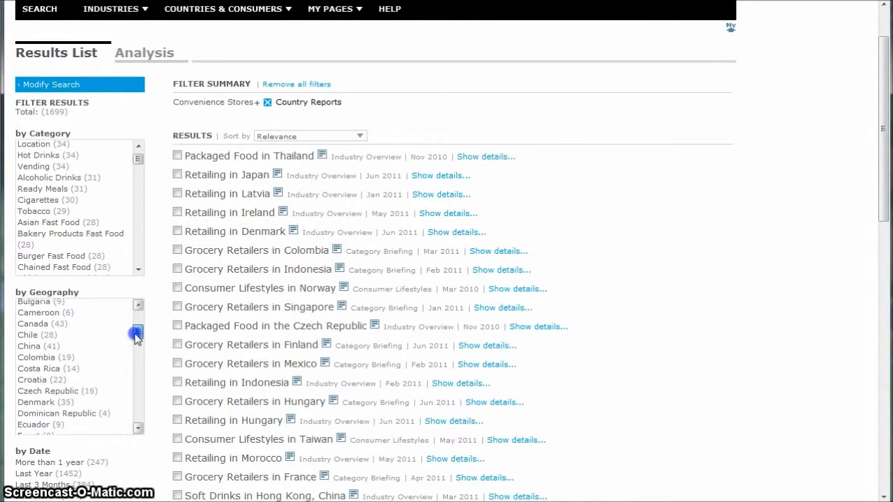
{"action": "left_click", "coordinate": [28, 346]}
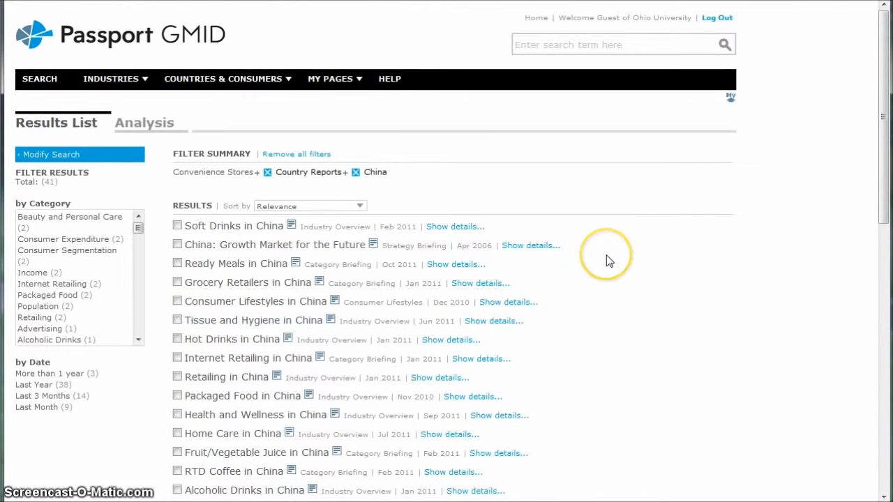
{"action": "mouse_move", "coordinate": [621, 255]}
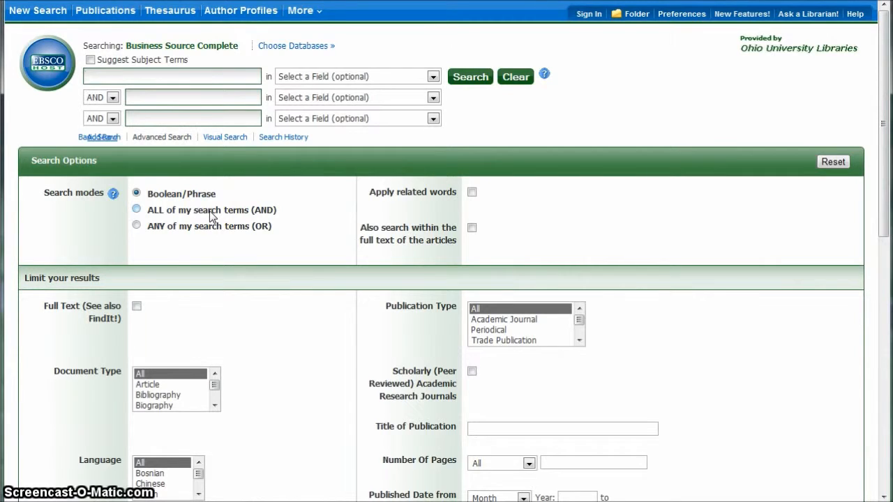
Search convenience stores AND asian americans and read Tapping Into the Asian Market
{"action": "type", "text": "convenience stores"}
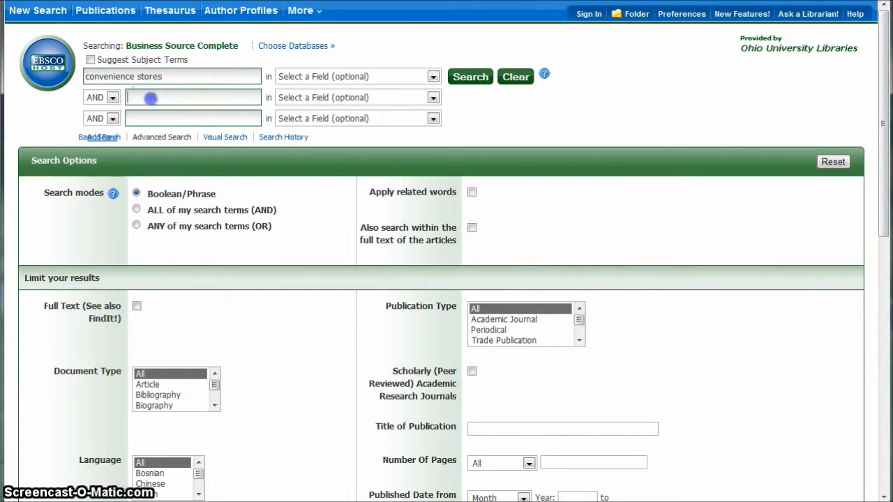
{"action": "type", "text": "asian americans"}
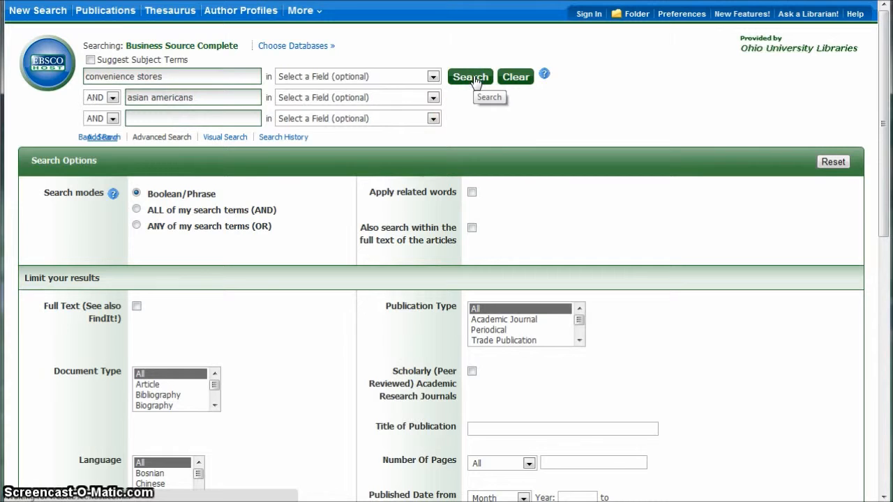
{"action": "left_click", "coordinate": [469, 76]}
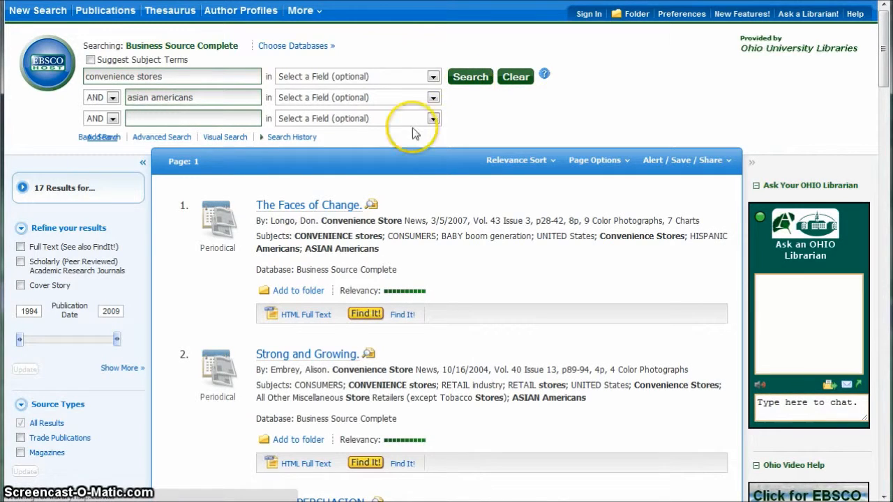
{"action": "mouse_move", "coordinate": [447, 244]}
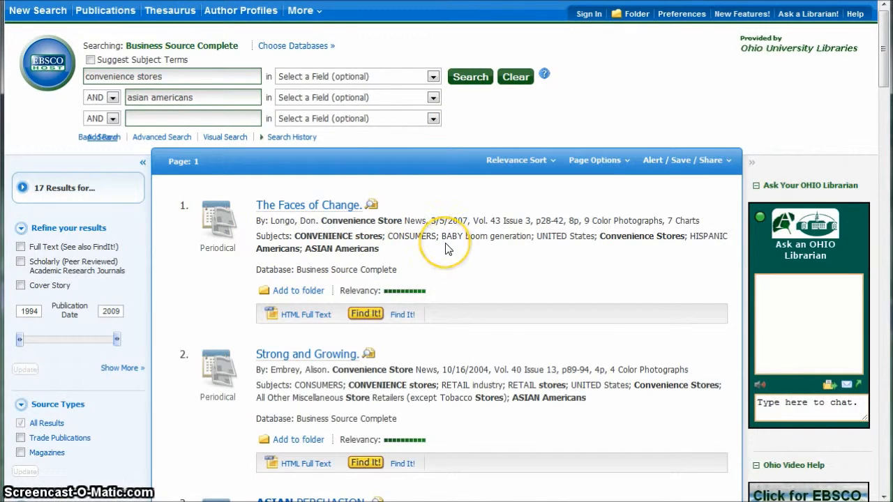
{"action": "scroll", "scroll_direction": "down", "scroll_amount": 3}
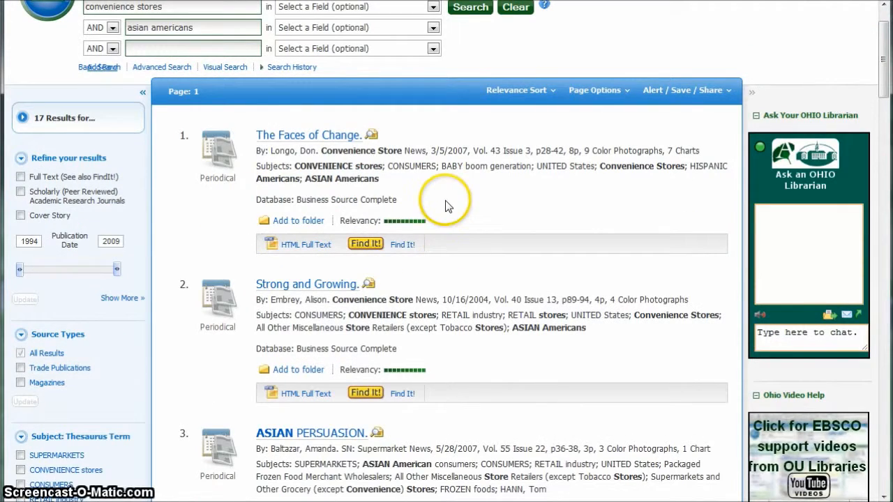
{"action": "double_click", "coordinate": [375, 151]}
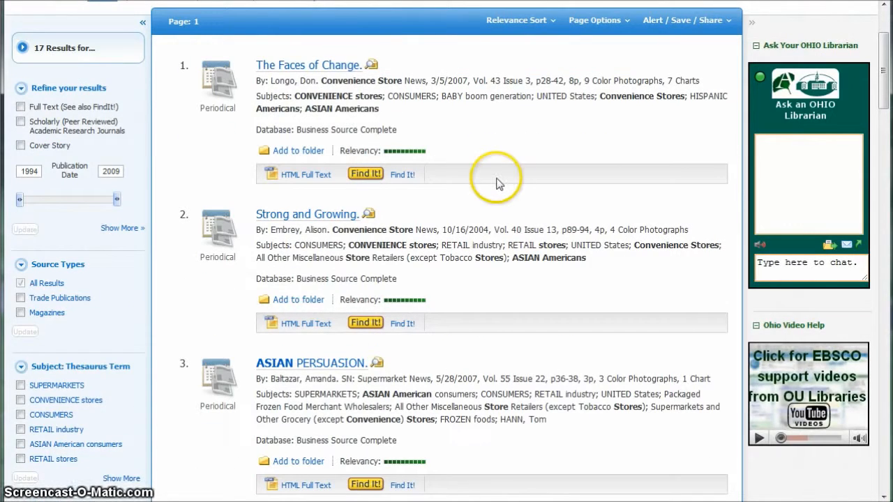
{"action": "scroll", "scroll_direction": "down", "scroll_amount": 3}
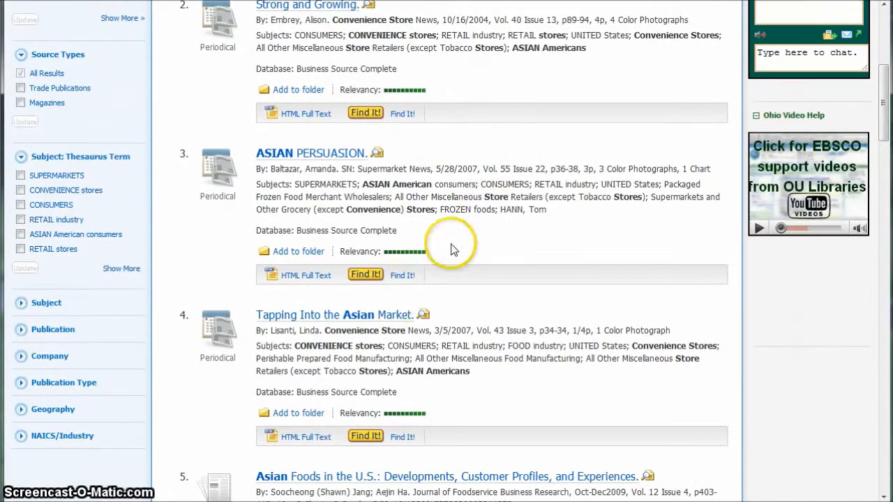
{"action": "mouse_move", "coordinate": [351, 318]}
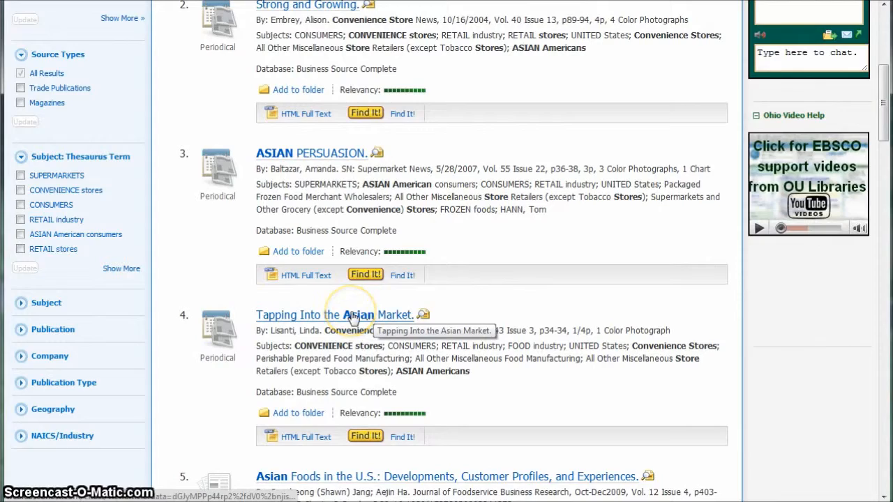
{"action": "mouse_move", "coordinate": [621, 249]}
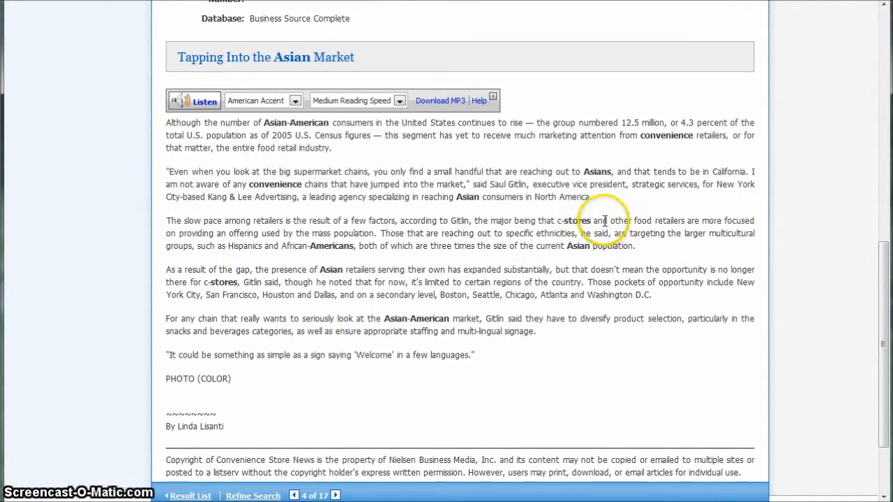
{"action": "mouse_move", "coordinate": [606, 246]}
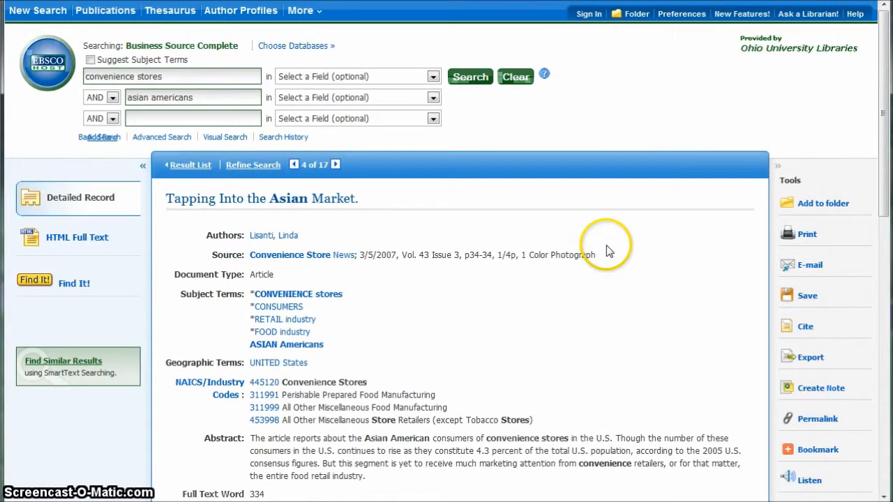
Replace the search terms with karaoke, returning 584 article results
{"action": "triple_click", "coordinate": [192, 97]}
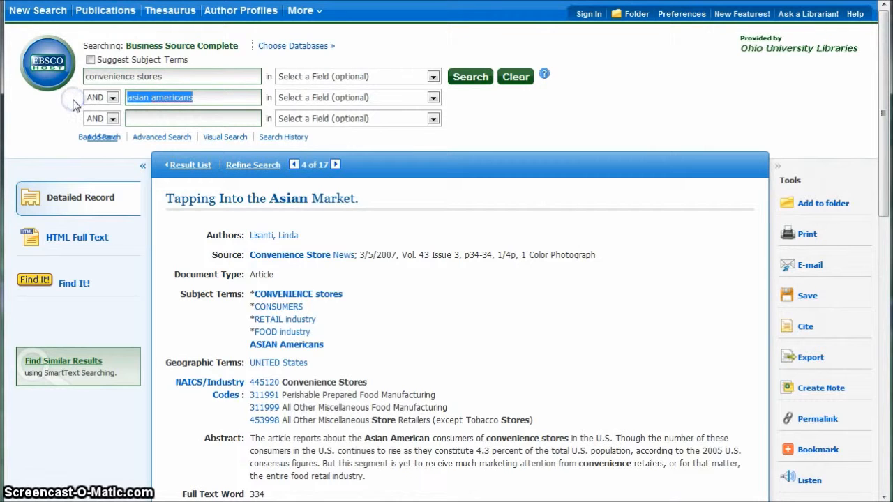
{"action": "type", "text": "karaoke"}
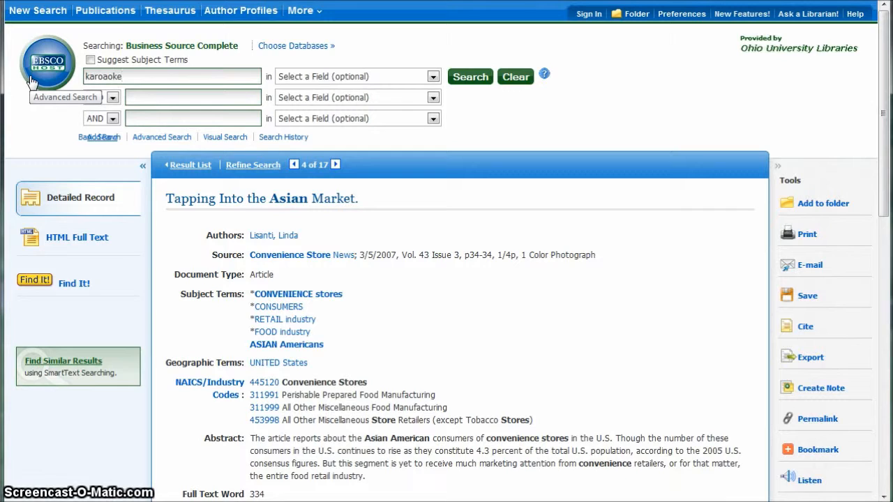
{"action": "key", "text": "BackSpace"}
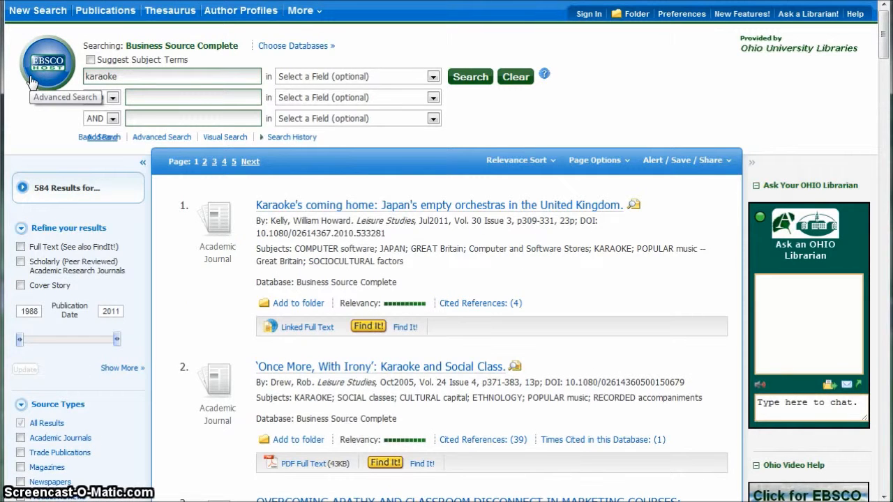
{"action": "scroll", "scroll_direction": "down", "scroll_amount": 3}
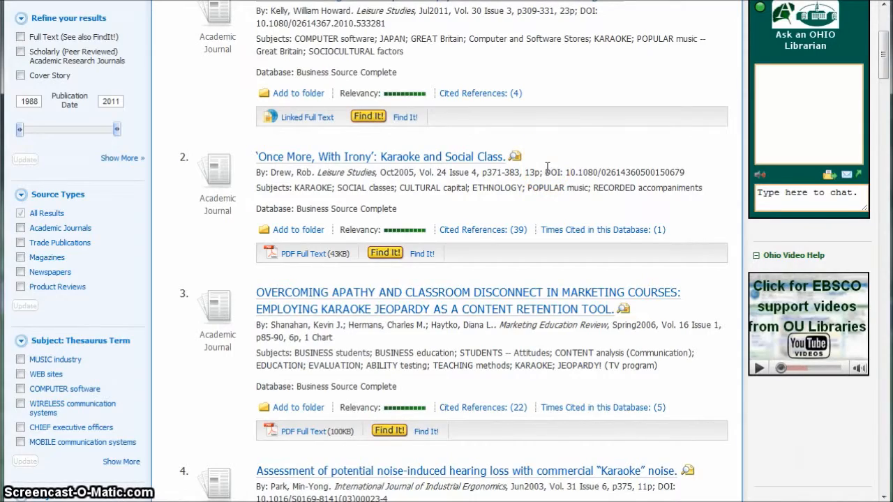
{"action": "scroll", "scroll_direction": "up", "scroll_amount": 3}
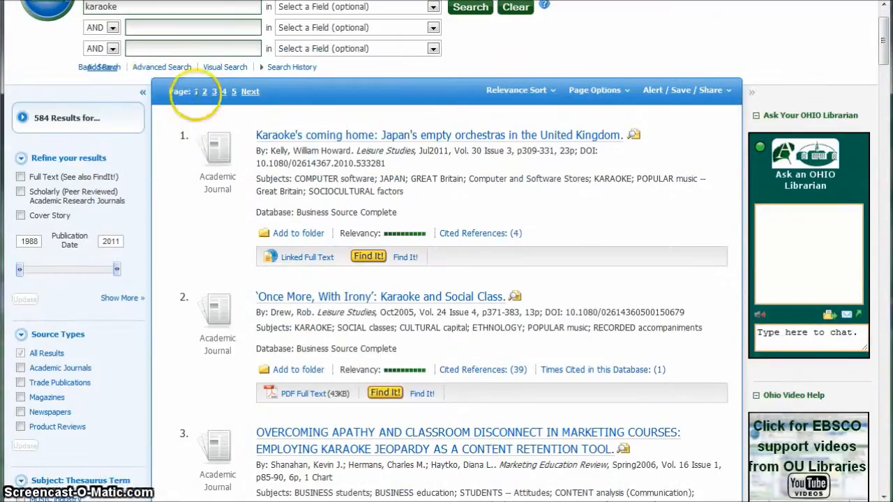
{"action": "scroll", "scroll_direction": "up", "scroll_amount": 3}
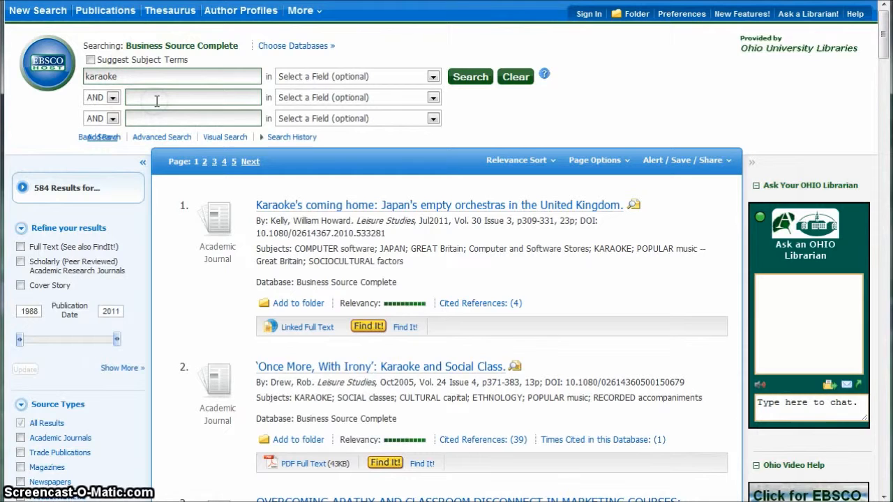
Add united states as a second term, narrowing the karaoke search to 67 results
{"action": "type", "text": "united state"}
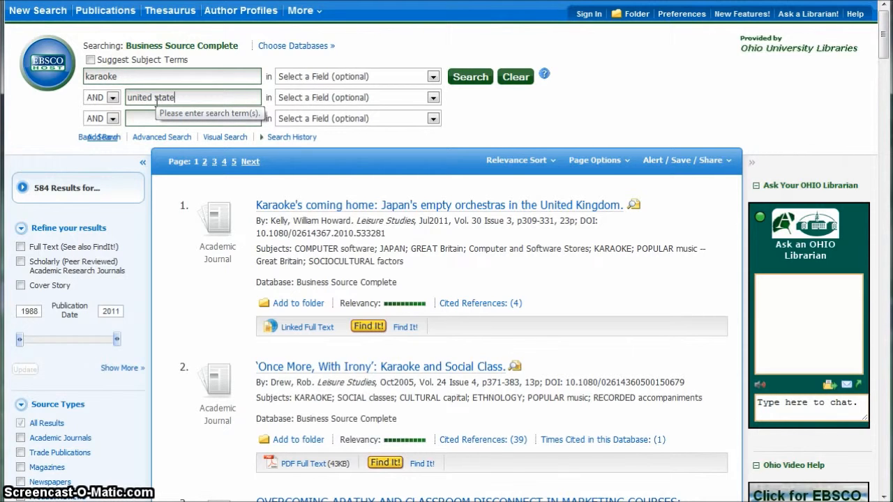
{"action": "type", "text": "s"}
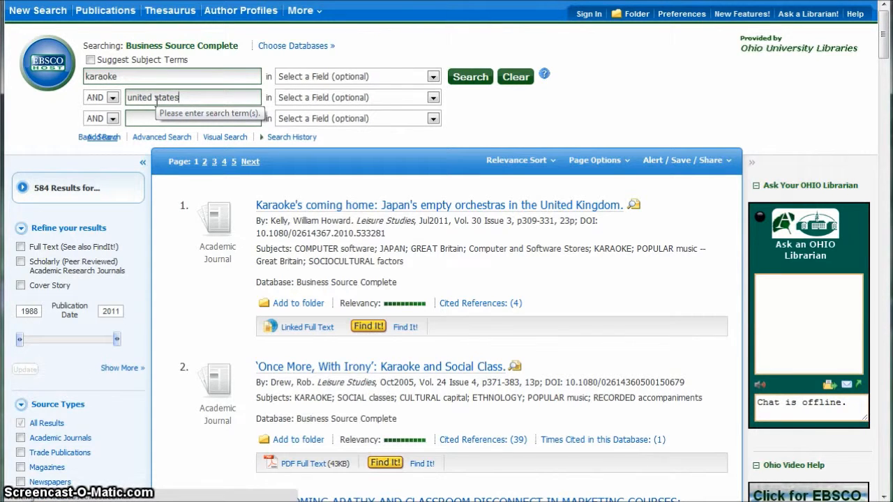
{"action": "left_click", "coordinate": [468, 75]}
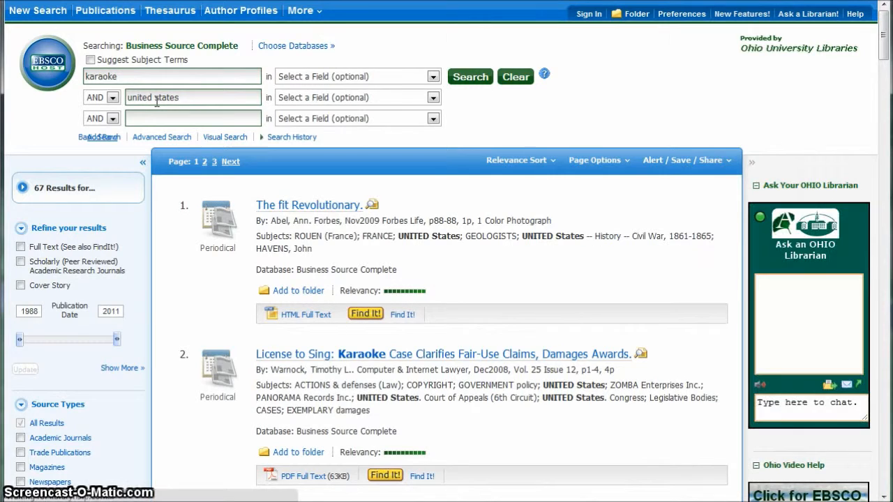
{"action": "mouse_move", "coordinate": [547, 212]}
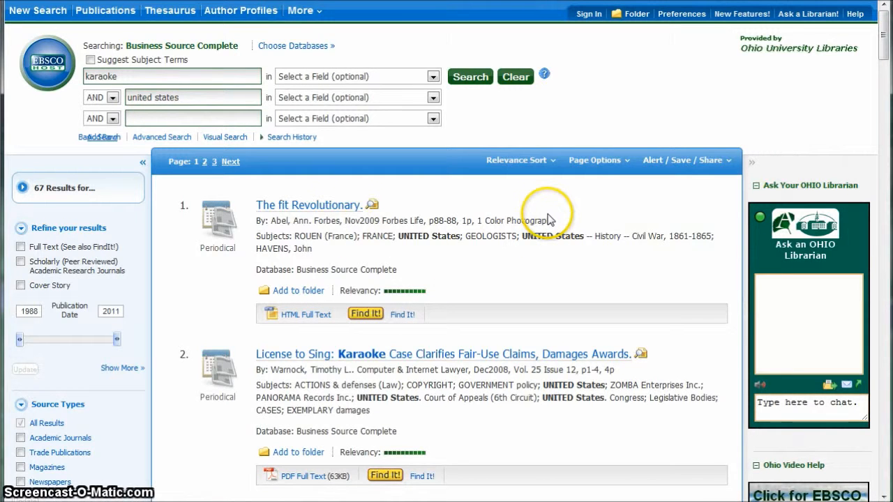
{"action": "scroll", "scroll_direction": "down", "scroll_amount": 3}
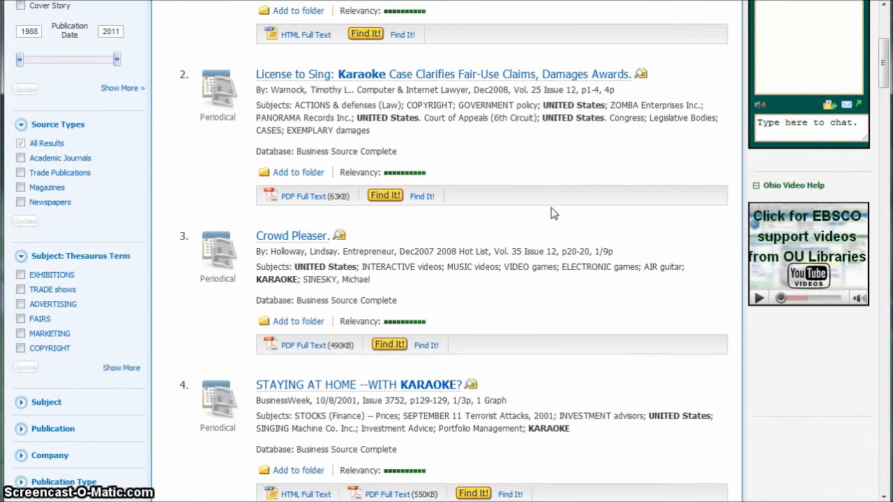
{"action": "scroll", "scroll_direction": "down", "scroll_amount": 3}
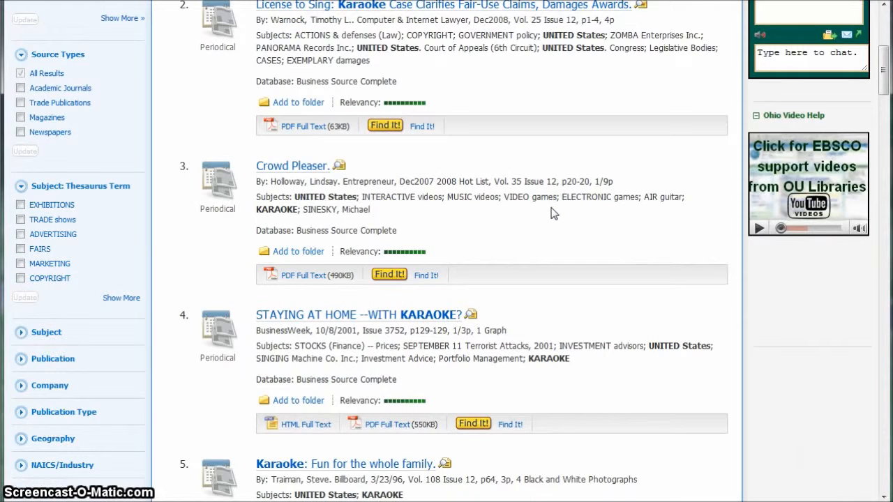
{"action": "scroll", "scroll_direction": "down", "scroll_amount": 3}
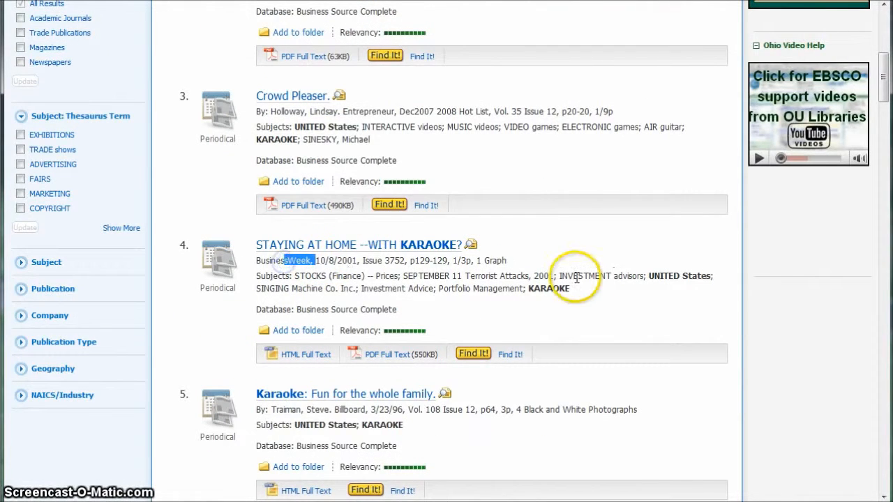
{"action": "scroll", "scroll_direction": "down", "scroll_amount": 3}
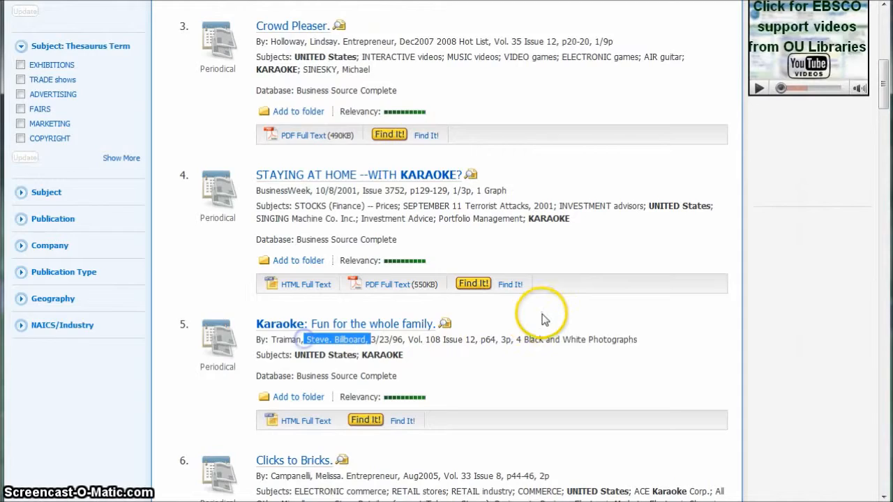
{"action": "scroll", "scroll_direction": "up", "scroll_amount": 3}
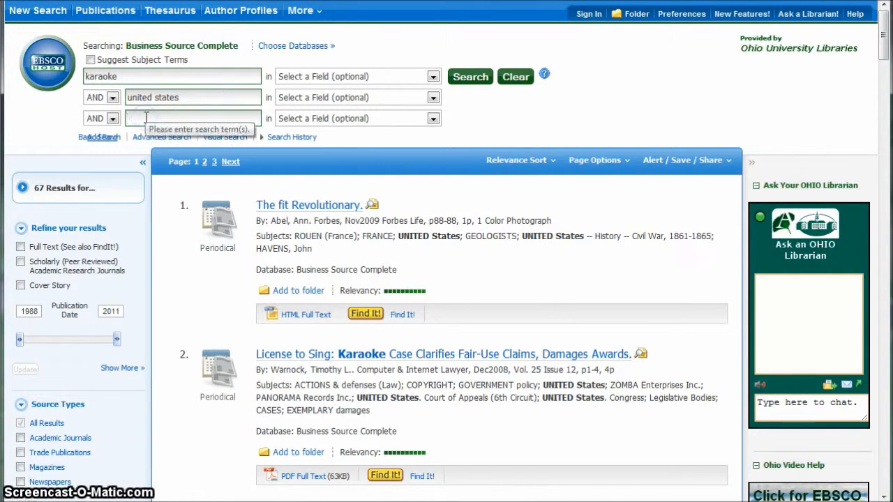
Swap the second term to asian so the karaoke search returns 19 results
{"action": "type", "text": "asia"}
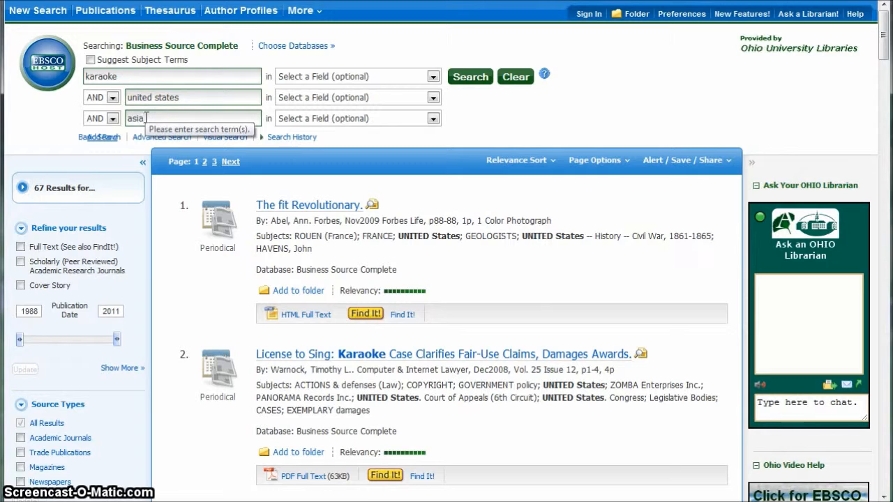
{"action": "left_click", "coordinate": [469, 77]}
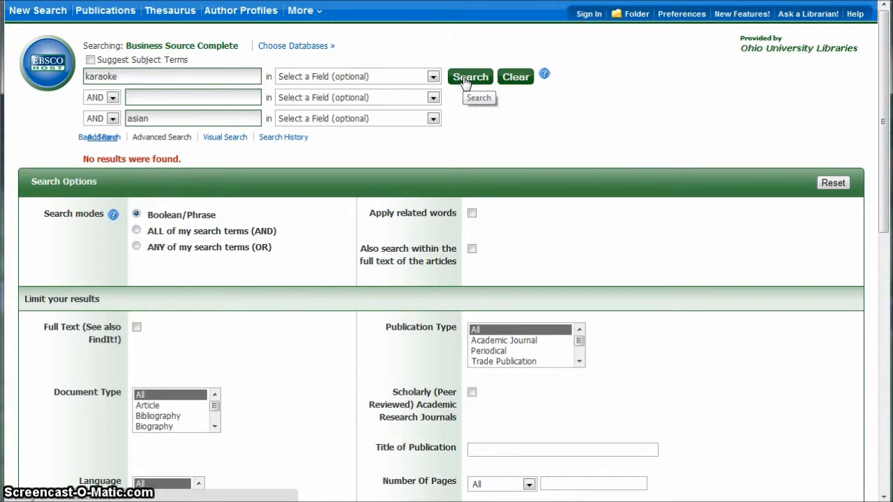
{"action": "left_click", "coordinate": [469, 76]}
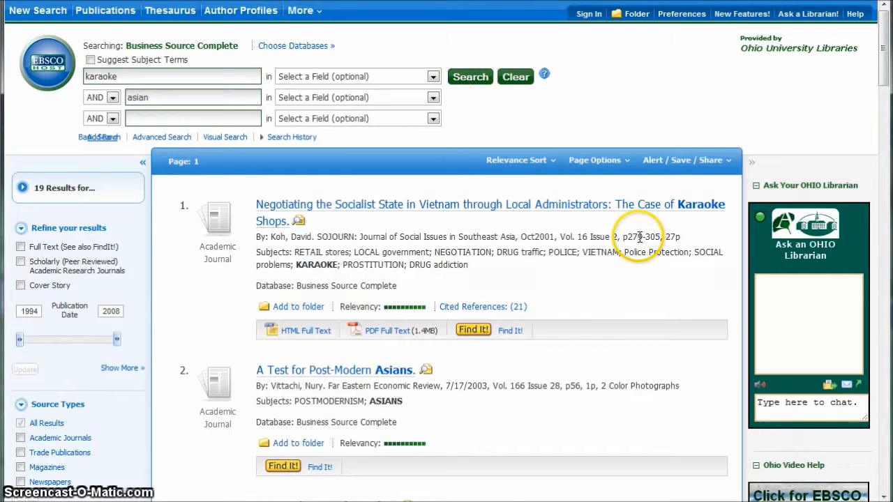
{"action": "scroll", "scroll_direction": "down", "scroll_amount": 3}
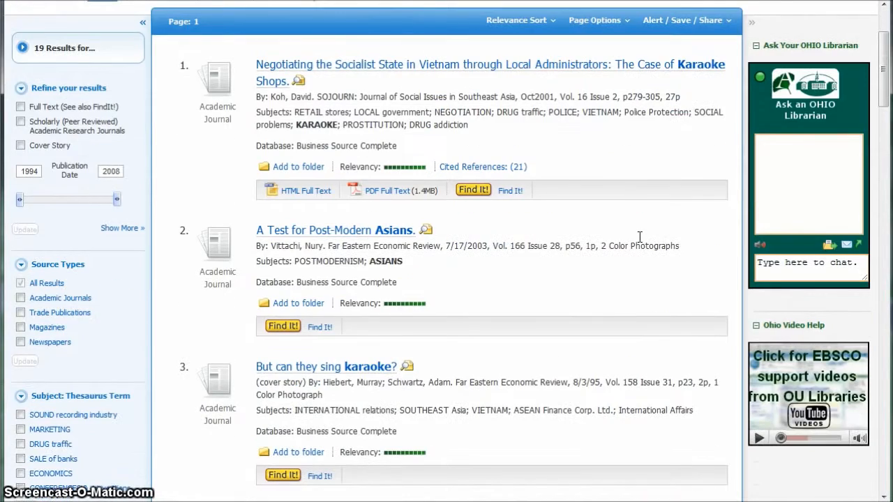
{"action": "scroll", "scroll_direction": "down", "scroll_amount": 3}
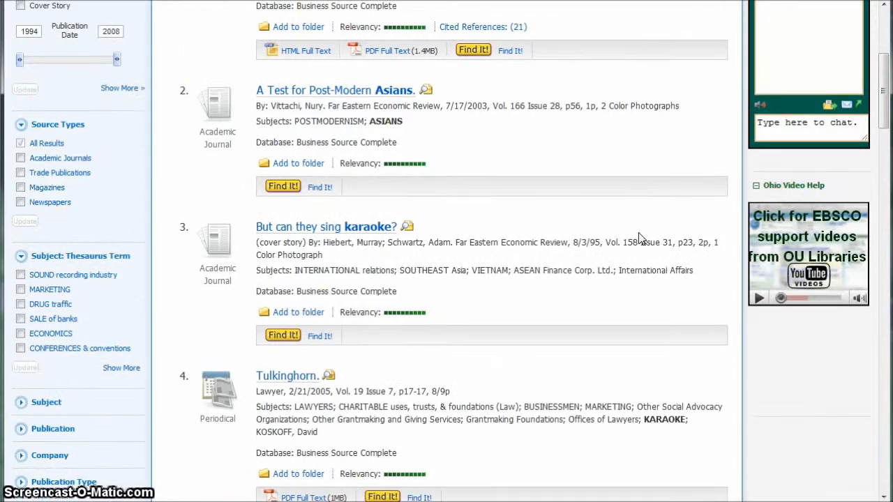
{"action": "scroll", "scroll_direction": "down", "scroll_amount": 3}
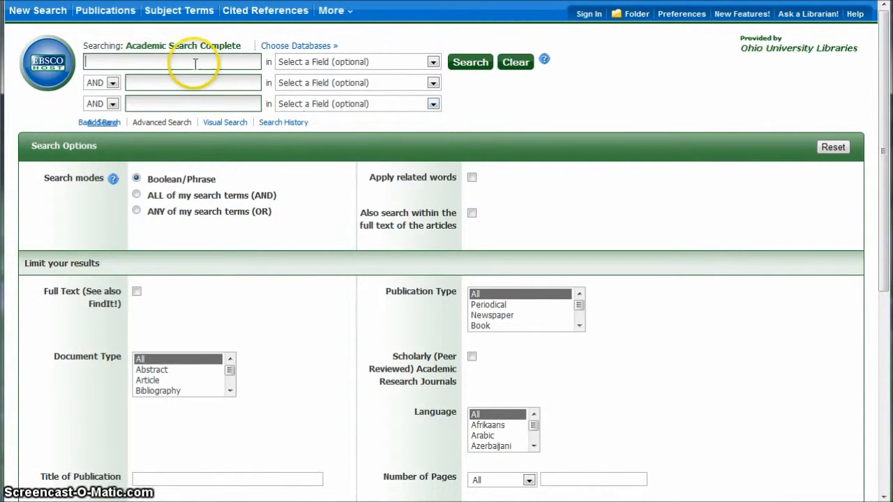
Search Academic Search Complete for karaoke, reusing the earlier term, and scan the results
{"action": "left_click", "coordinate": [171, 61]}
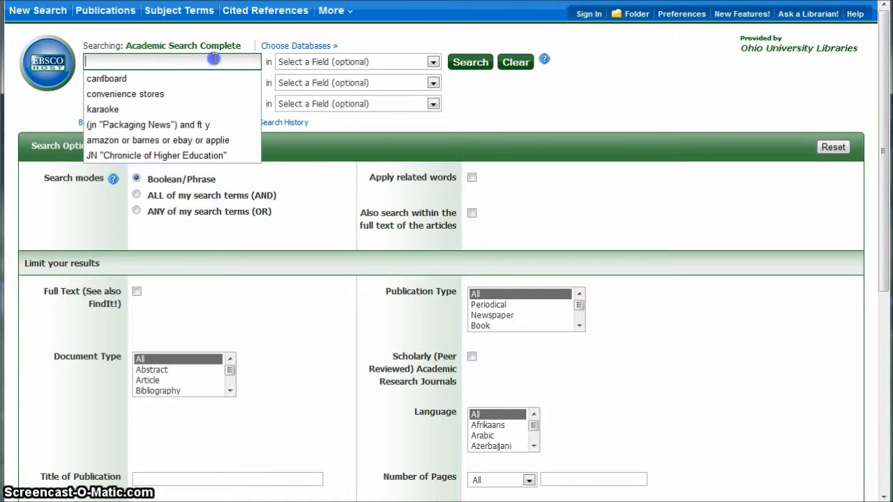
{"action": "type", "text": "kar"}
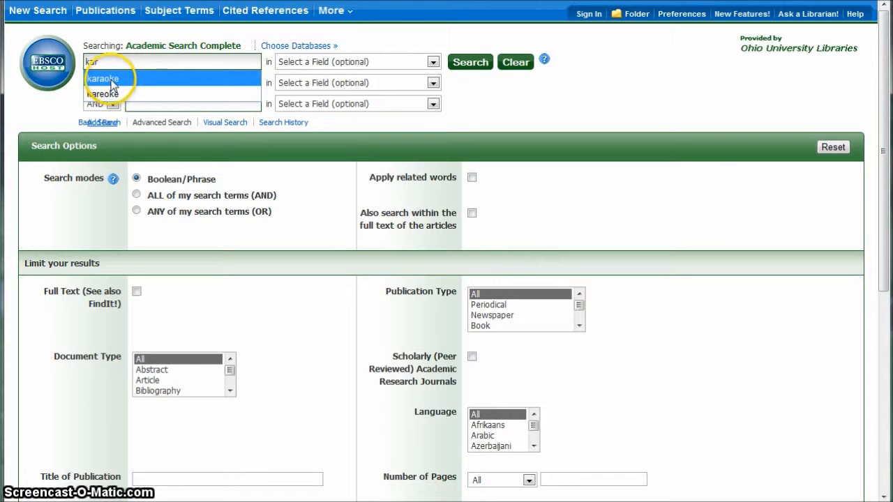
{"action": "left_click", "coordinate": [103, 78]}
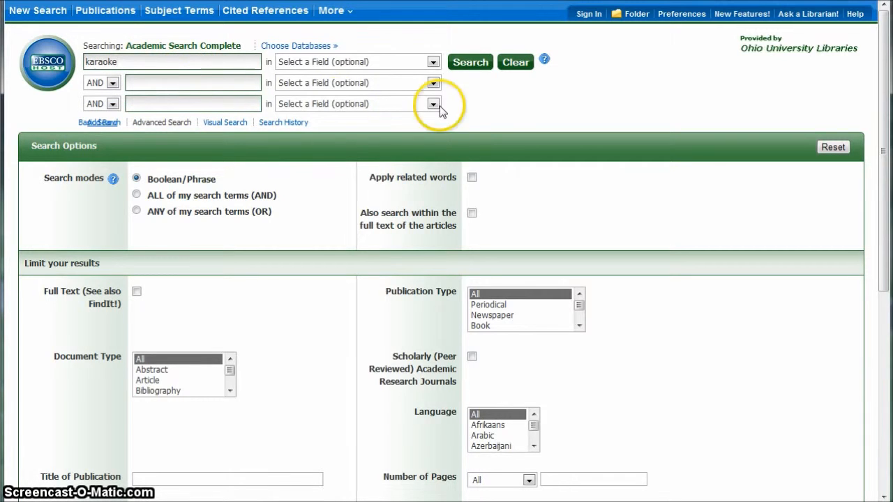
{"action": "mouse_move", "coordinate": [502, 95]}
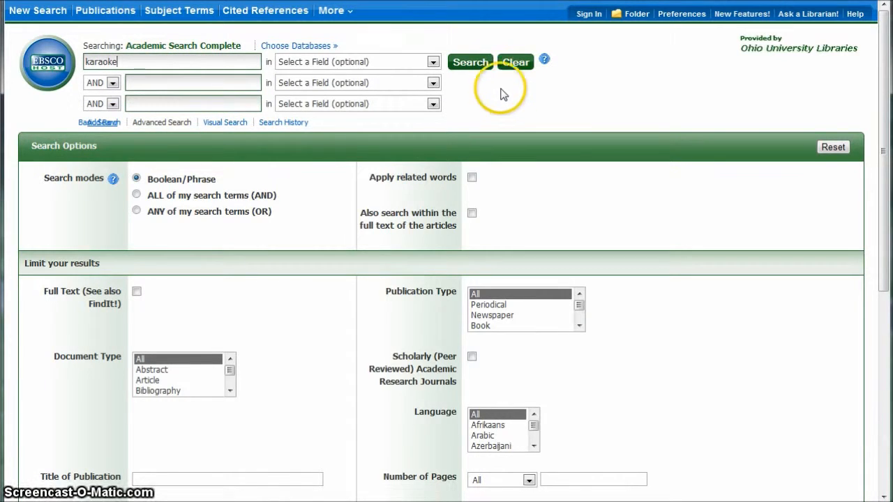
{"action": "mouse_move", "coordinate": [471, 61]}
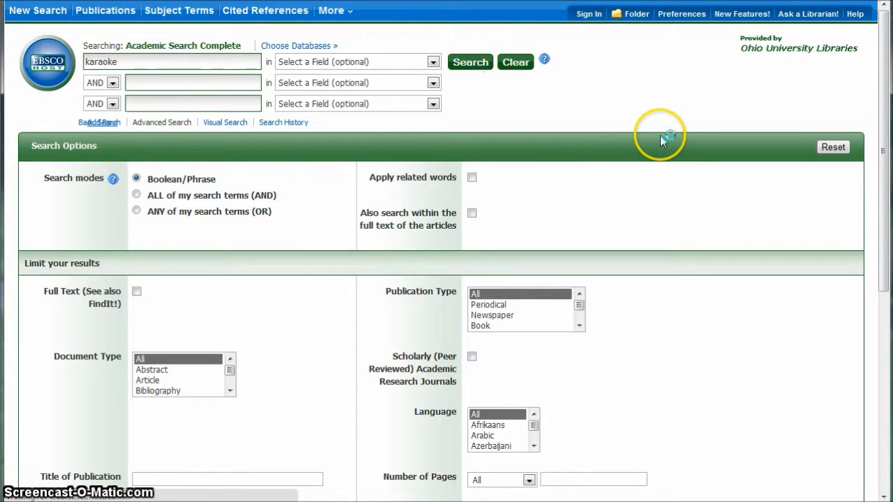
{"action": "left_click", "coordinate": [469, 62]}
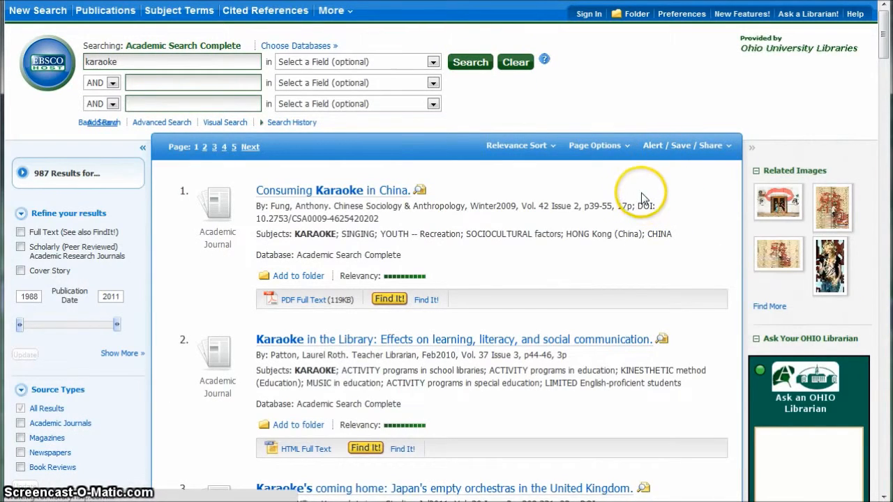
{"action": "scroll", "scroll_direction": "down", "scroll_amount": 3}
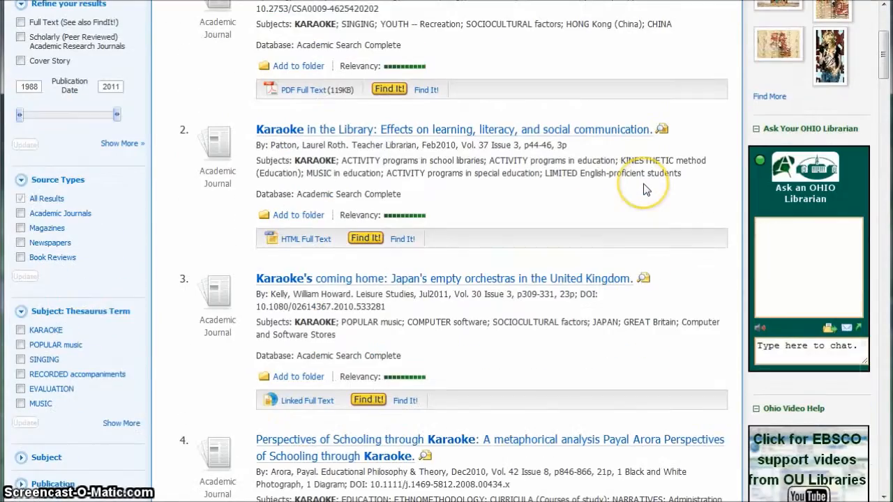
{"action": "scroll", "scroll_direction": "down", "scroll_amount": 3}
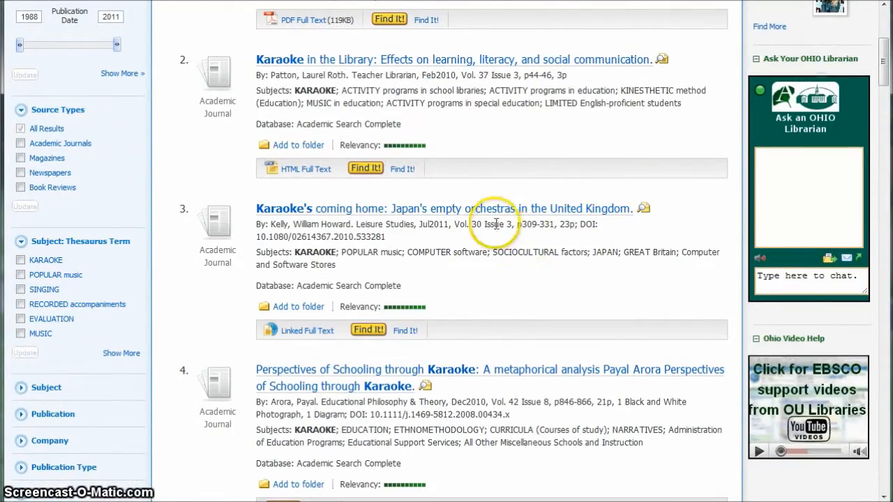
{"action": "scroll", "scroll_direction": "down", "scroll_amount": 3}
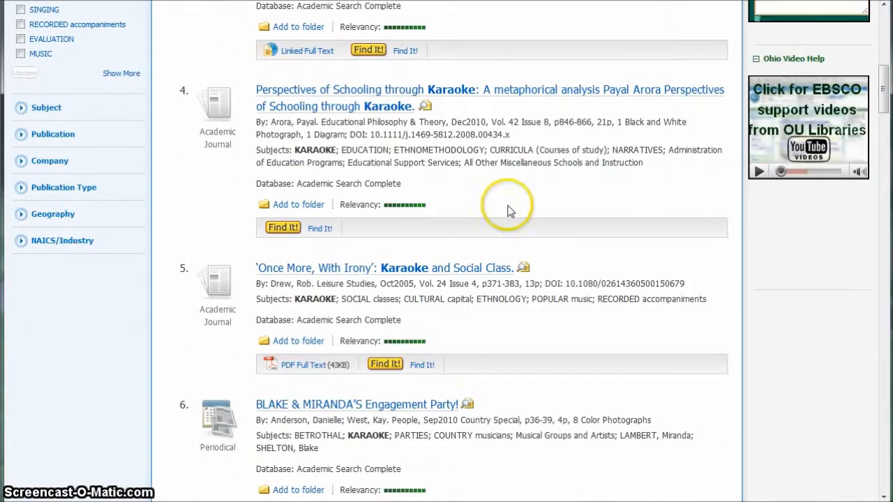
{"action": "scroll", "scroll_direction": "down", "scroll_amount": 3}
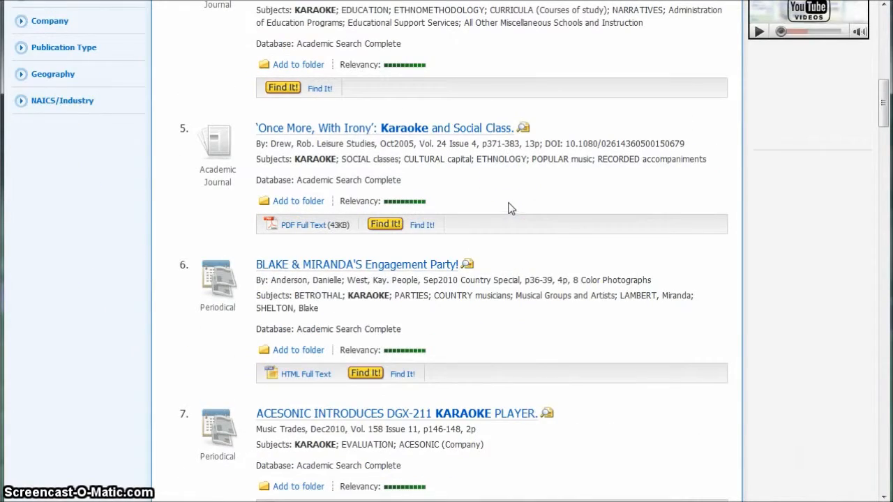
{"action": "scroll", "scroll_direction": "up", "scroll_amount": 3}
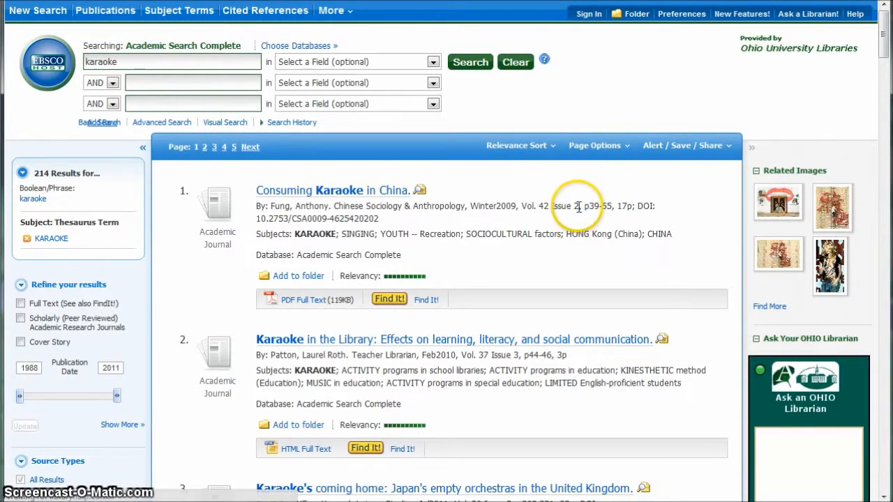
Review the 214 karaoke subject-term results, including Consuming Karaoke in China
{"action": "scroll", "scroll_direction": "down", "scroll_amount": 3}
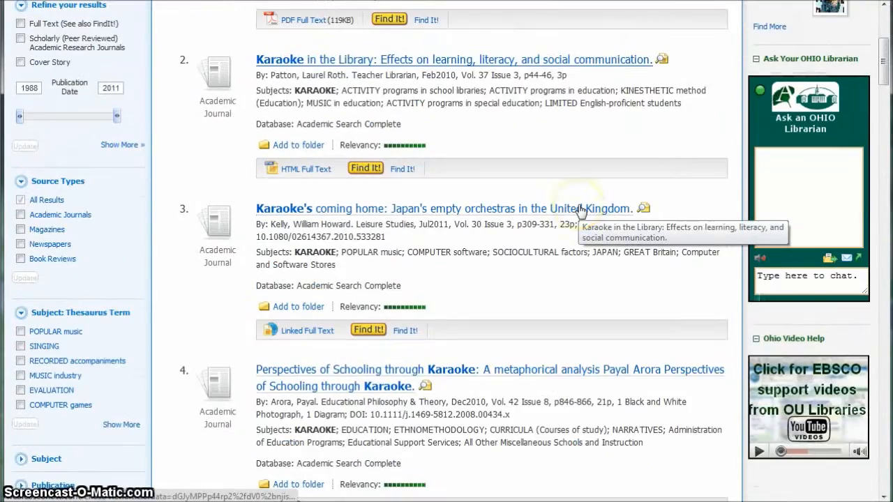
{"action": "scroll", "scroll_direction": "down", "scroll_amount": 3}
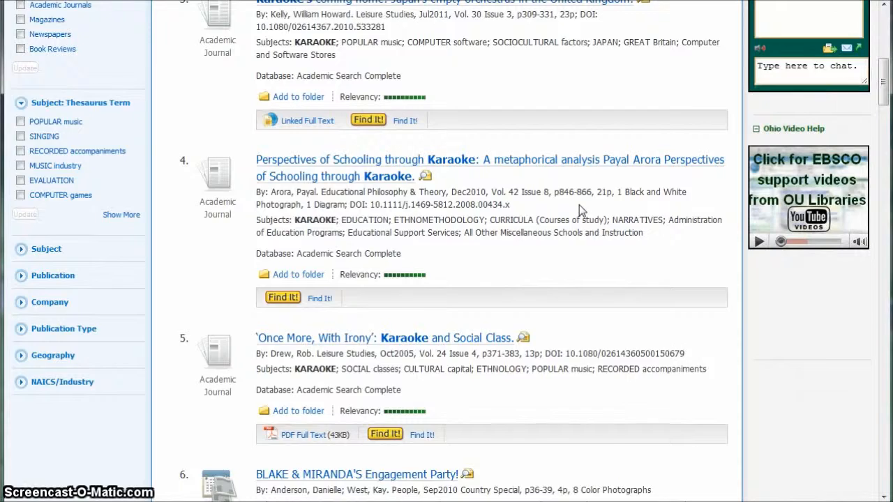
{"action": "scroll", "scroll_direction": "down", "scroll_amount": 3}
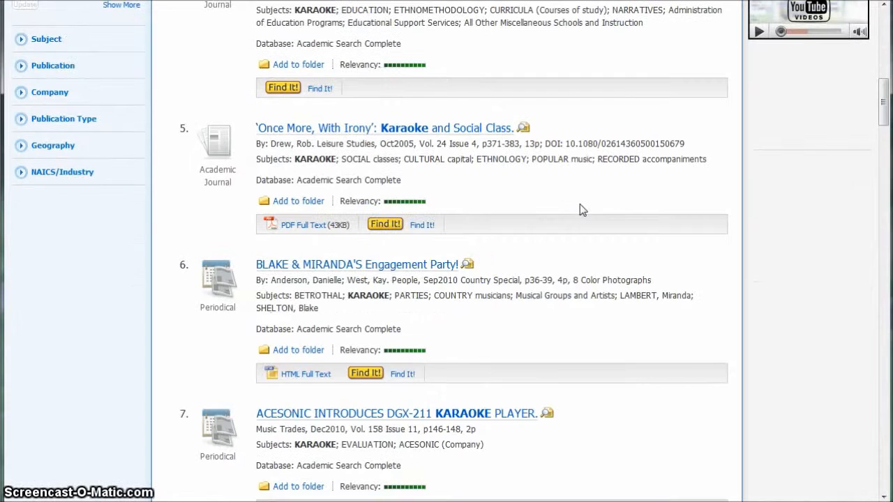
{"action": "scroll", "scroll_direction": "up", "scroll_amount": 3}
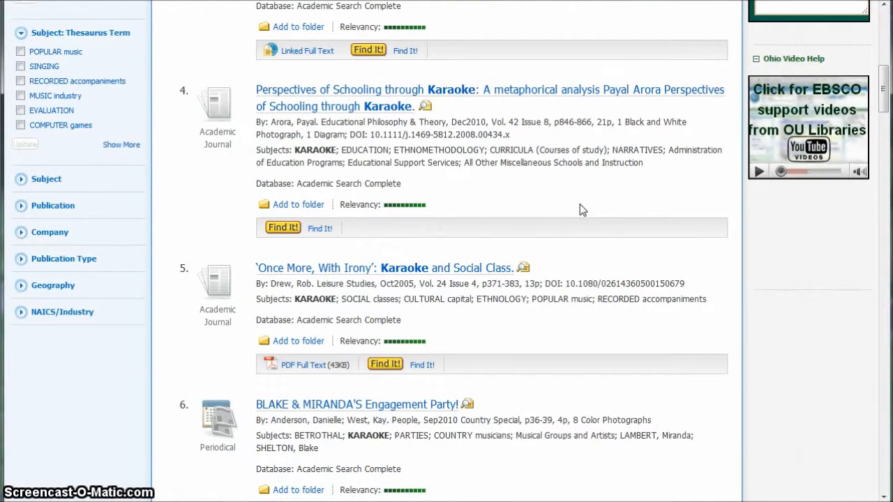